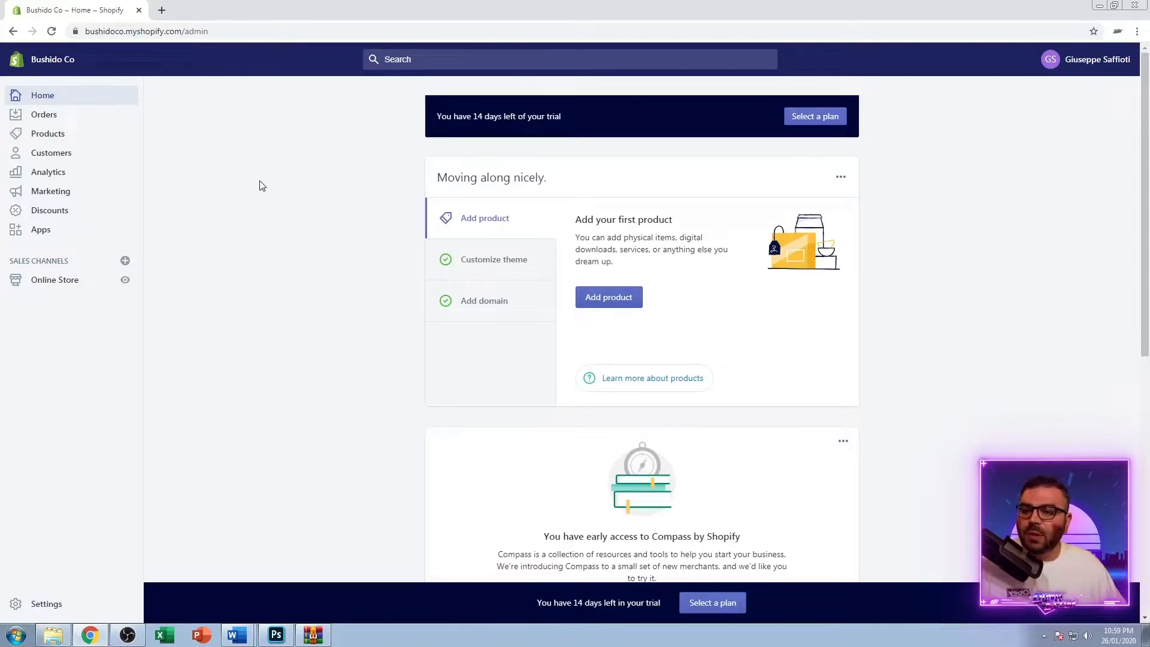
pyautogui.moveTo(94, 234)
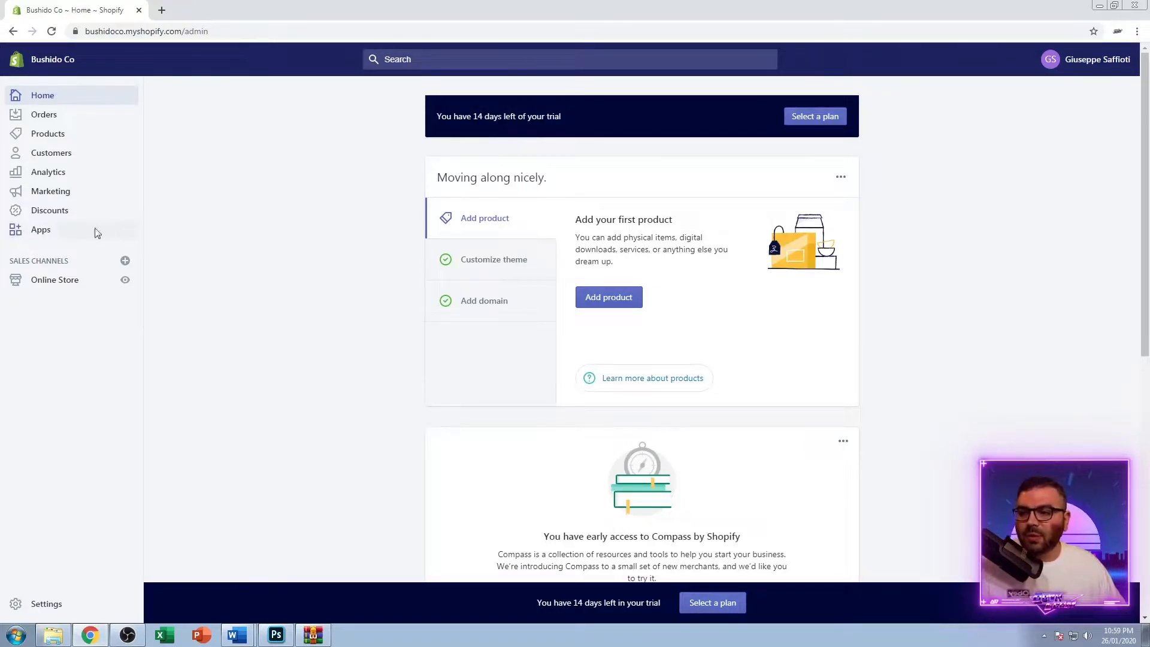
# Go from the store's Apps page to the Shopify App Store in a new tab
pyautogui.click(41, 229)
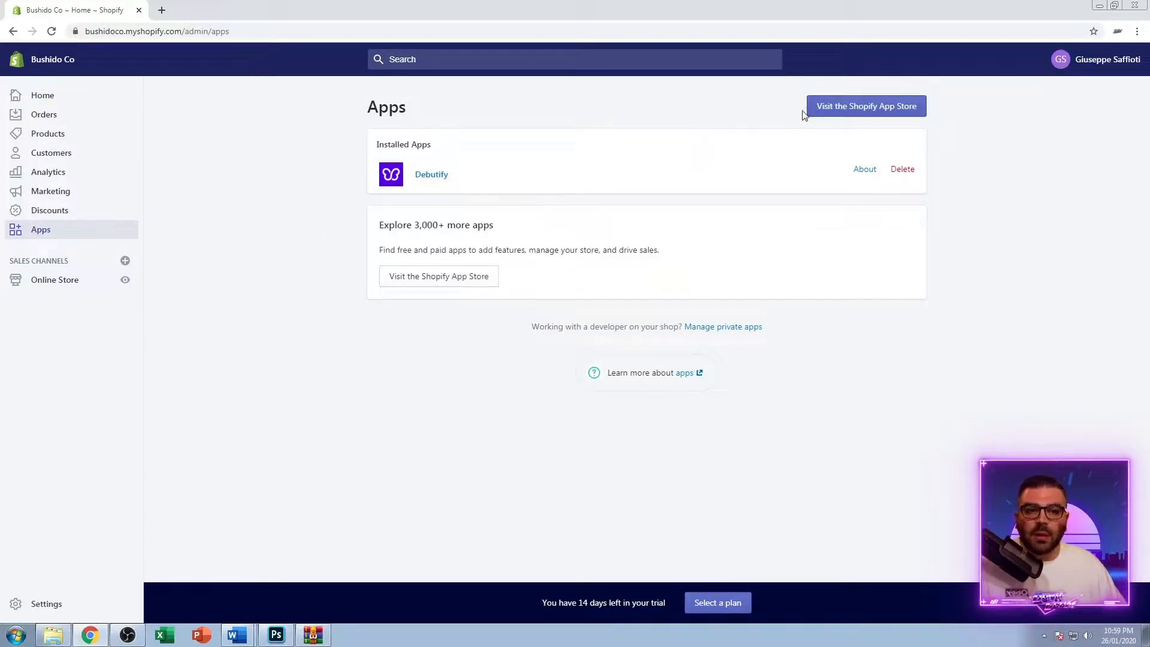
pyautogui.click(864, 106)
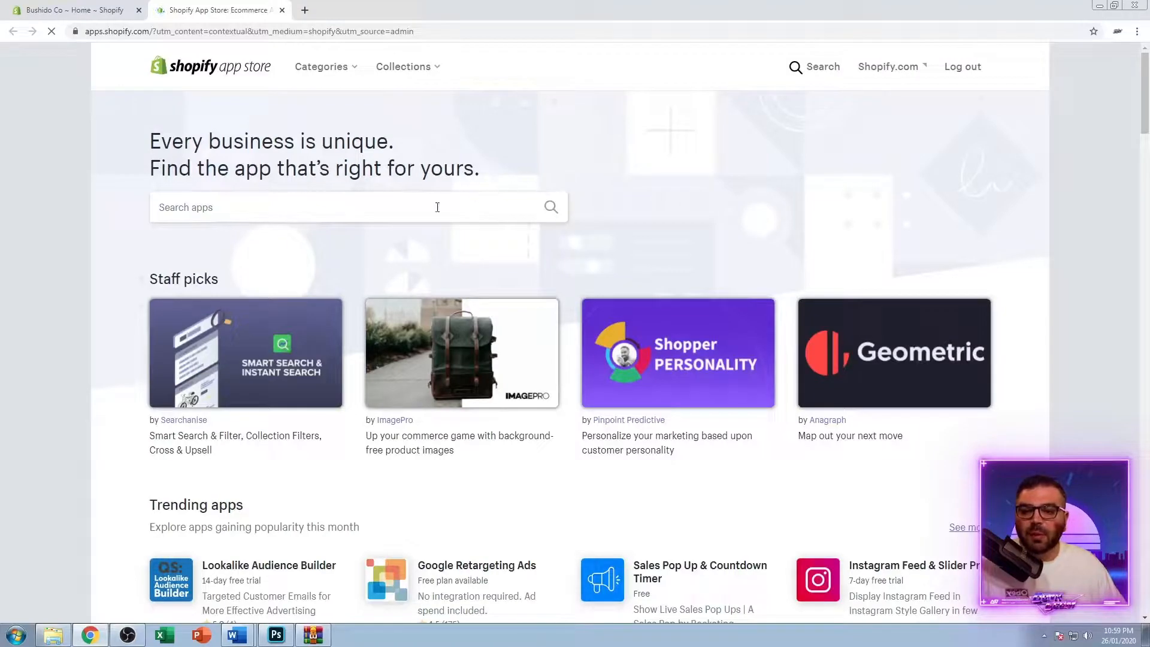
# Search the App Store for 'currency converter' and open the Auto Currency Switcher listing
pyautogui.click(359, 207)
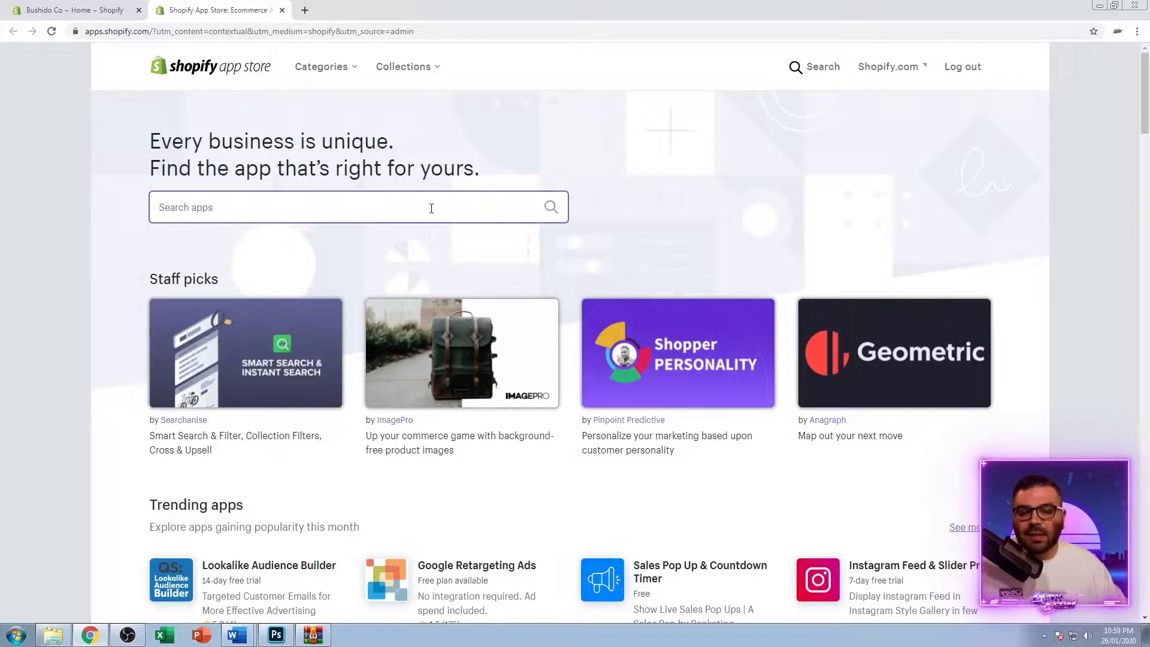
pyautogui.click(331, 207)
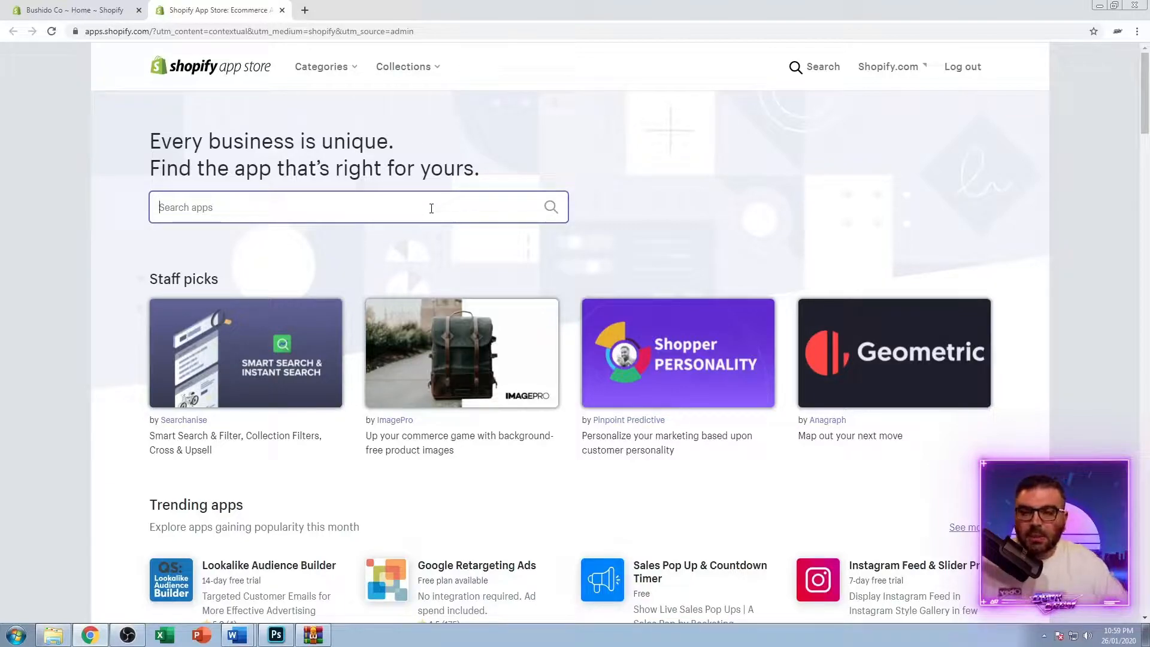
pyautogui.write('c')
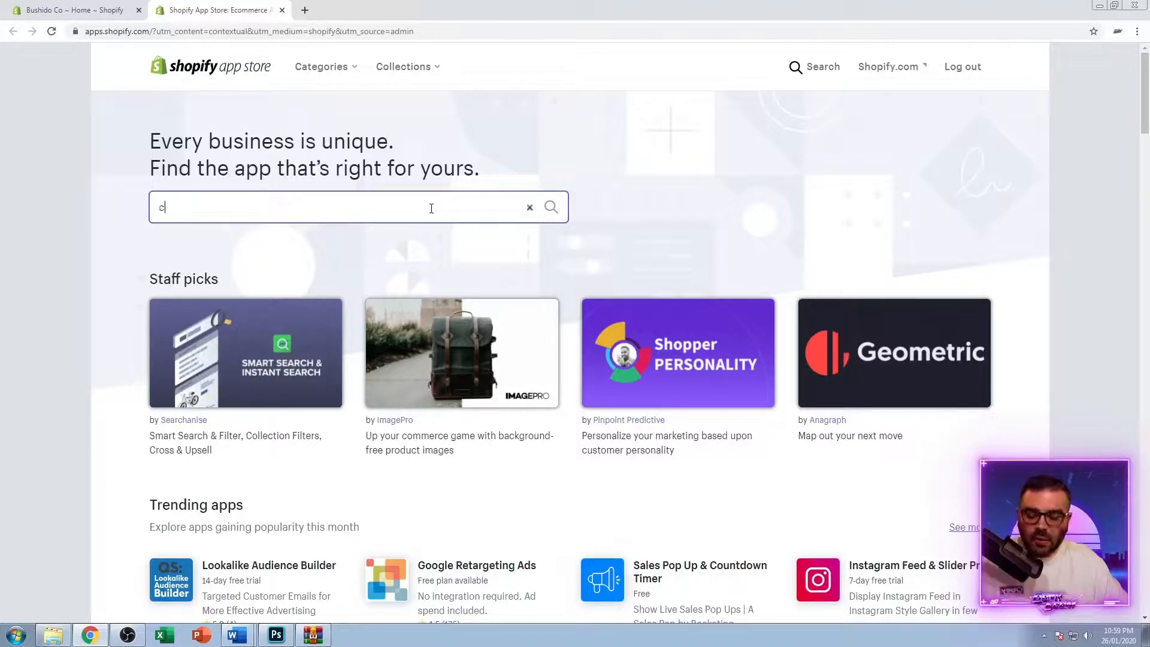
pyautogui.write('urrency c')
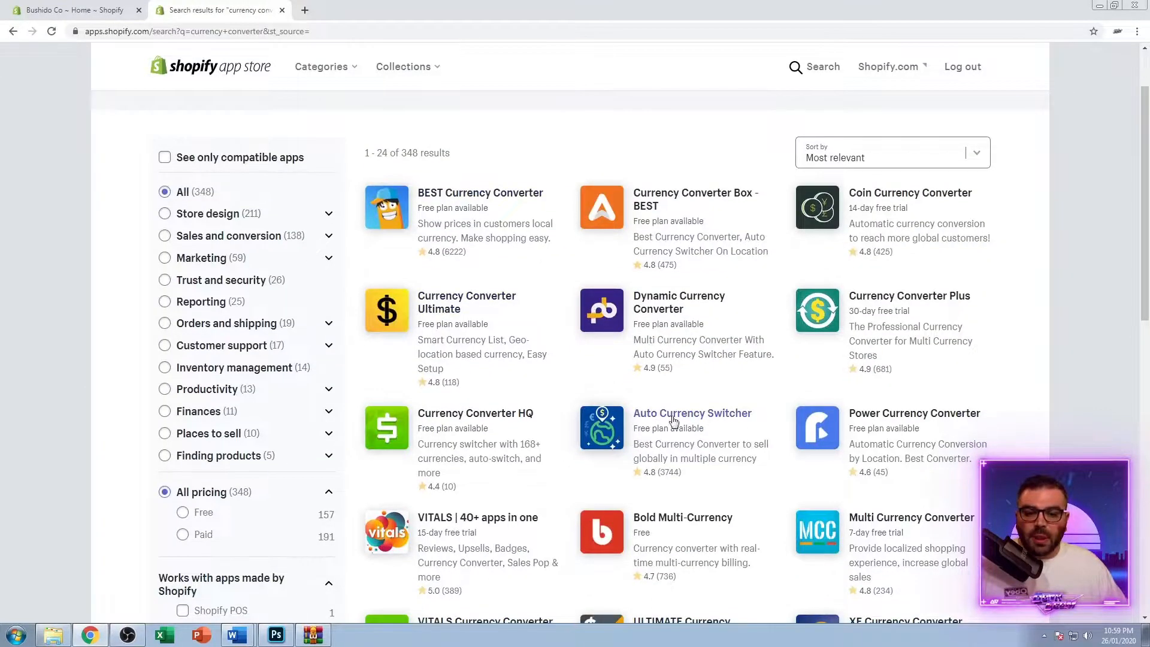
pyautogui.click(691, 413)
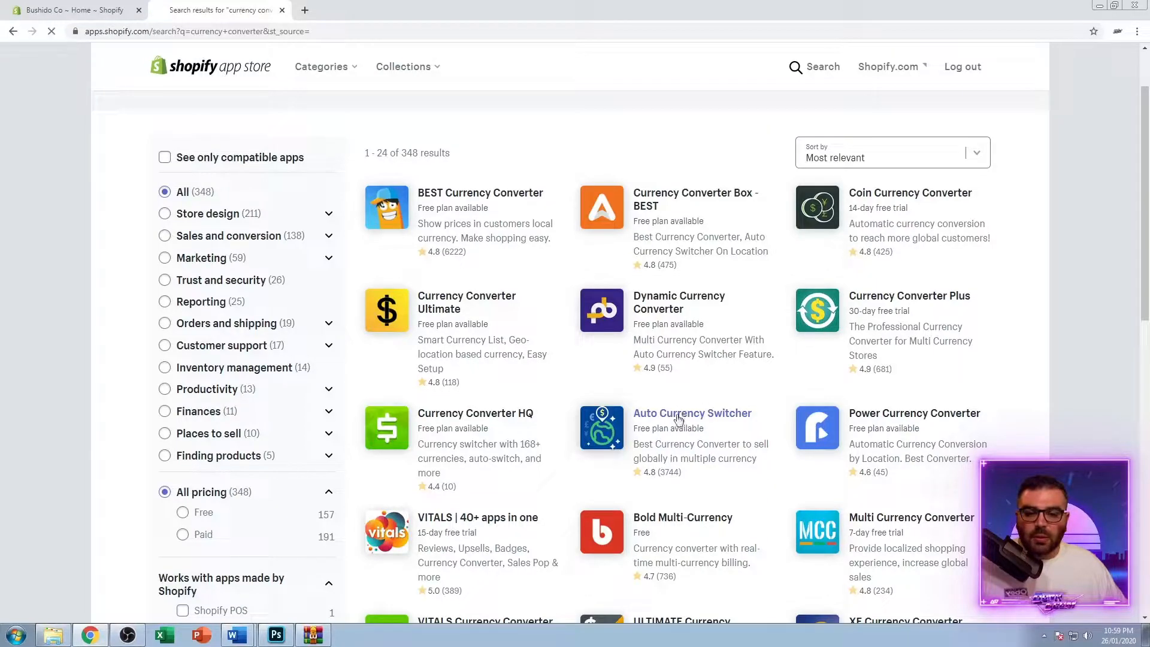
pyautogui.click(691, 413)
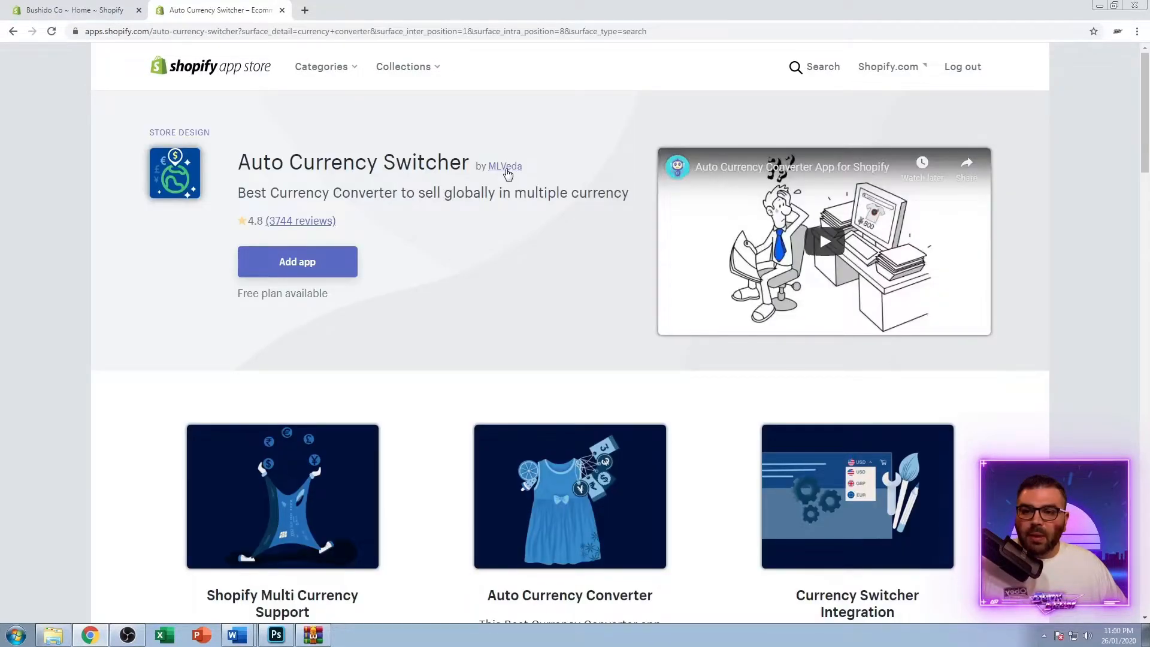
pyautogui.moveTo(478, 214)
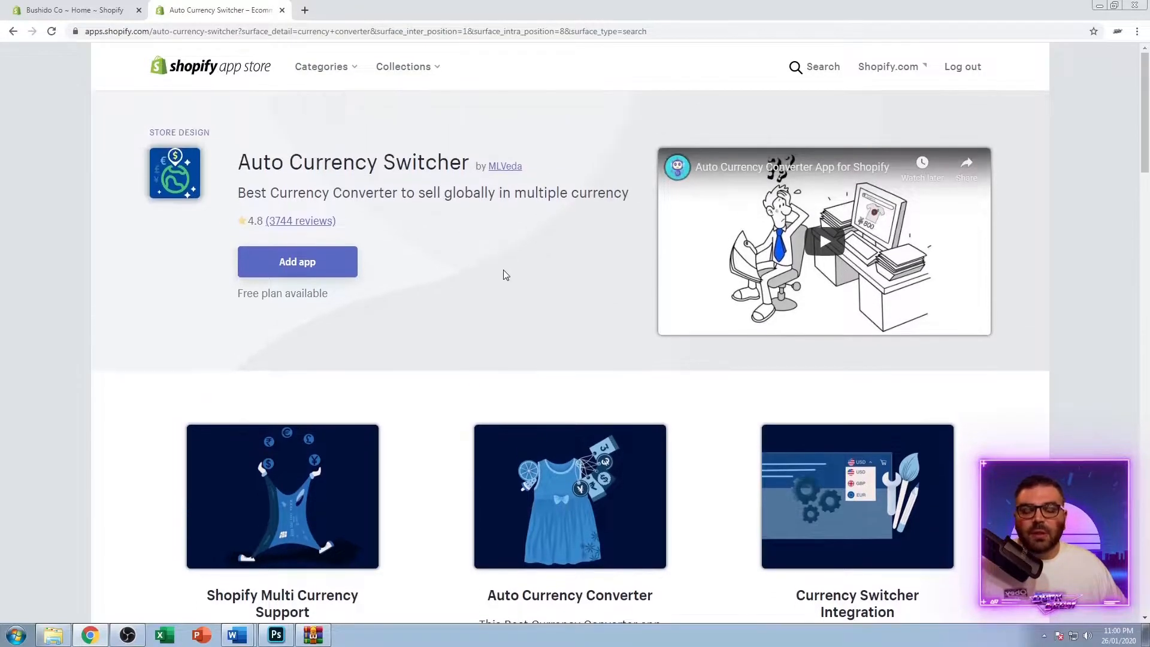
pyautogui.moveTo(500, 267)
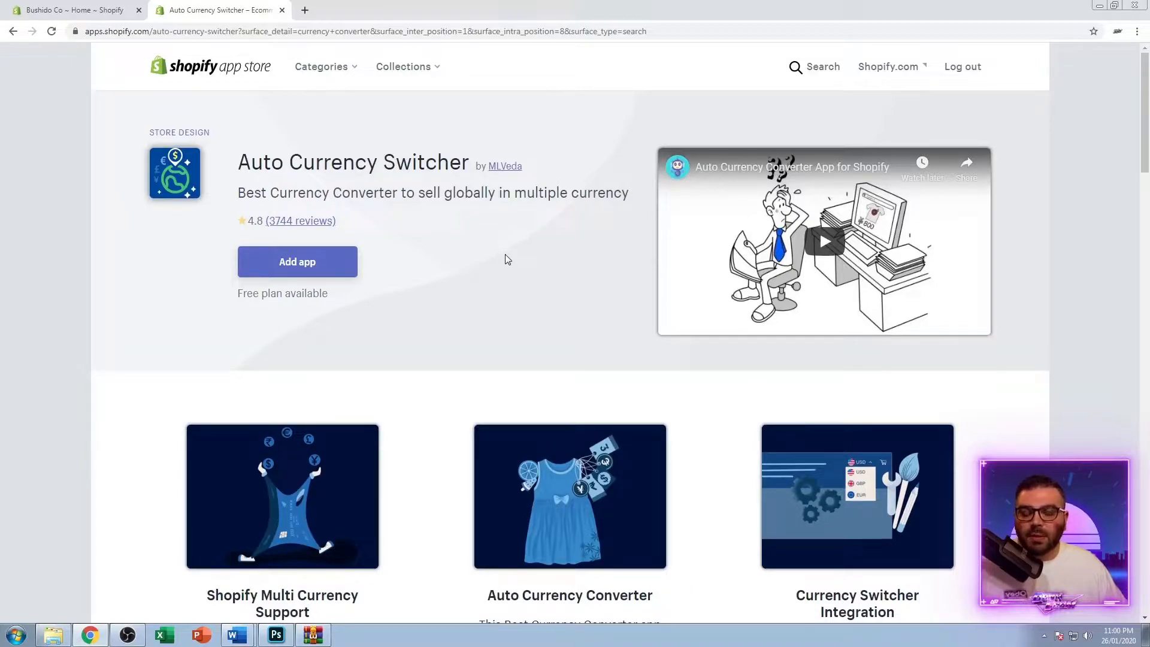
pyautogui.scroll(-3)
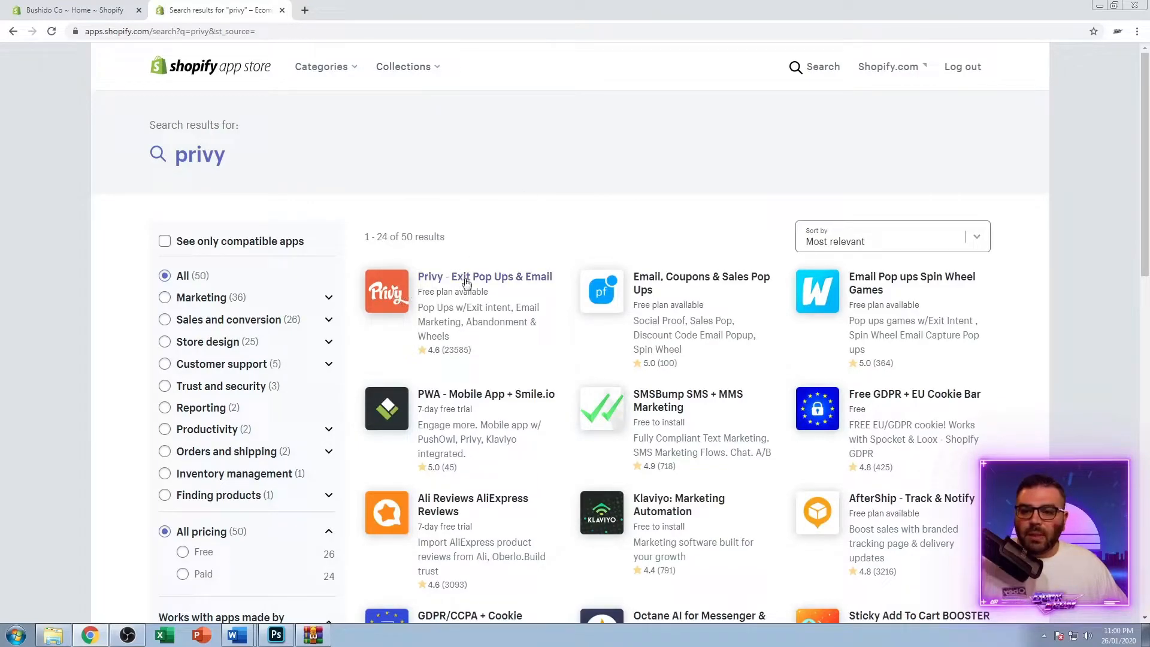
# Open the Privy - Exit Pop Ups & Email listing and start adding it to the store
pyautogui.click(484, 277)
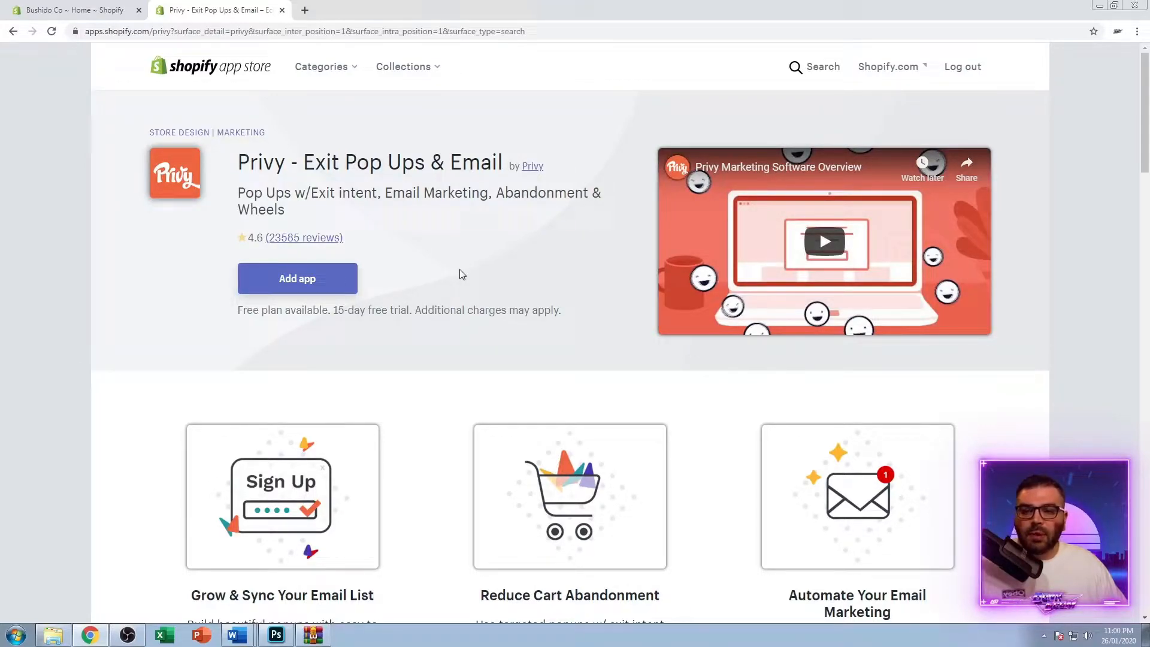
pyautogui.moveTo(447, 278)
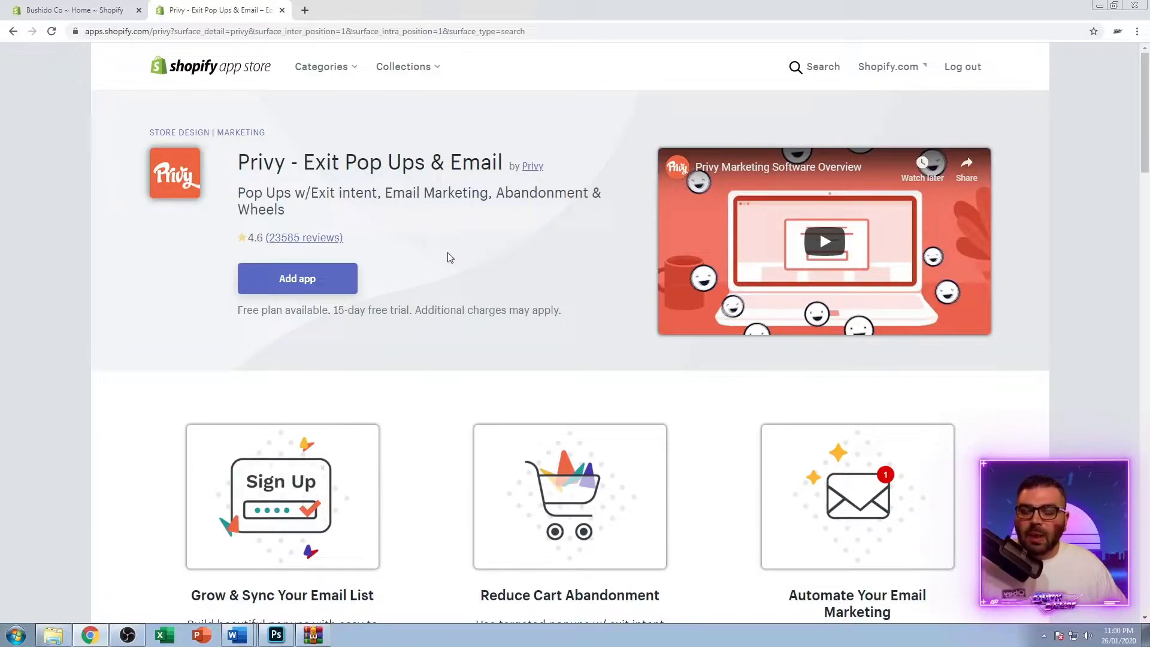
pyautogui.moveTo(424, 260)
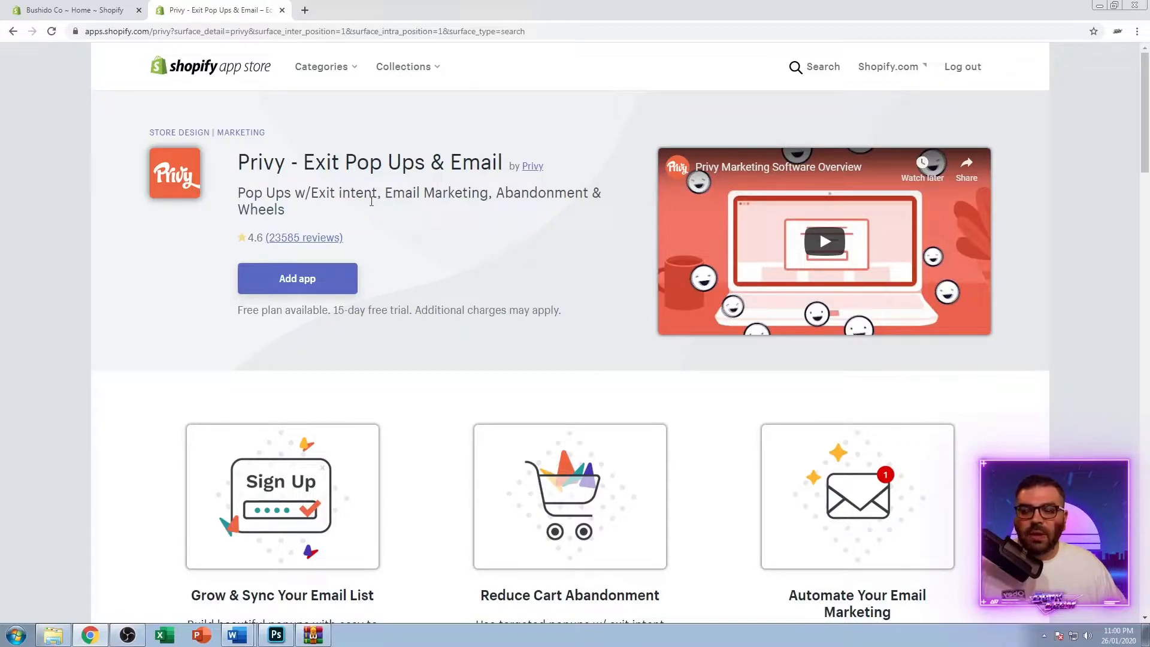
pyautogui.moveTo(431, 233)
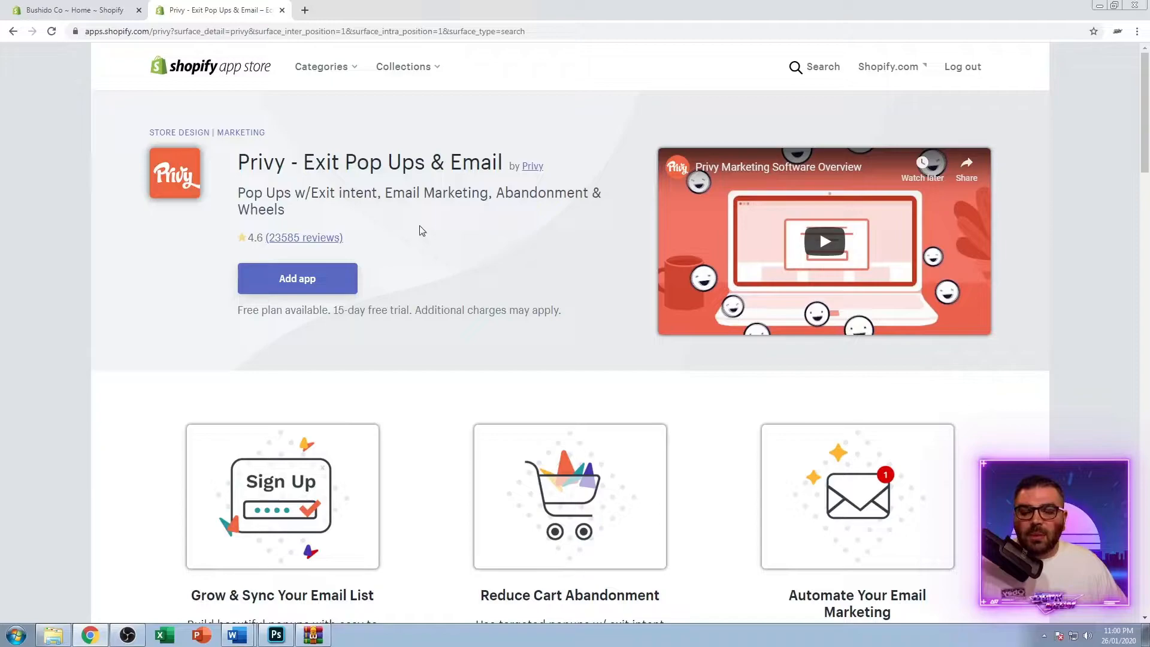
pyautogui.moveTo(384, 203)
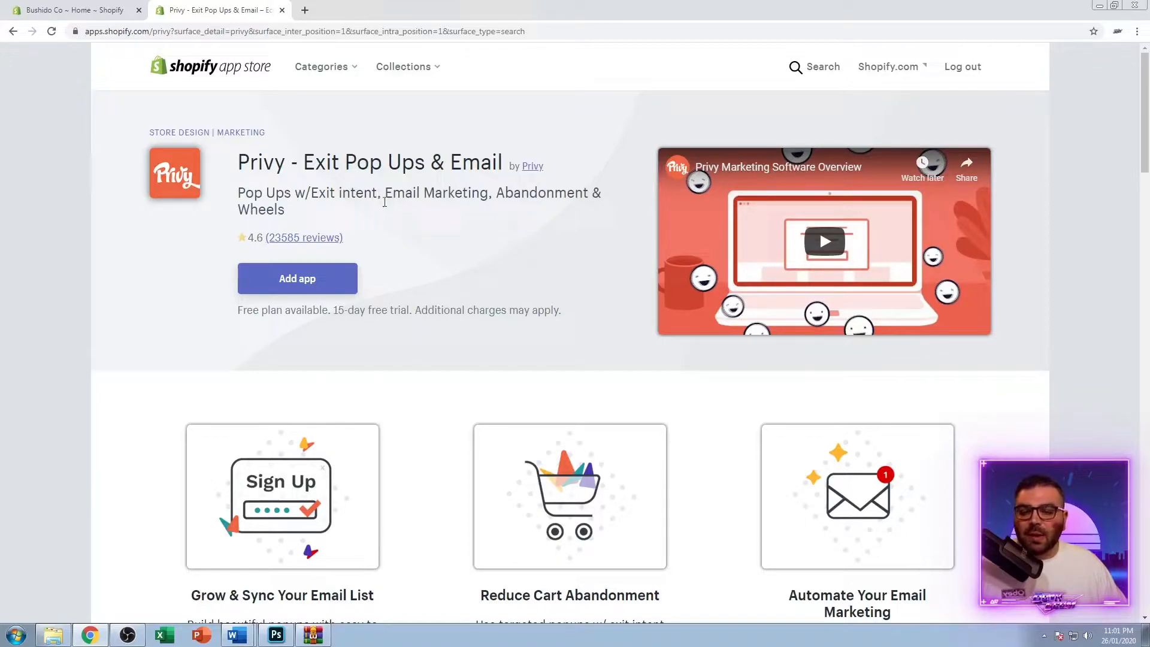
pyautogui.moveTo(388, 227)
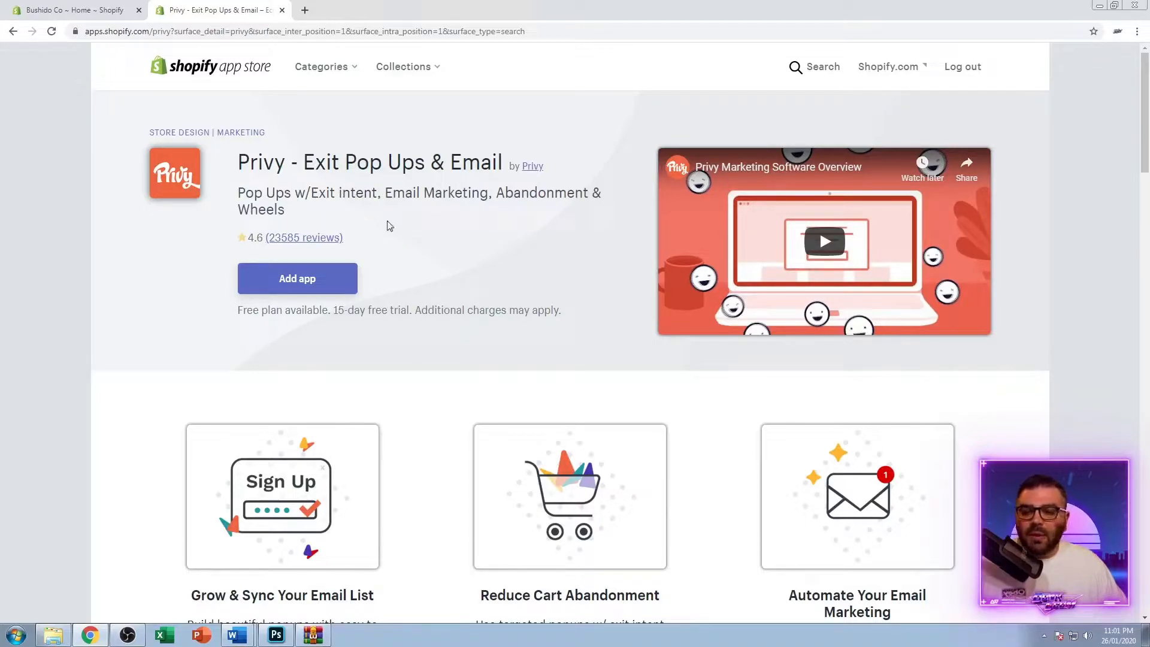
pyautogui.moveTo(463, 254)
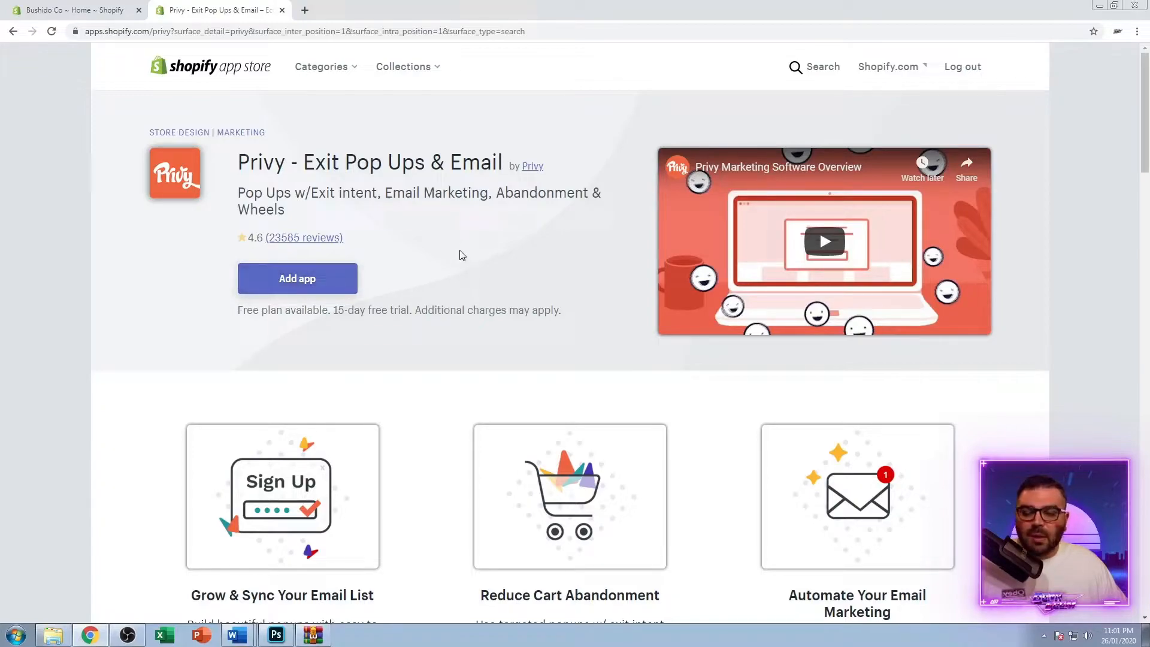
pyautogui.click(297, 278)
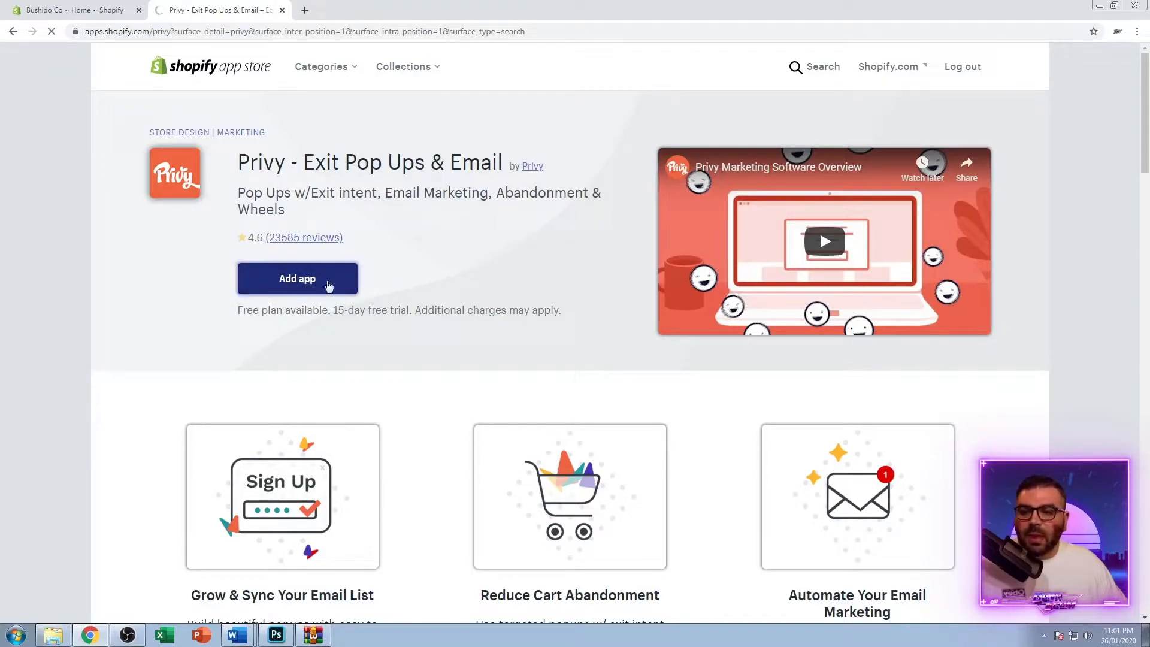
# Approve Privy's permissions to install it and dismiss the published-campaign announcement
pyautogui.click(297, 279)
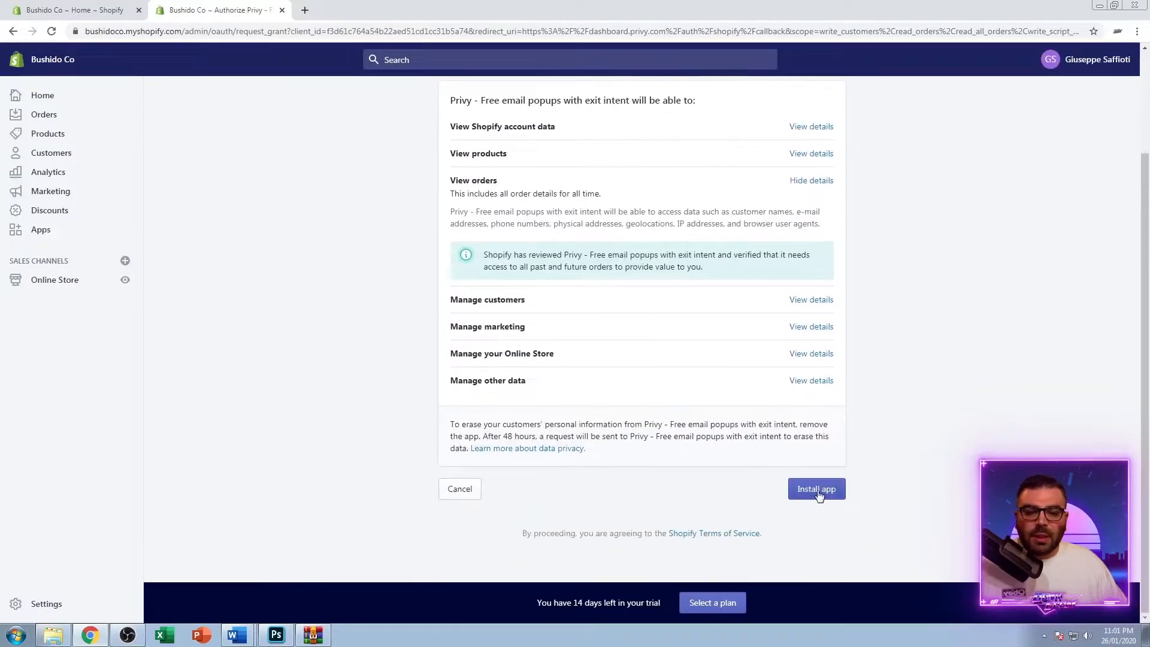
pyautogui.click(815, 489)
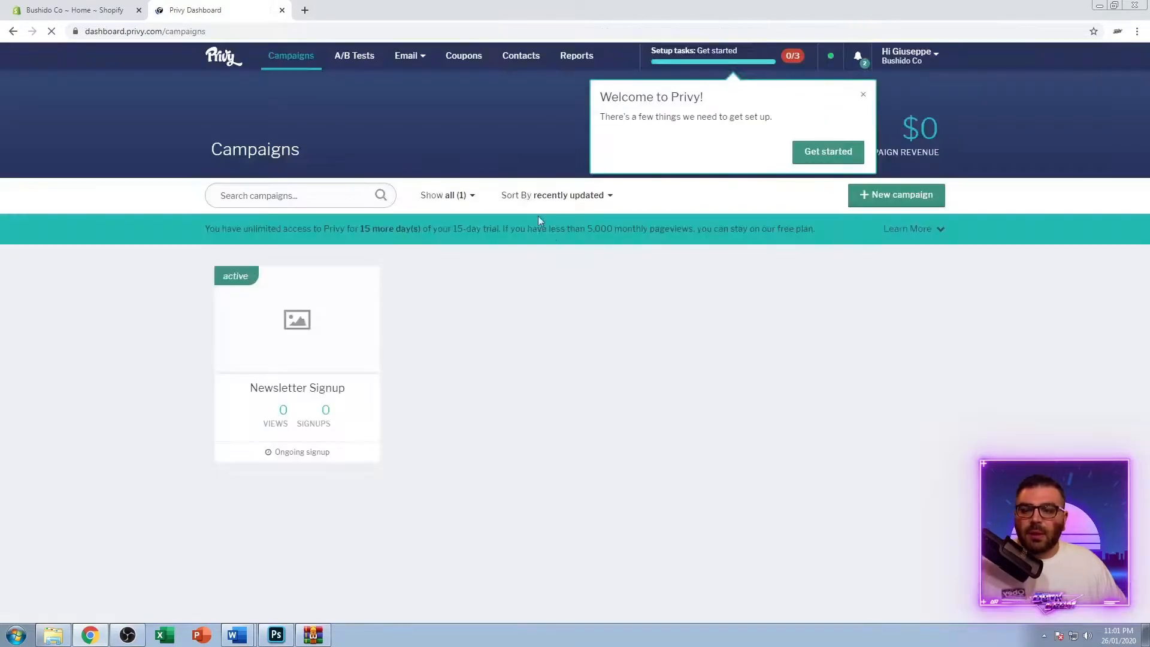
pyautogui.click(828, 153)
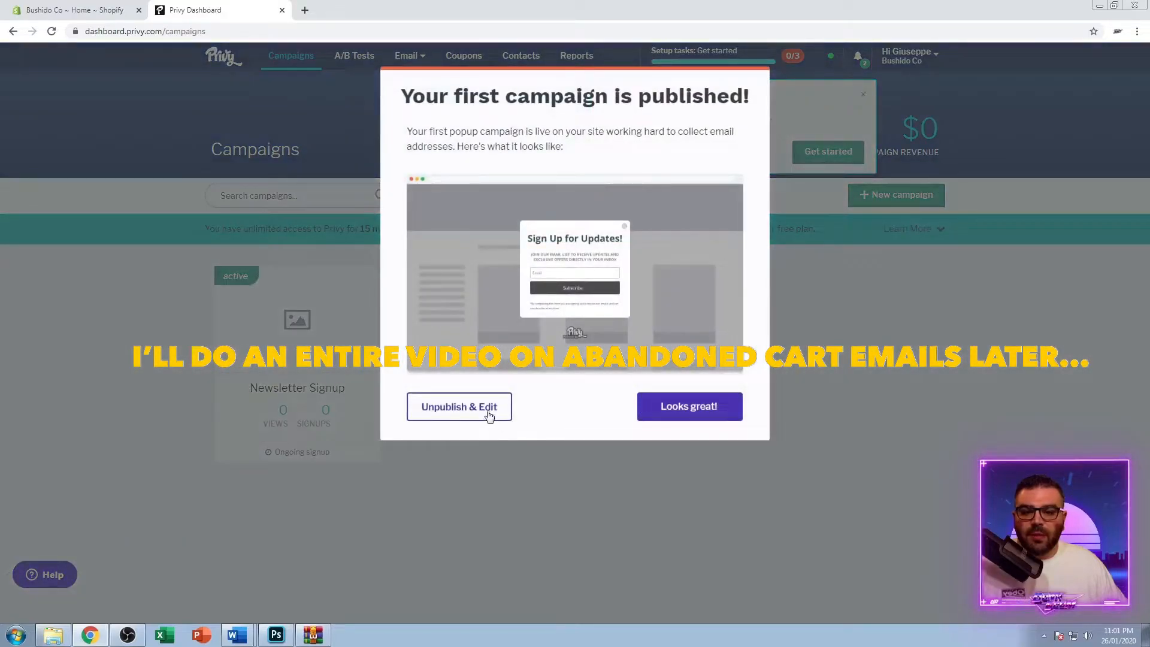
pyautogui.click(689, 406)
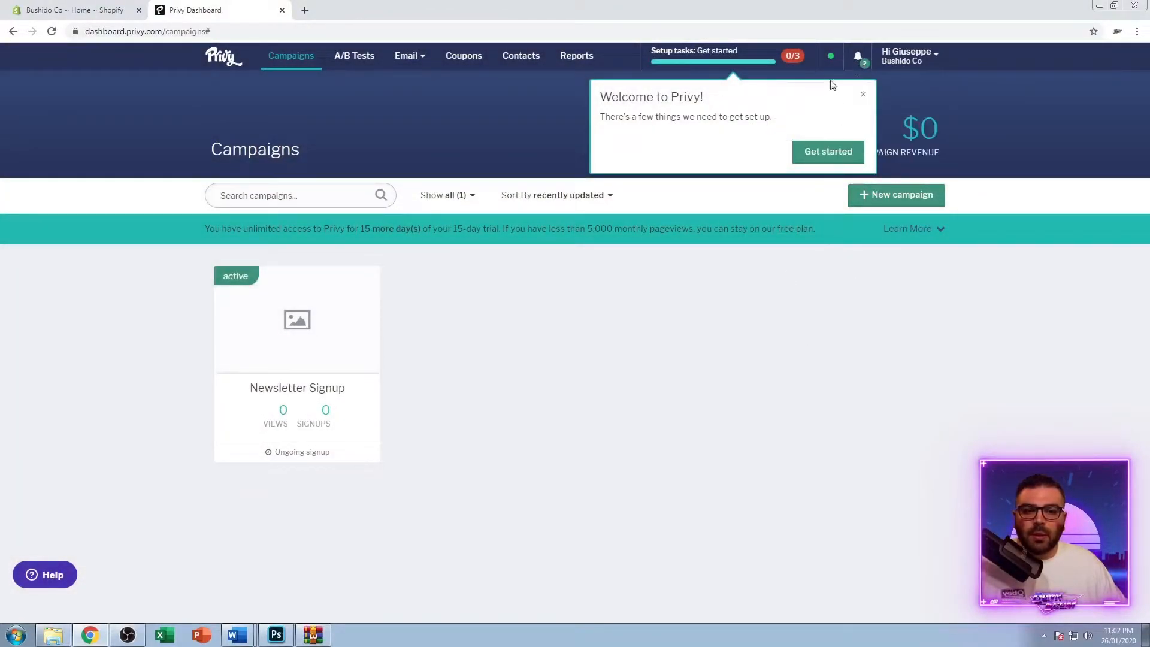
# Dismiss the Welcome prompt and go to Privy's subscription and upgrade settings from the account menu
pyautogui.click(862, 94)
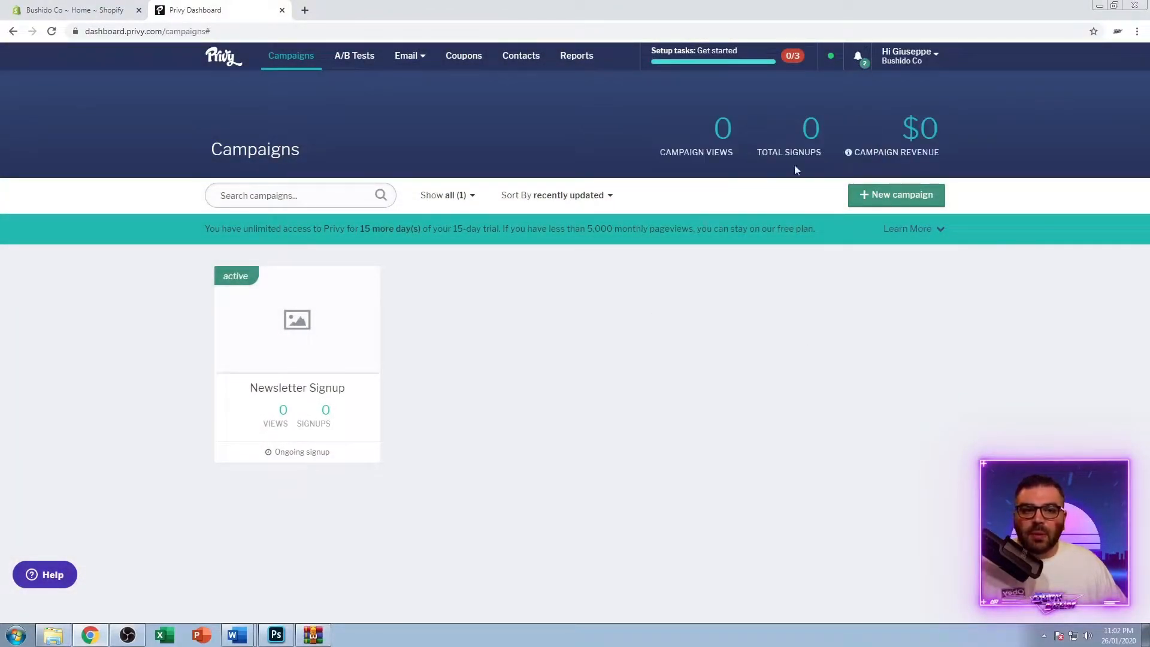
pyautogui.click(907, 57)
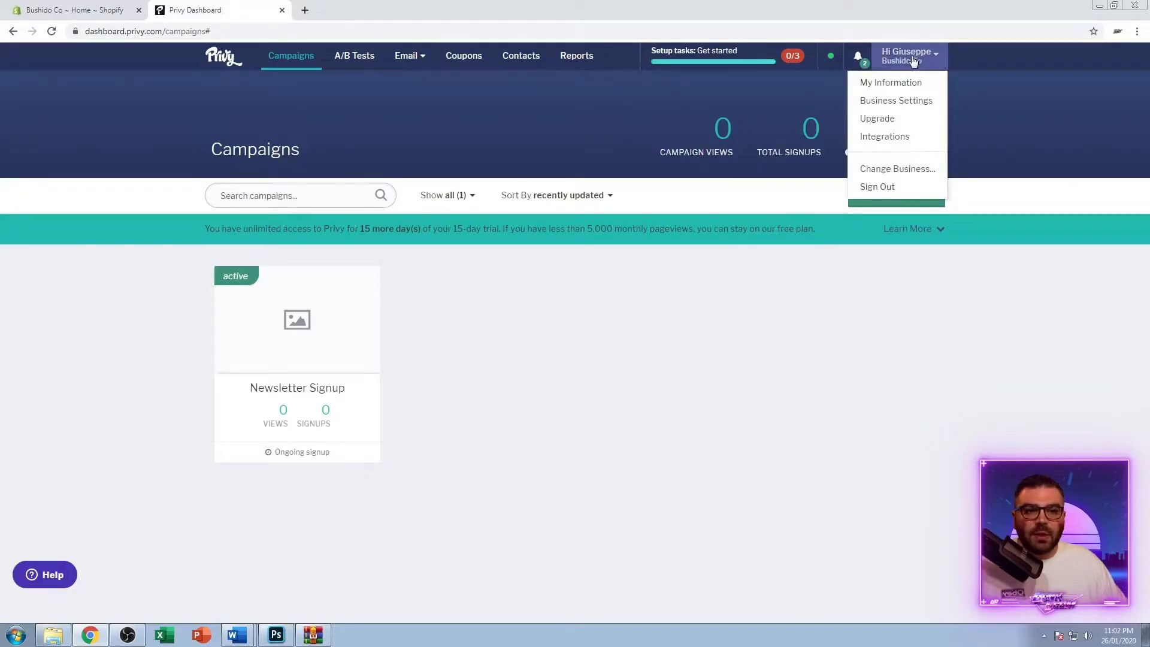
pyautogui.click(908, 57)
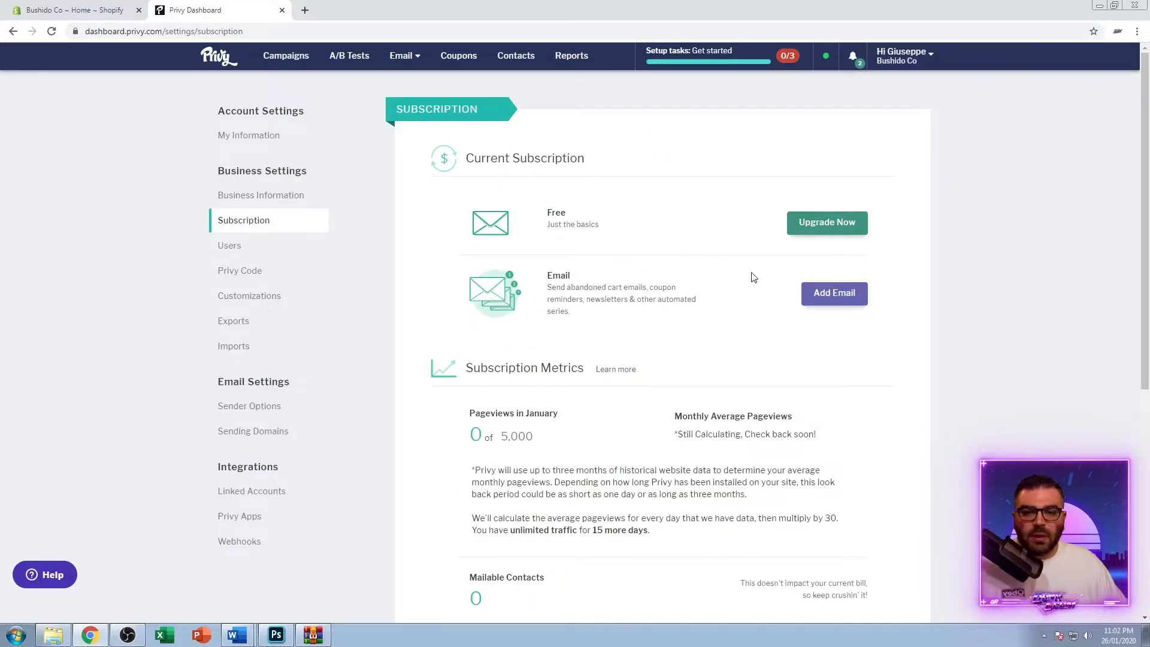
# Subscribe to the $10 per month Privy Email plan and confirm the purchase
pyautogui.click(833, 292)
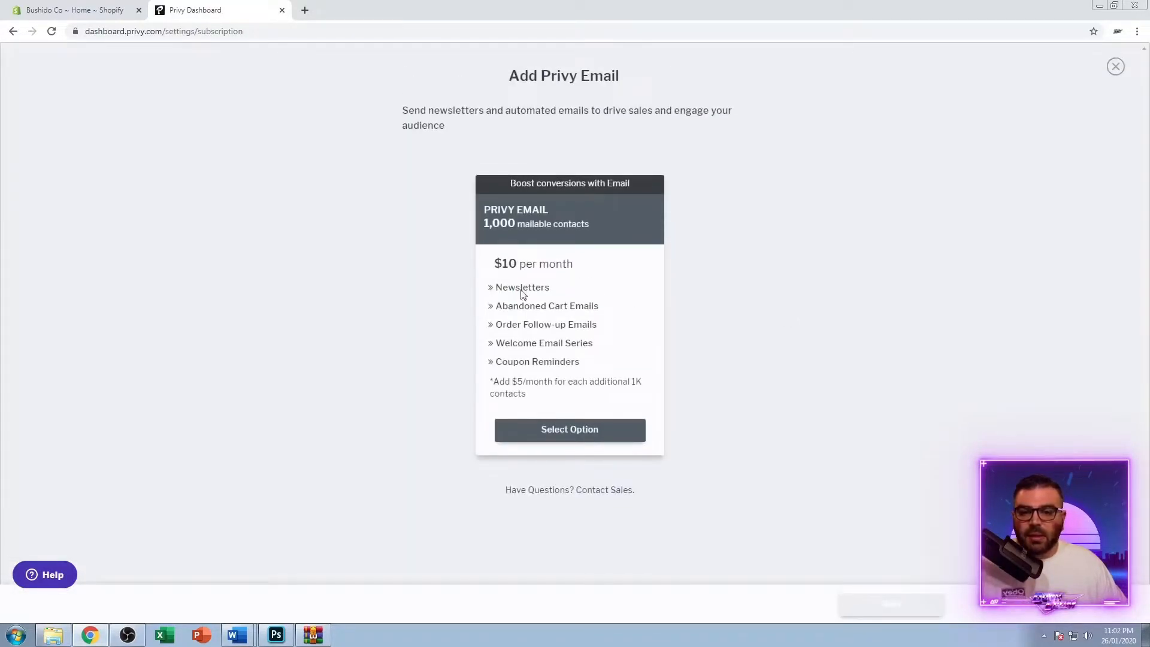
pyautogui.click(569, 429)
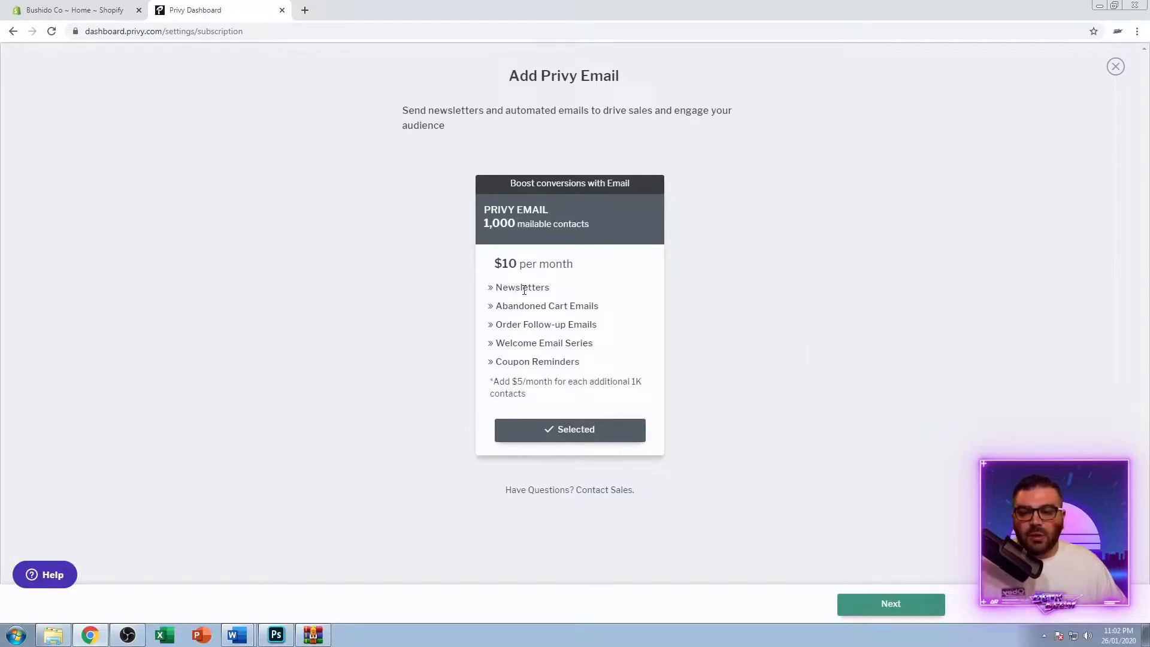
pyautogui.moveTo(521, 319)
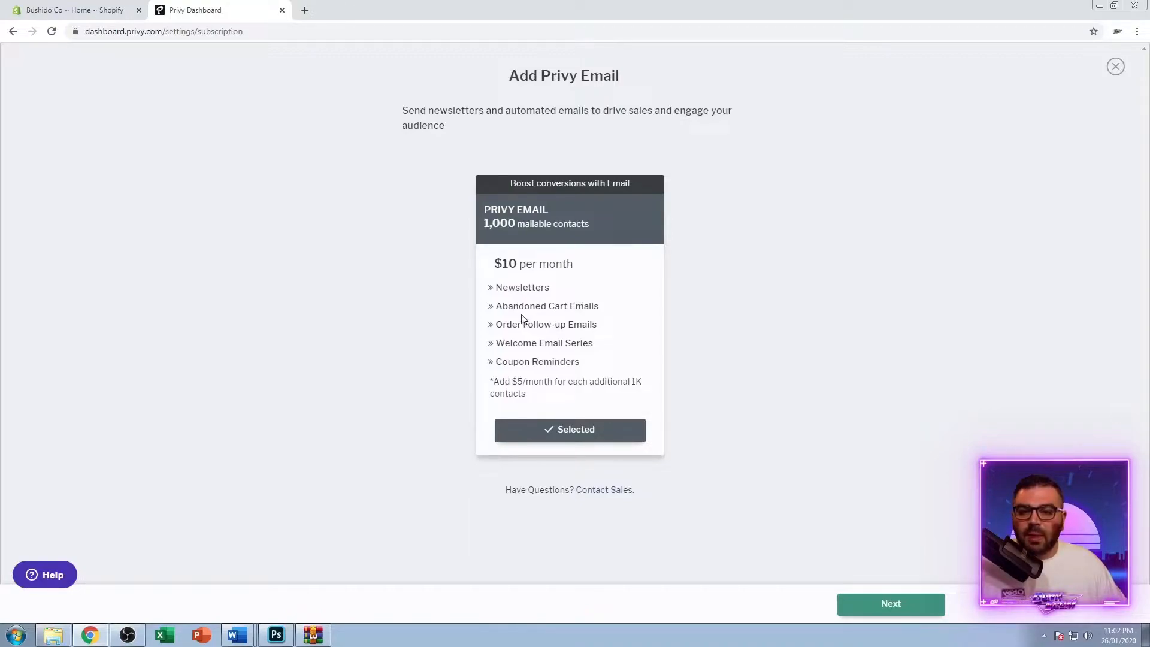
pyautogui.moveTo(577, 328)
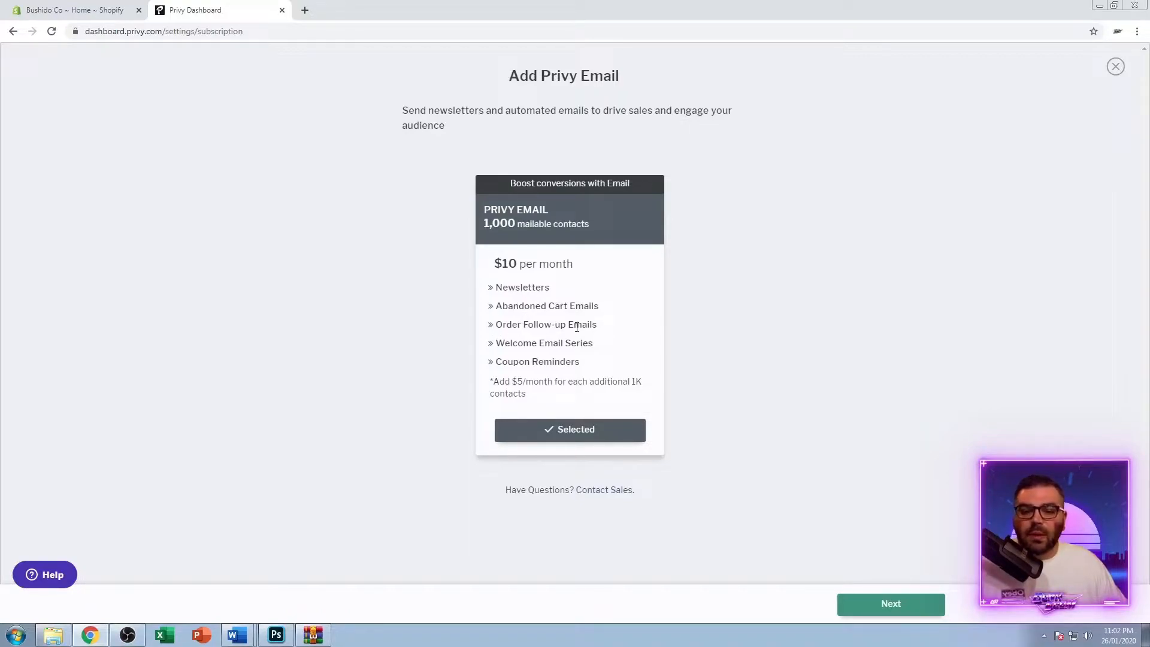
pyautogui.moveTo(584, 377)
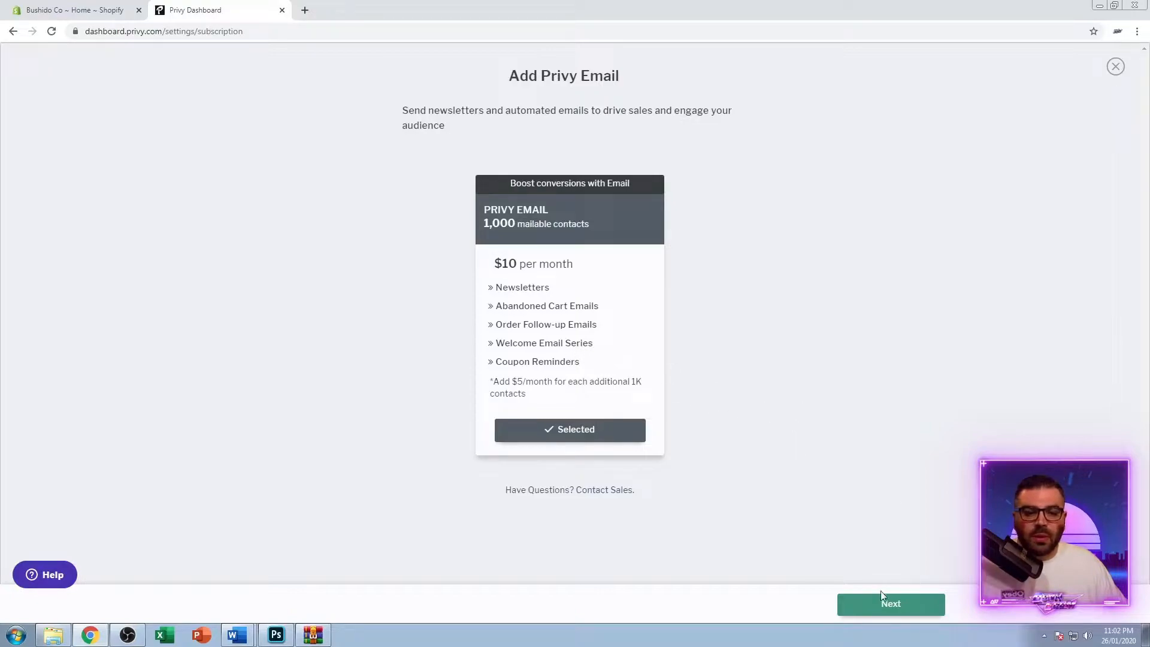
pyautogui.click(889, 604)
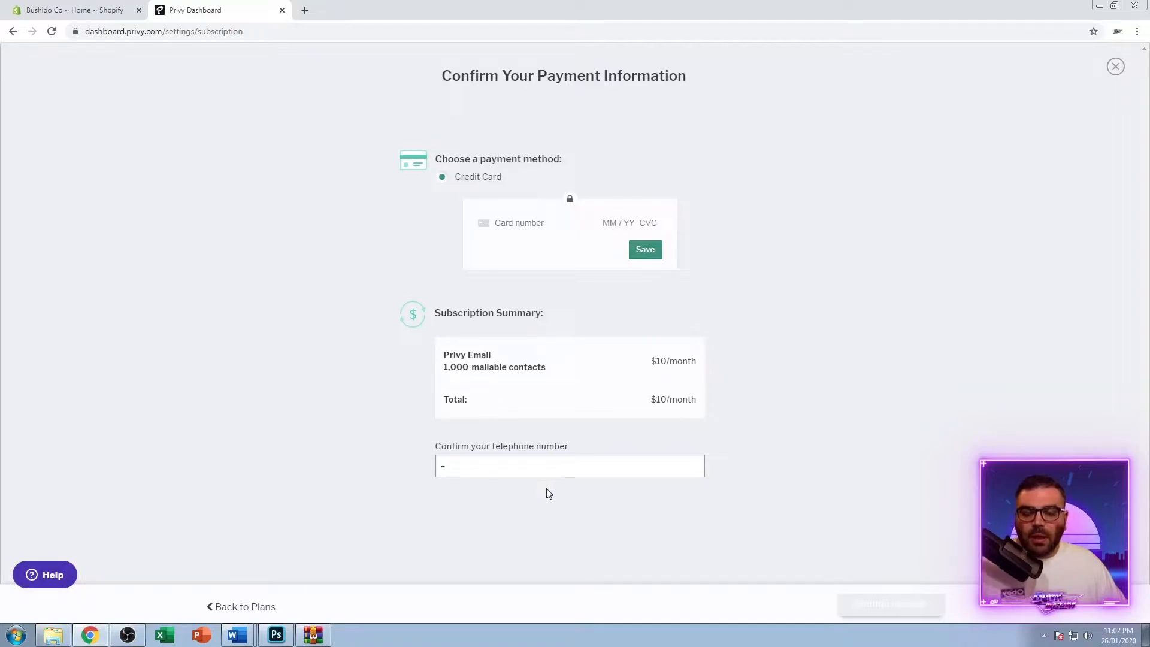
pyautogui.click(1115, 67)
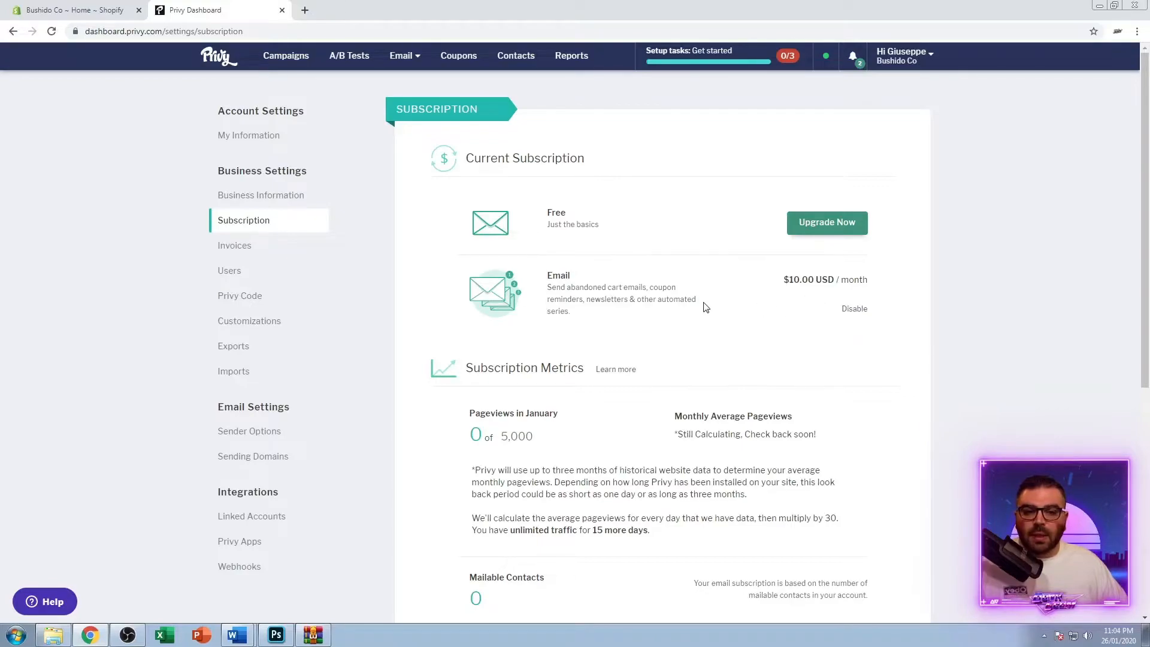
pyautogui.moveTo(401, 63)
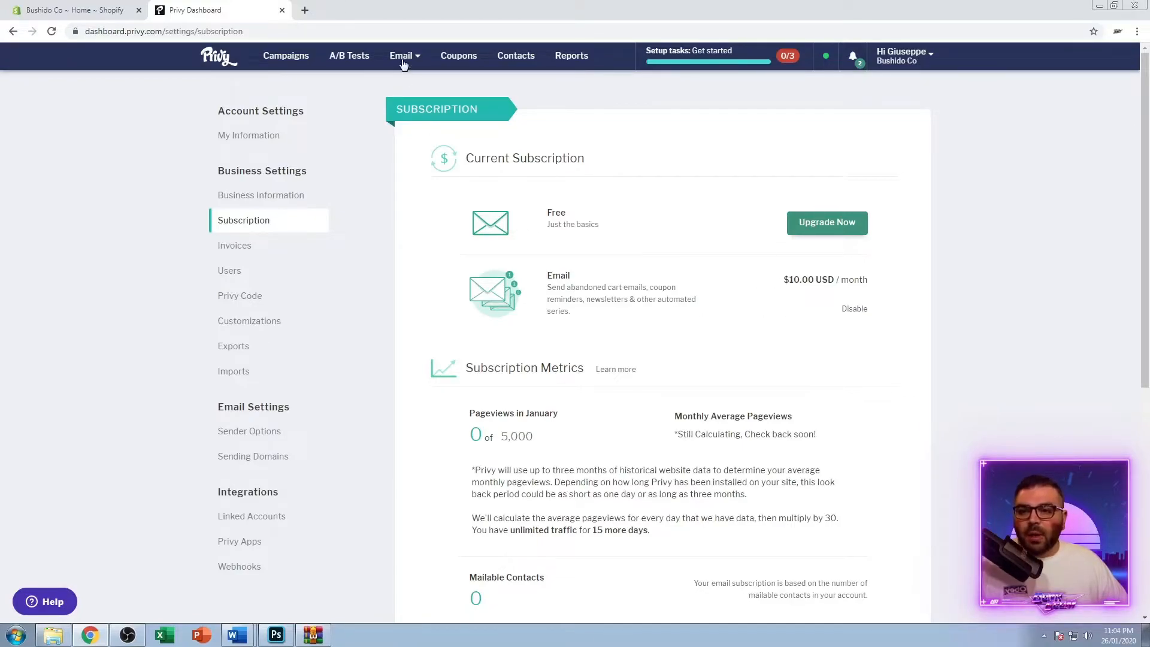
# Review Privy's available Email features, then close the Privy dashboard tab
pyautogui.click(400, 55)
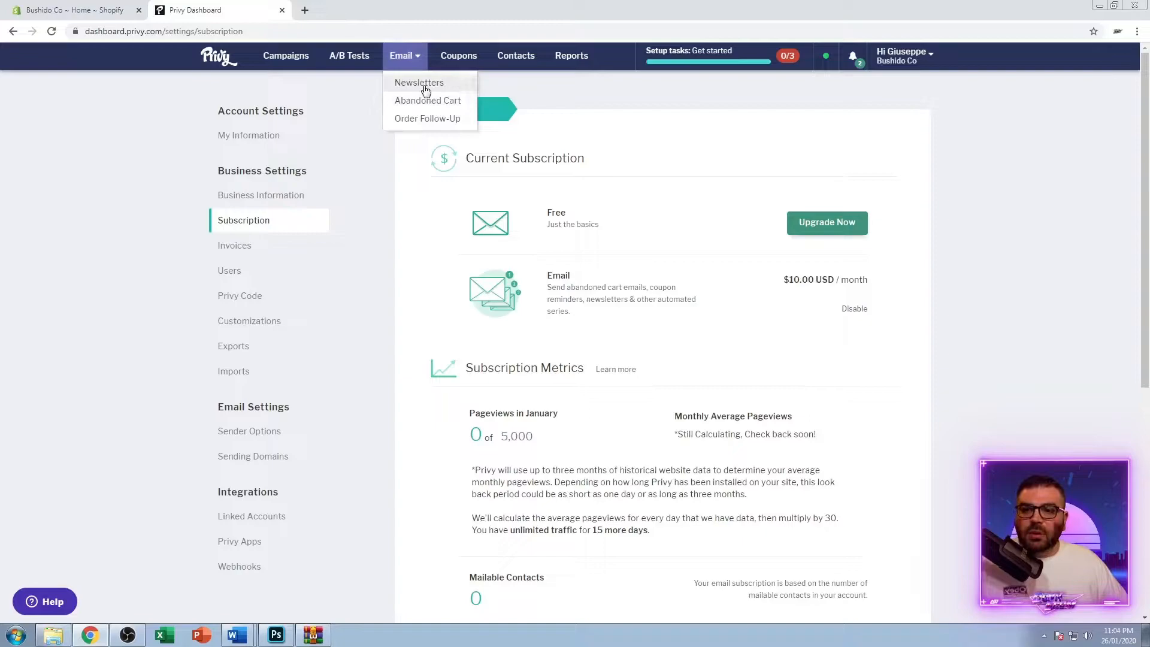
pyautogui.moveTo(424, 97)
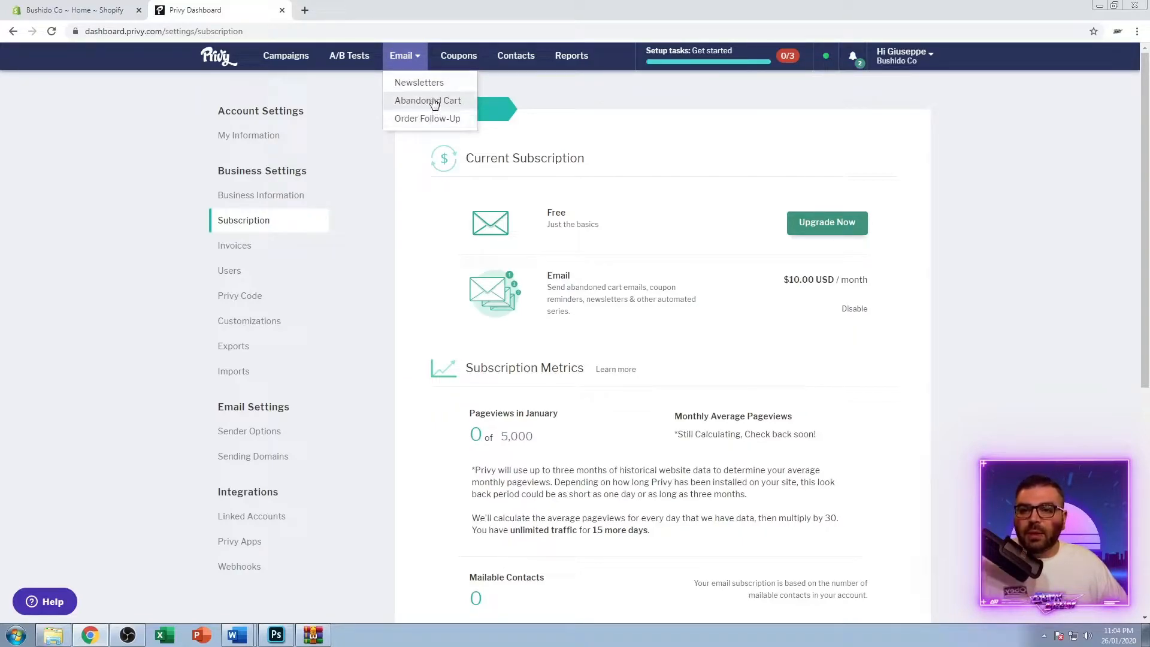
pyautogui.moveTo(428, 119)
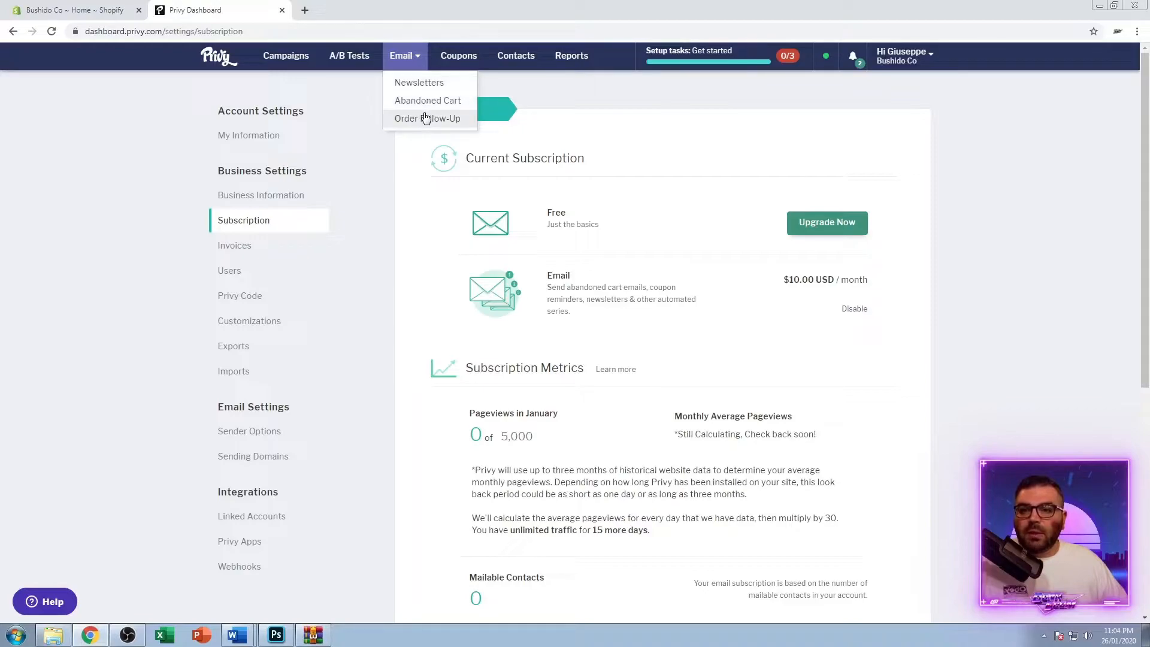
pyautogui.moveTo(421, 105)
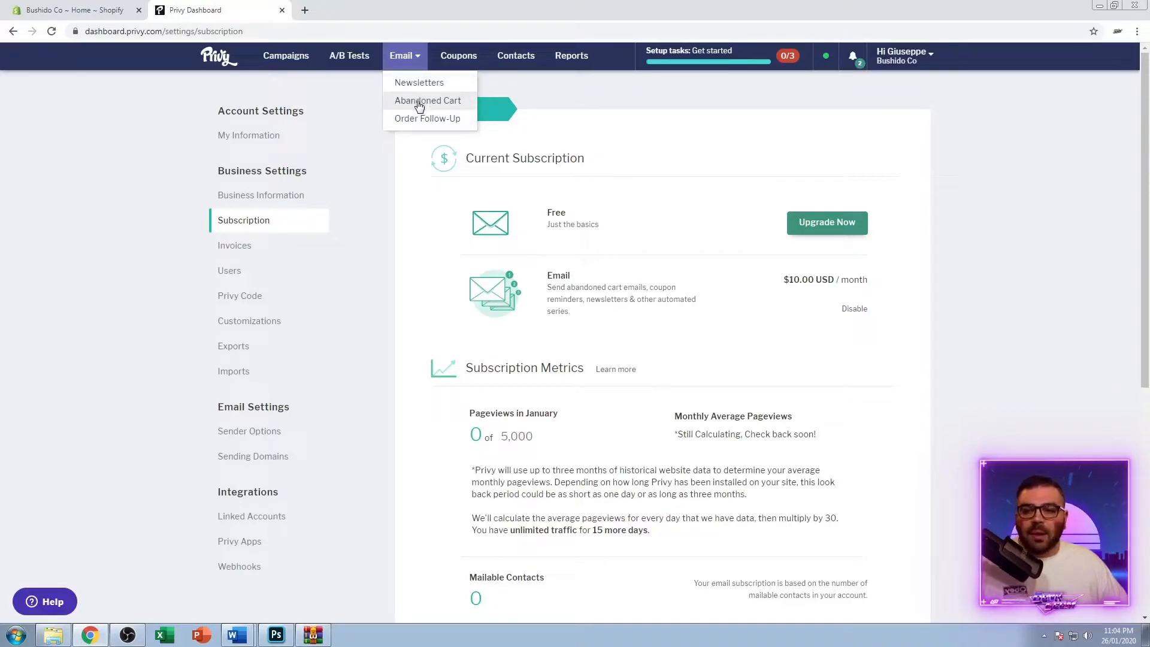
pyautogui.moveTo(443, 106)
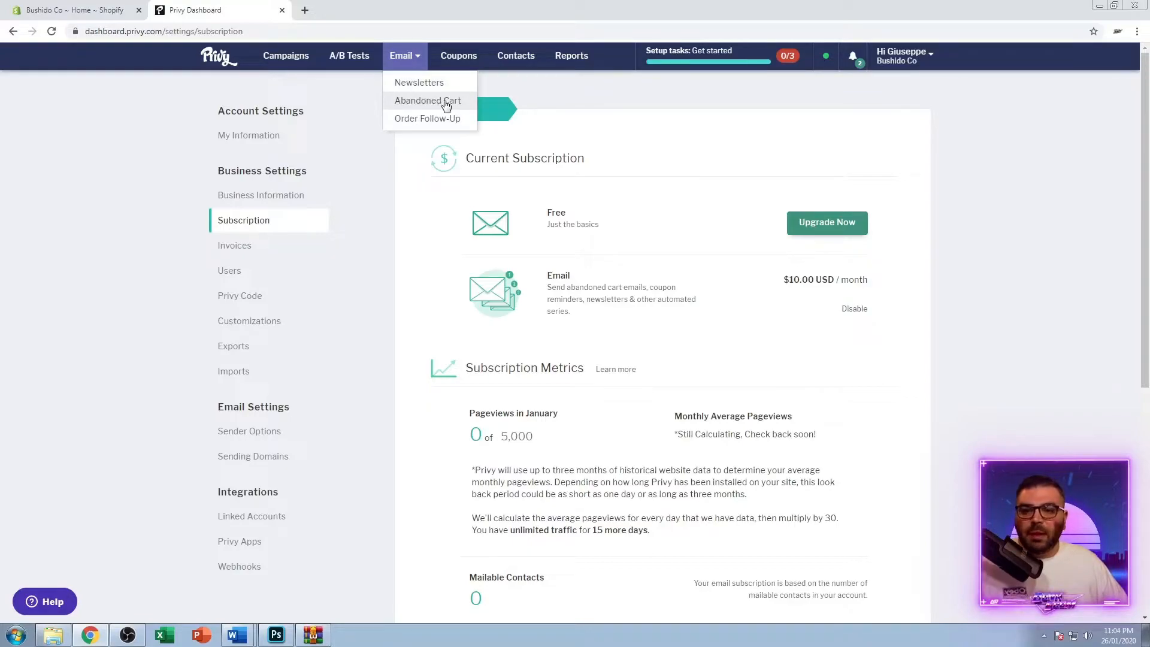
pyautogui.moveTo(420, 83)
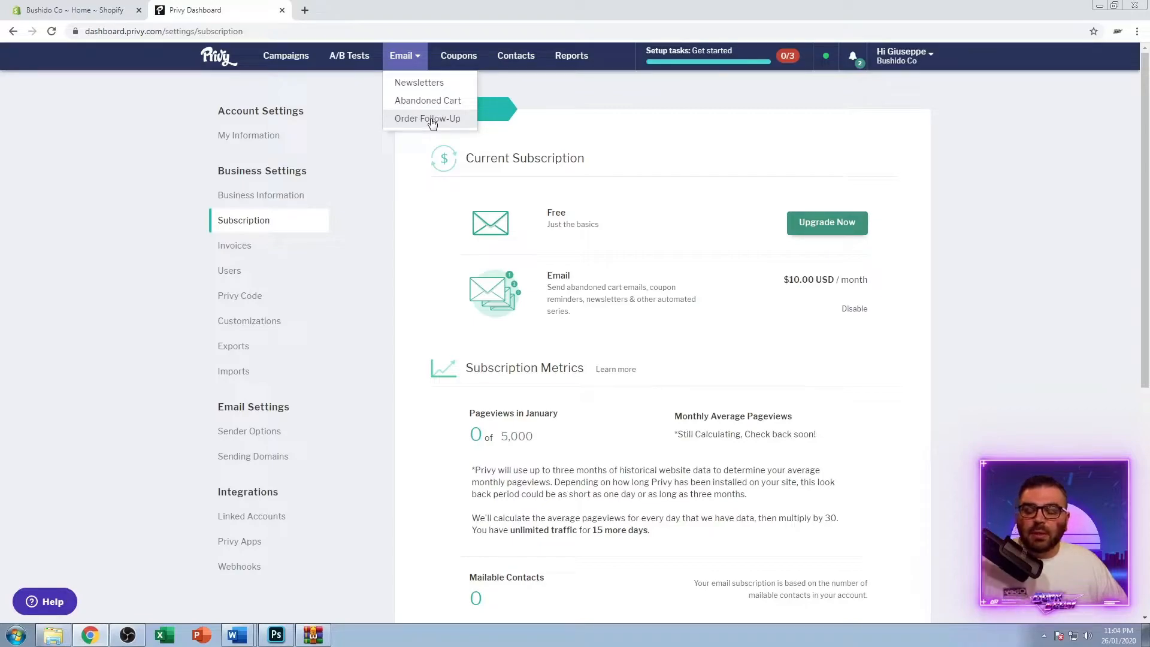
pyautogui.moveTo(432, 122)
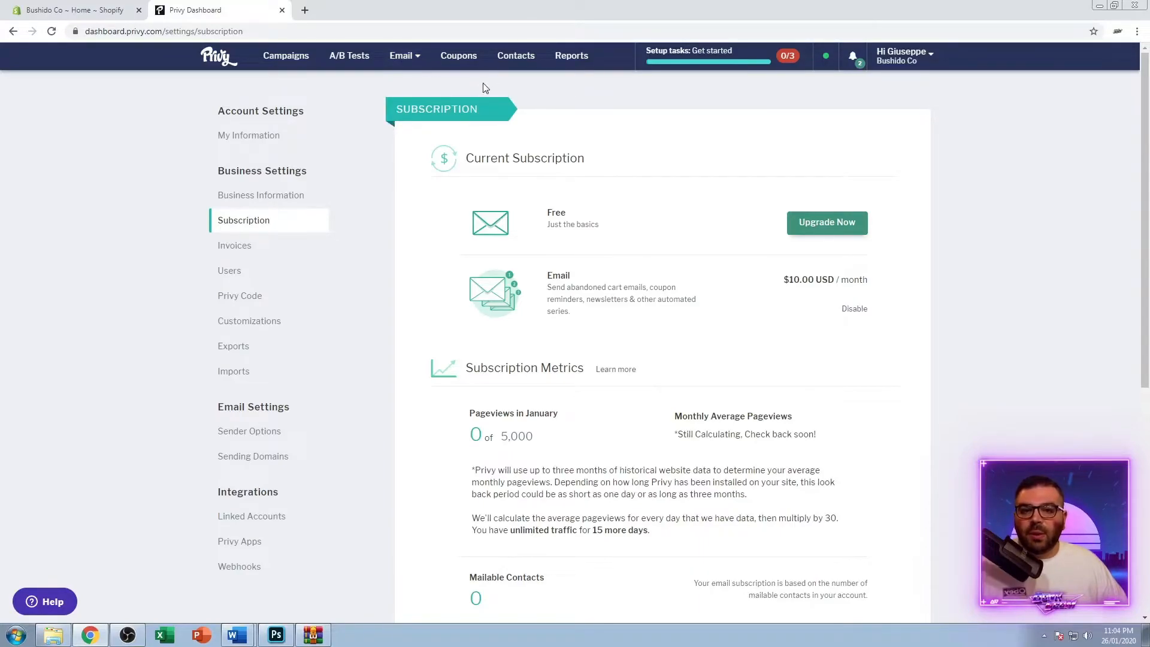
pyautogui.moveTo(289, 79)
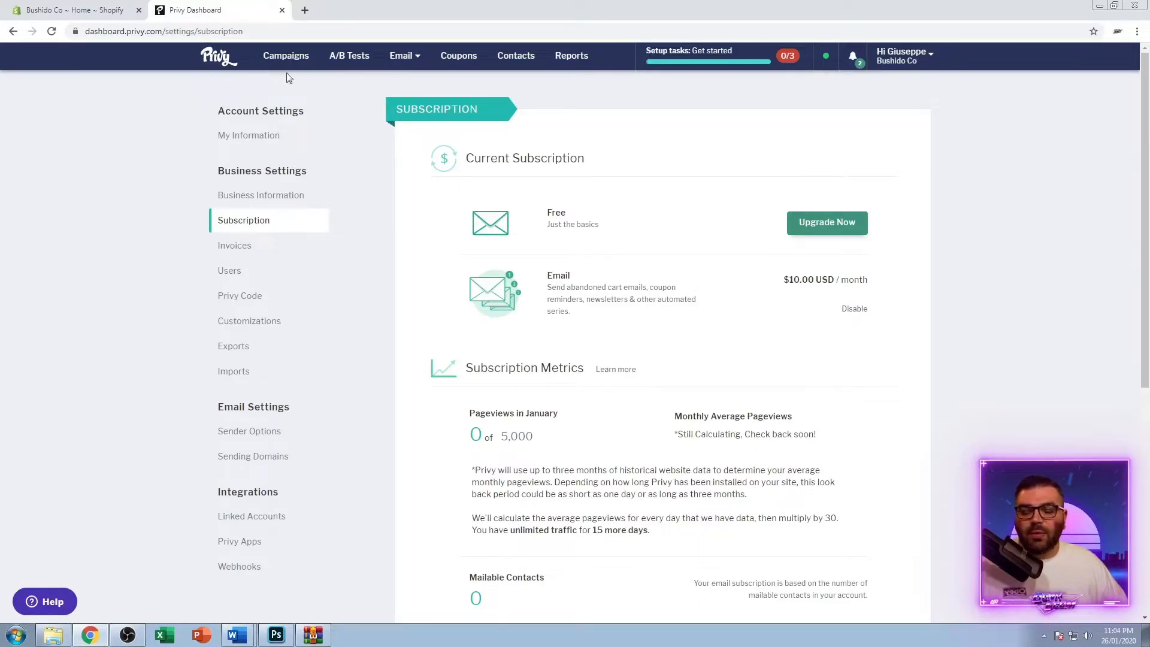
pyautogui.moveTo(418, 93)
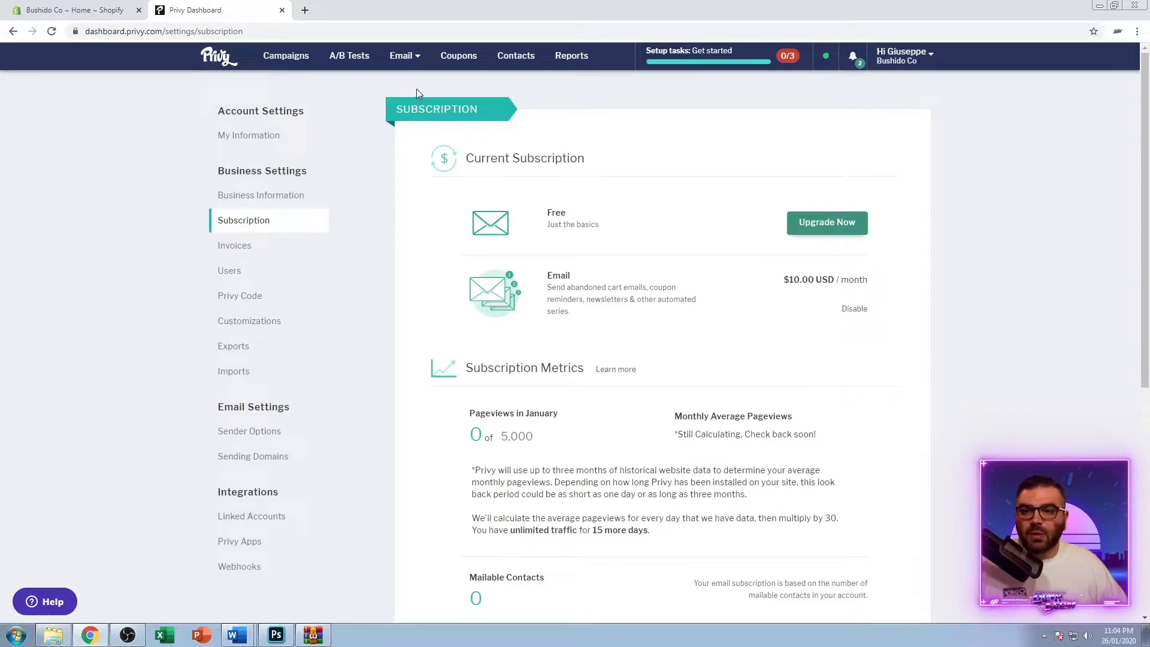
pyautogui.moveTo(546, 109)
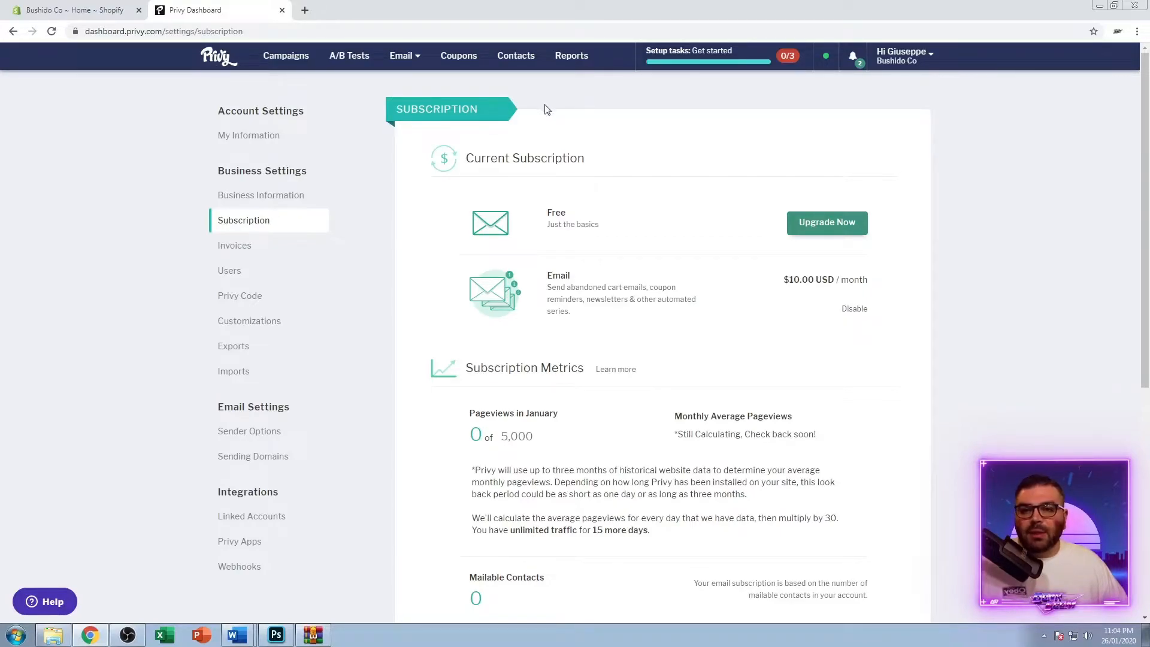
pyautogui.moveTo(542, 95)
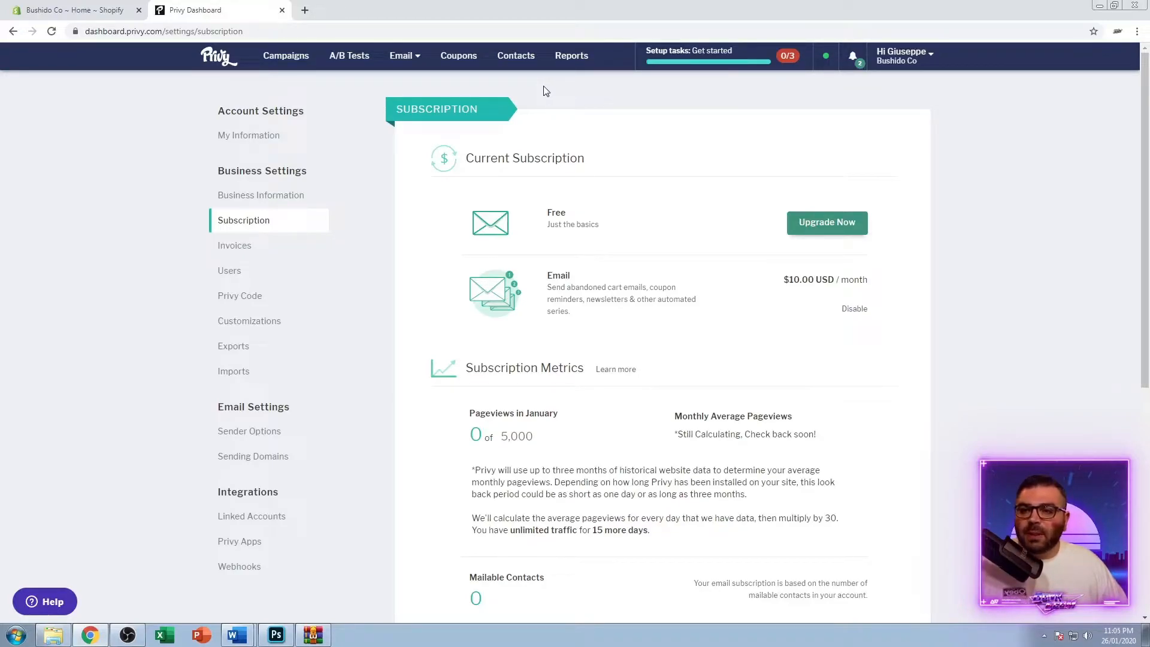
pyautogui.click(73, 10)
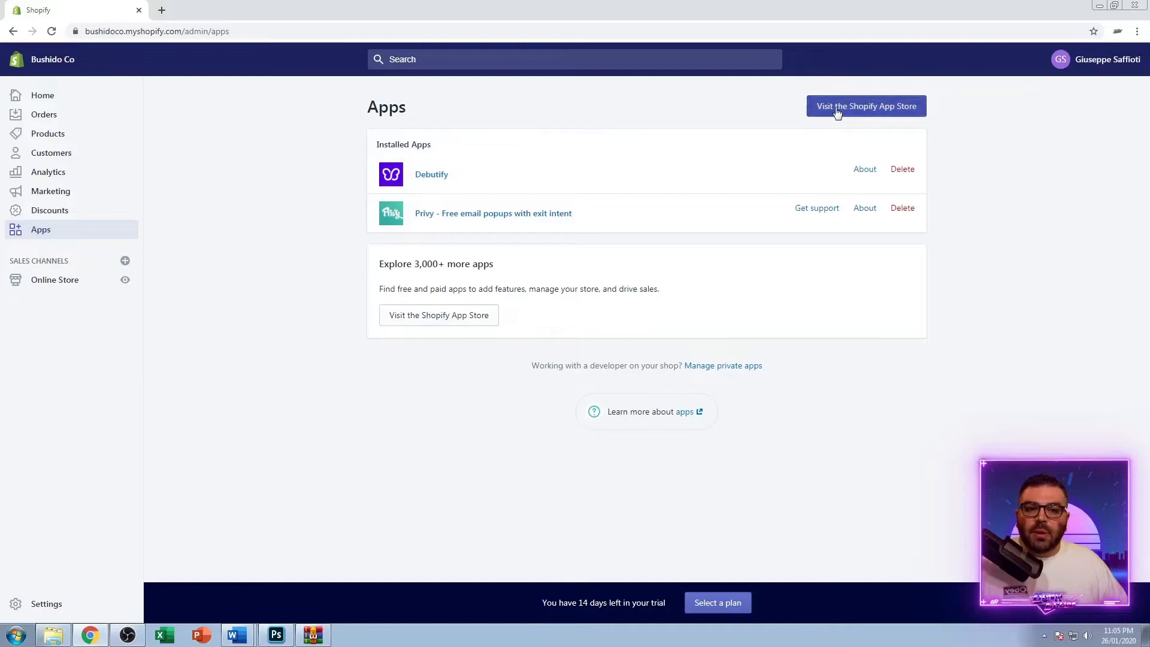
# Search the Shopify App Store for 'print on demand' using the search suggestion
pyautogui.click(865, 105)
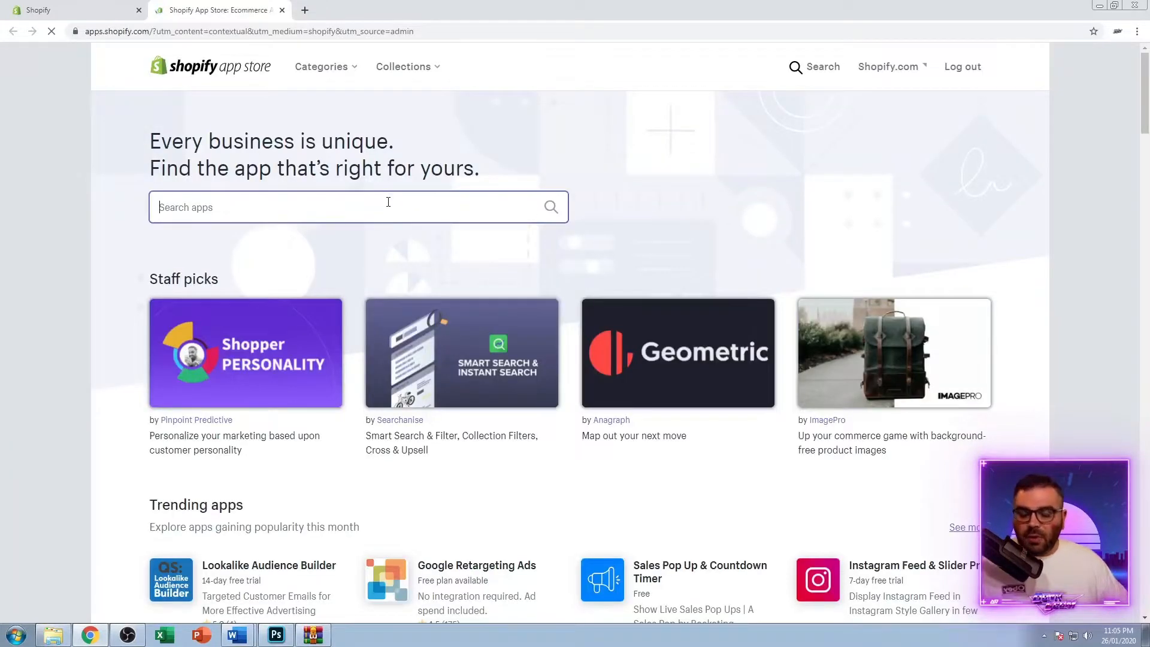
pyautogui.write('print')
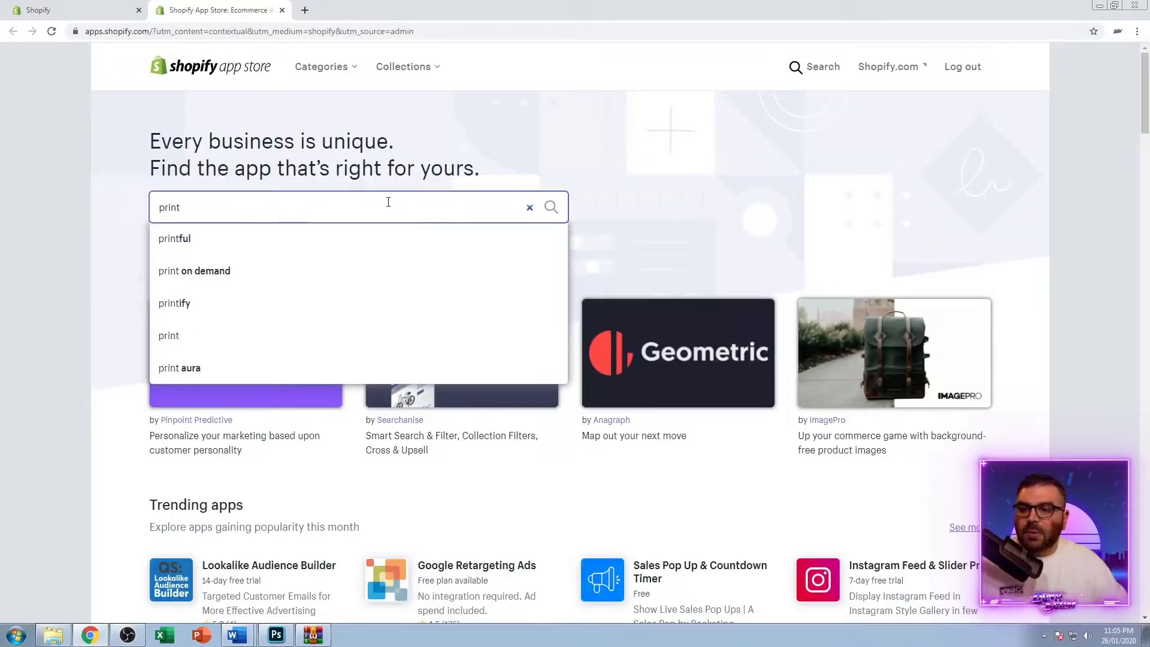
pyautogui.click(194, 271)
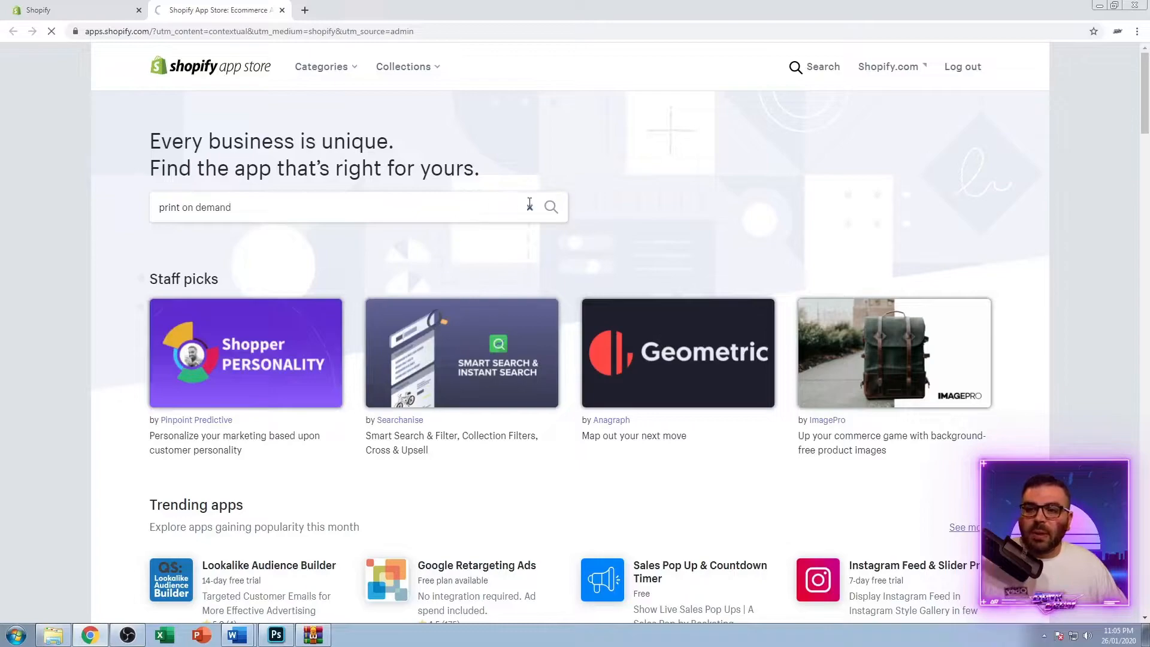
pyautogui.click(551, 207)
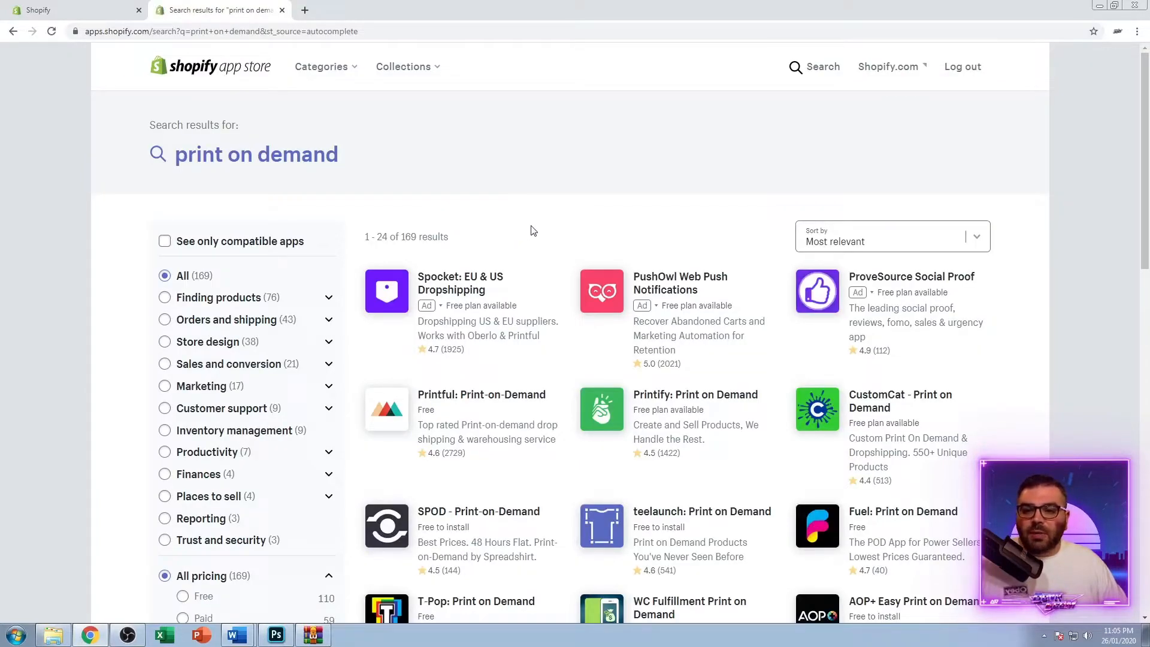
# Browse down the print-on-demand results to SPOD, teelaunch, Pixels and GearLaunch
pyautogui.scroll(-3)
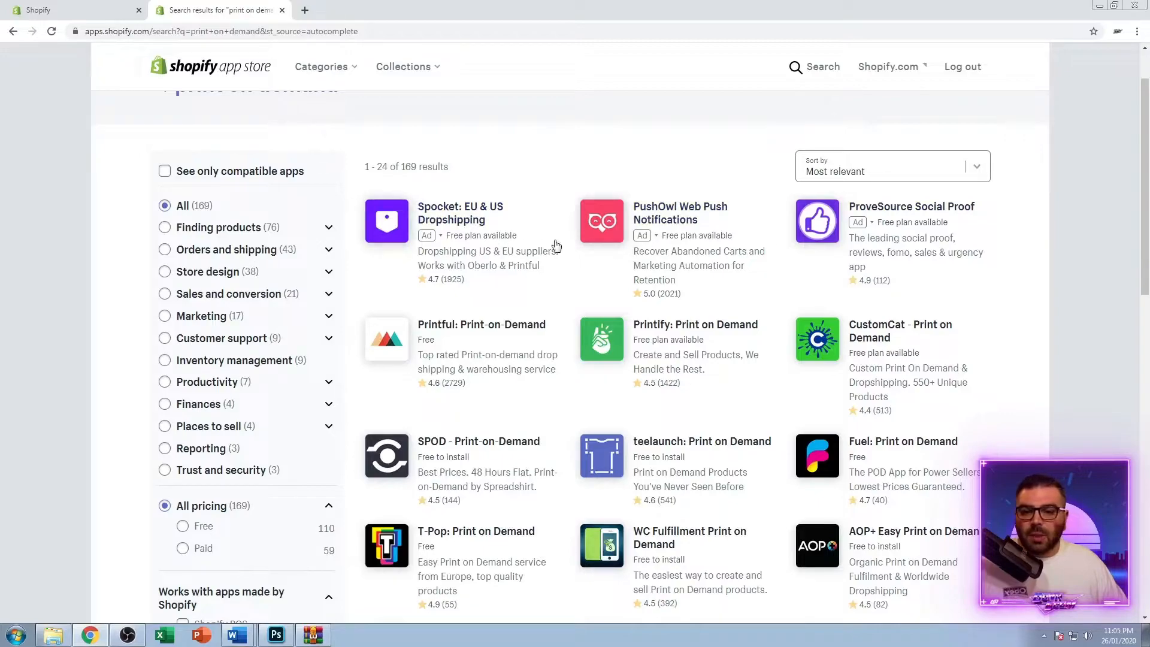
pyautogui.click(891, 165)
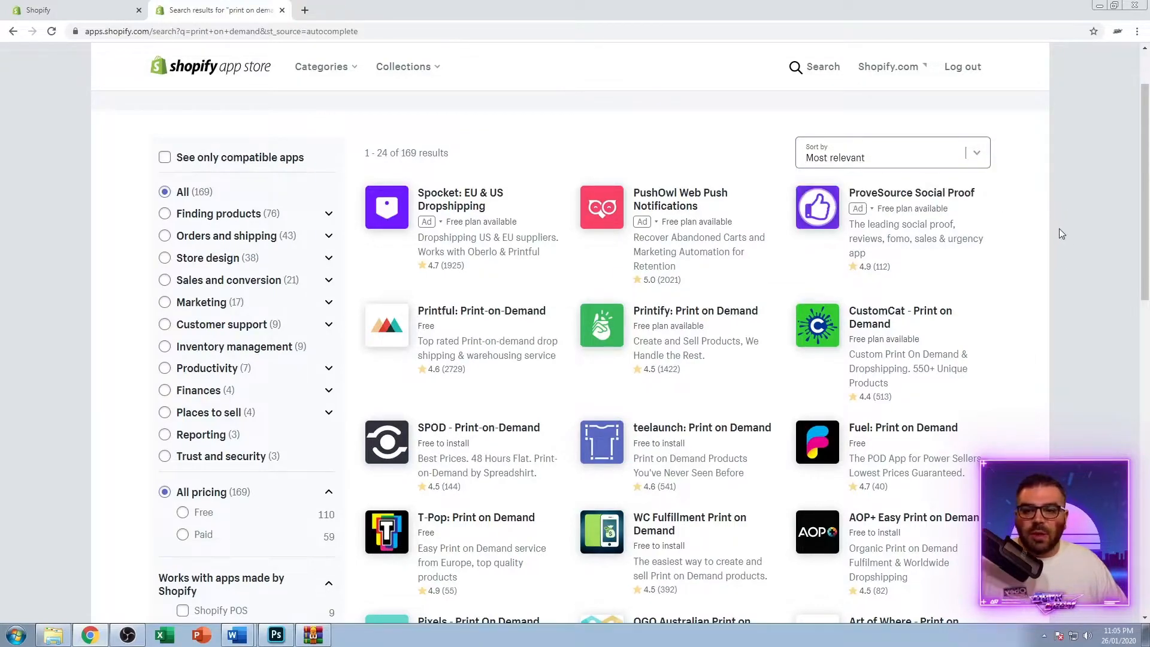
pyautogui.scroll(-3)
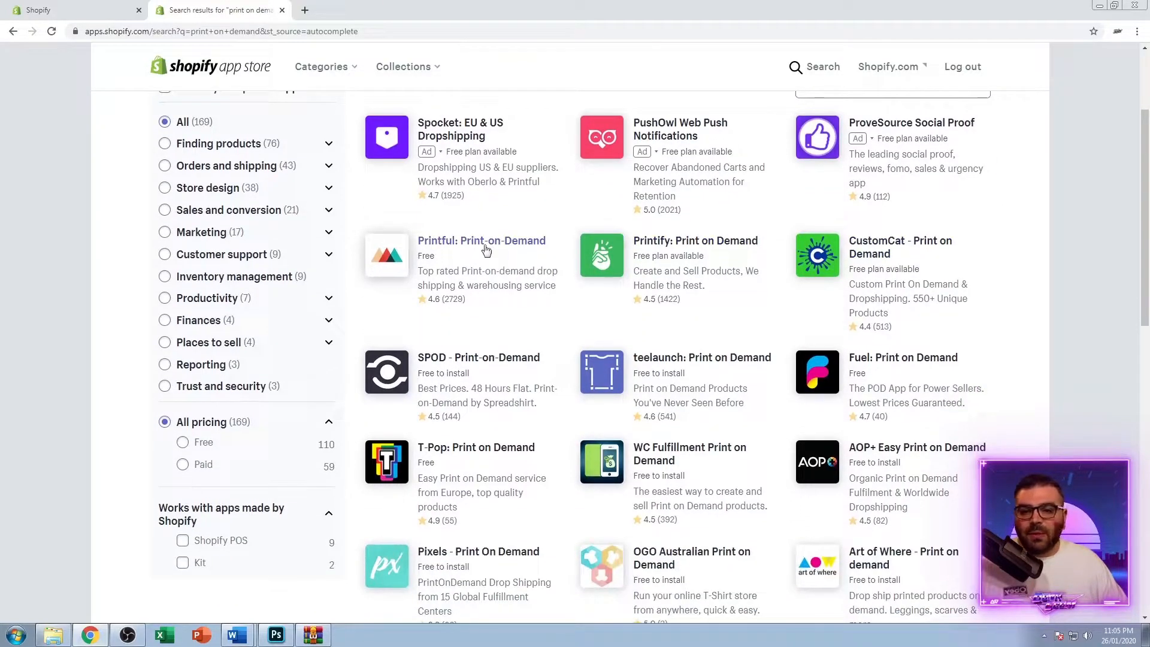
pyautogui.scroll(-3)
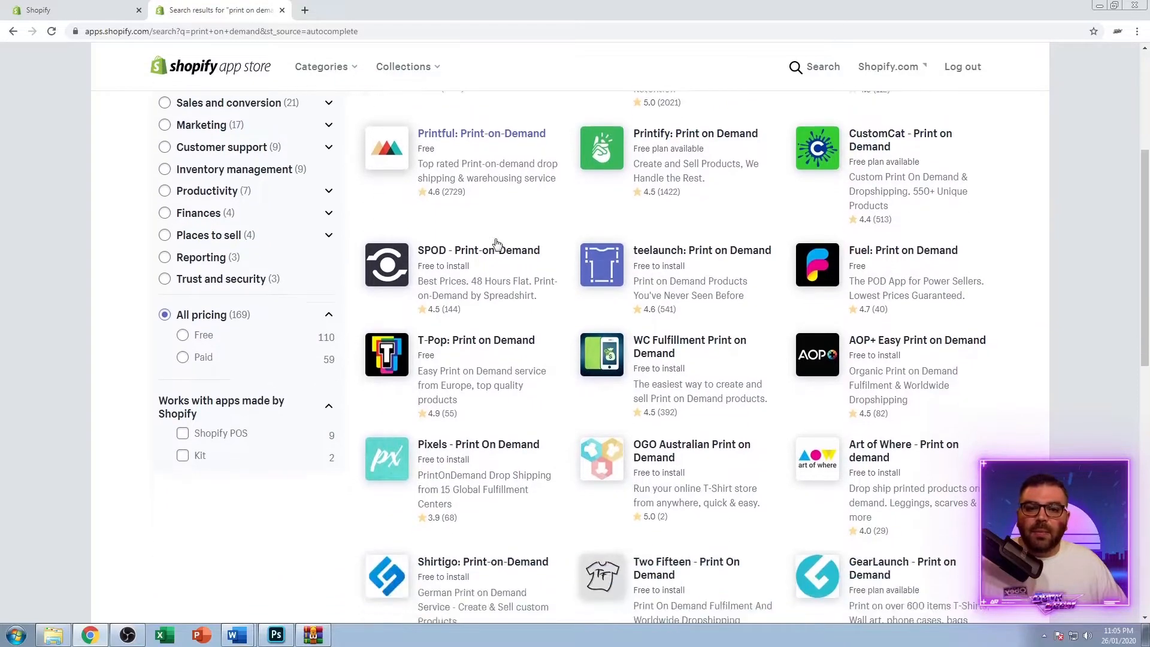
pyautogui.scroll(-3)
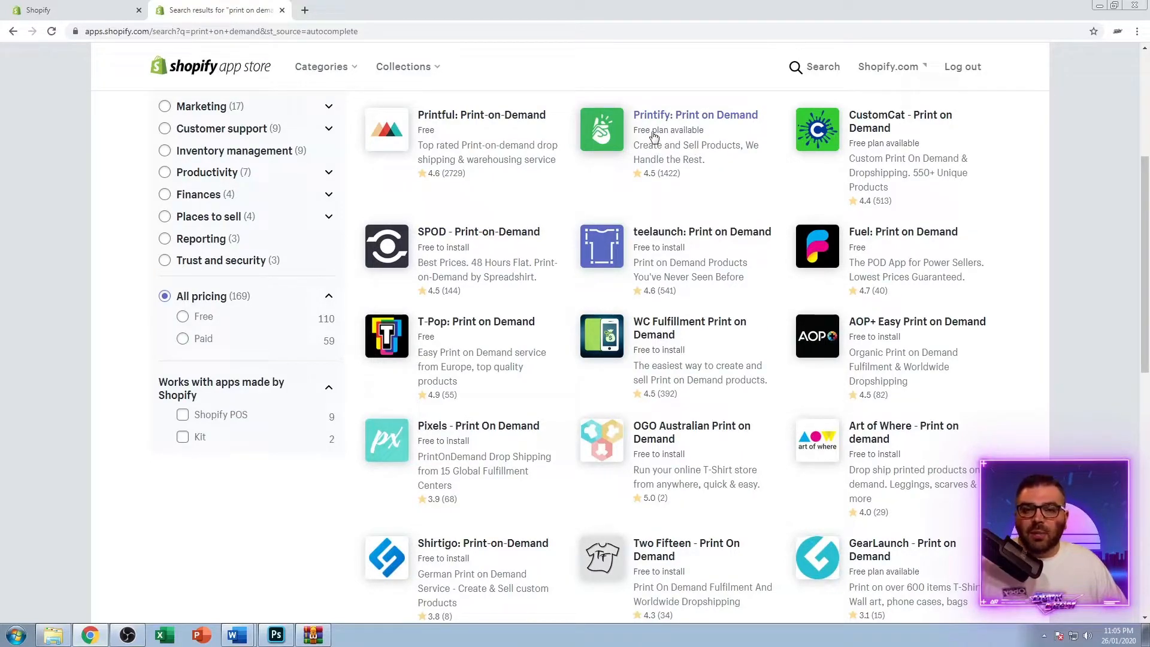
pyautogui.moveTo(629, 142)
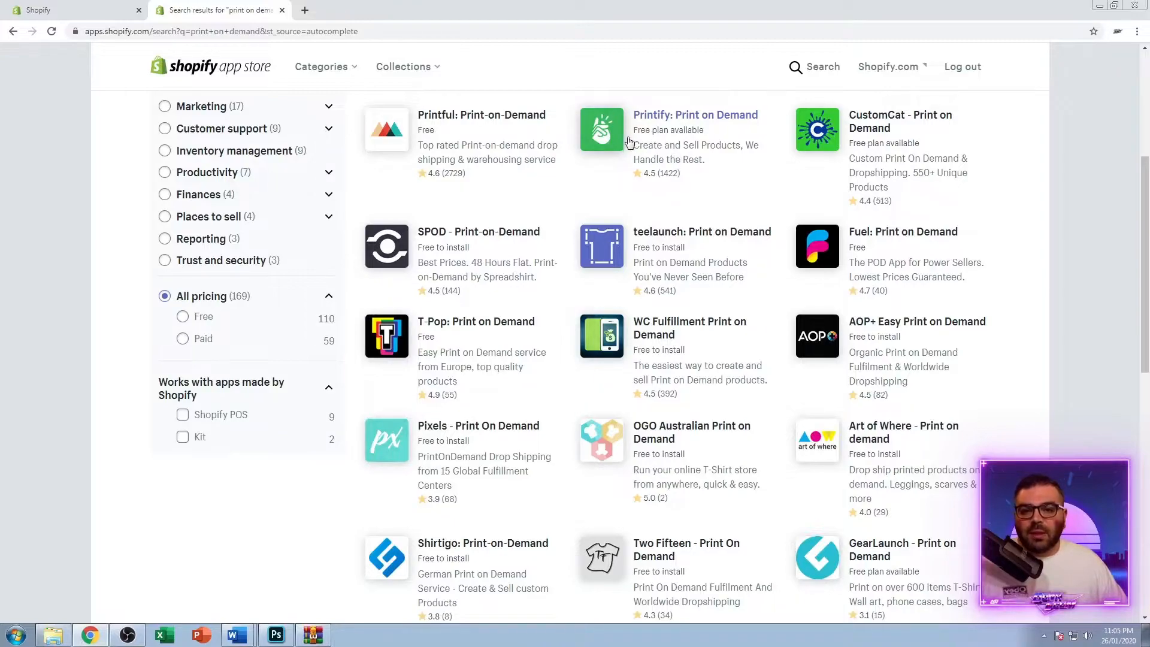
pyautogui.moveTo(455, 121)
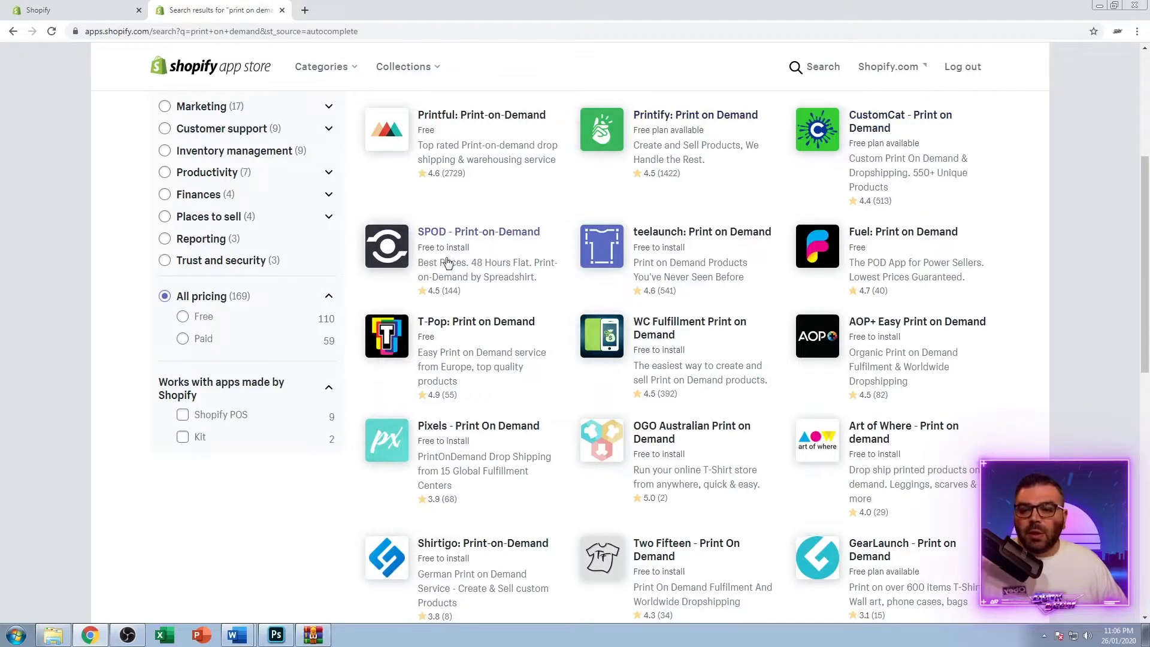
pyautogui.moveTo(488, 255)
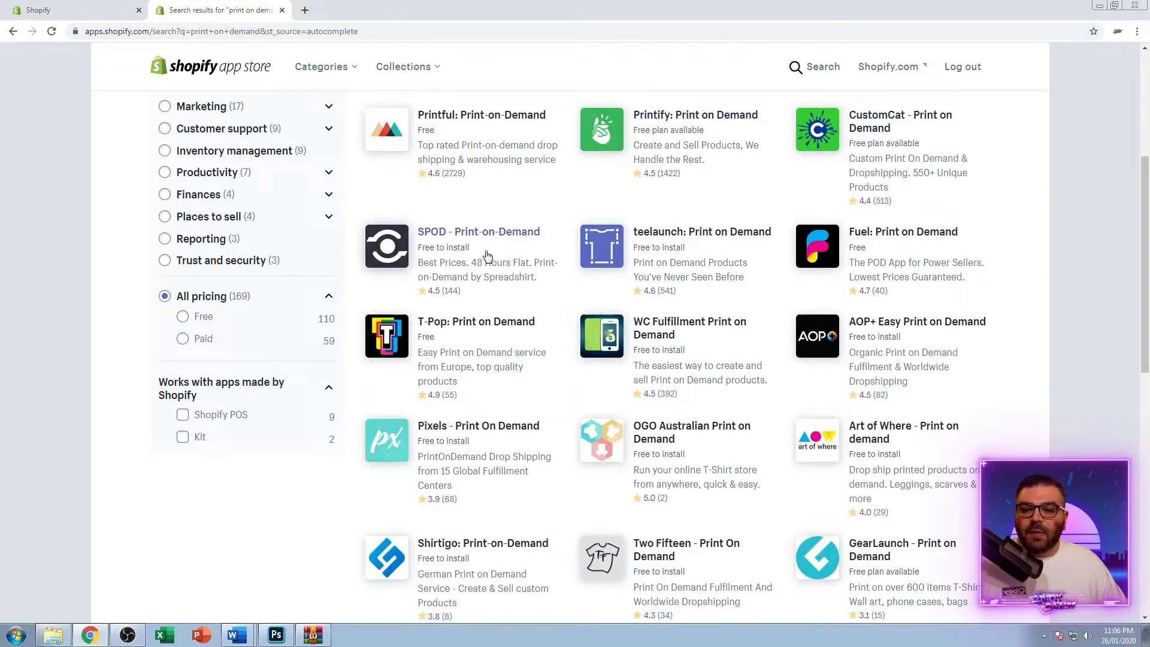
pyautogui.moveTo(424, 247)
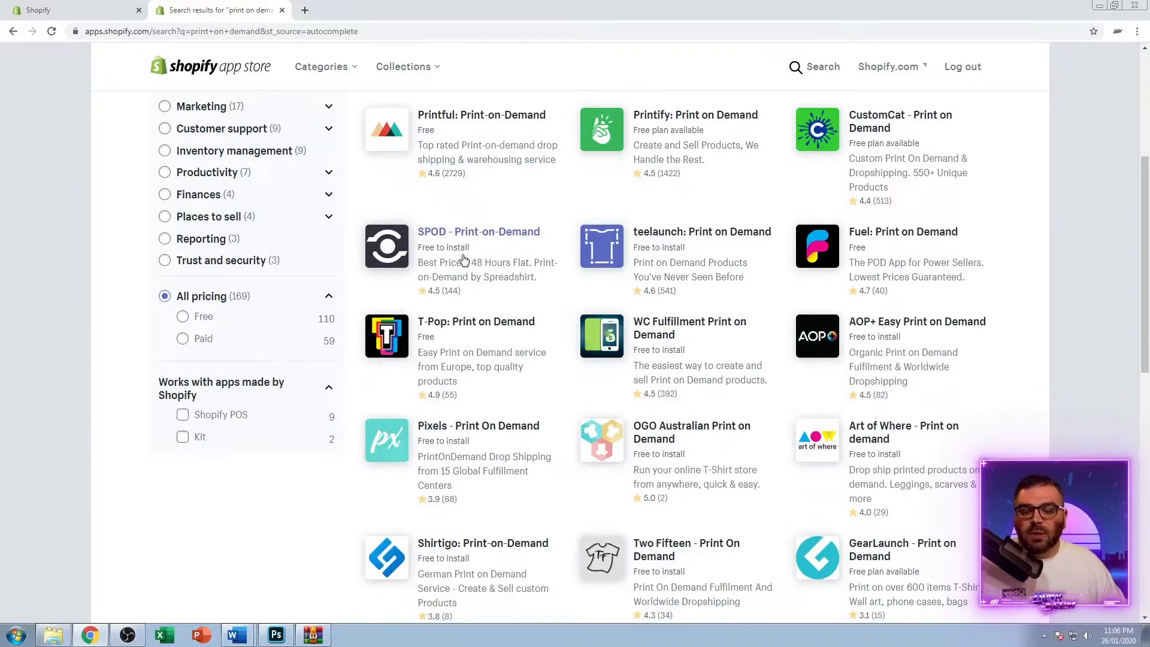
pyautogui.moveTo(480, 254)
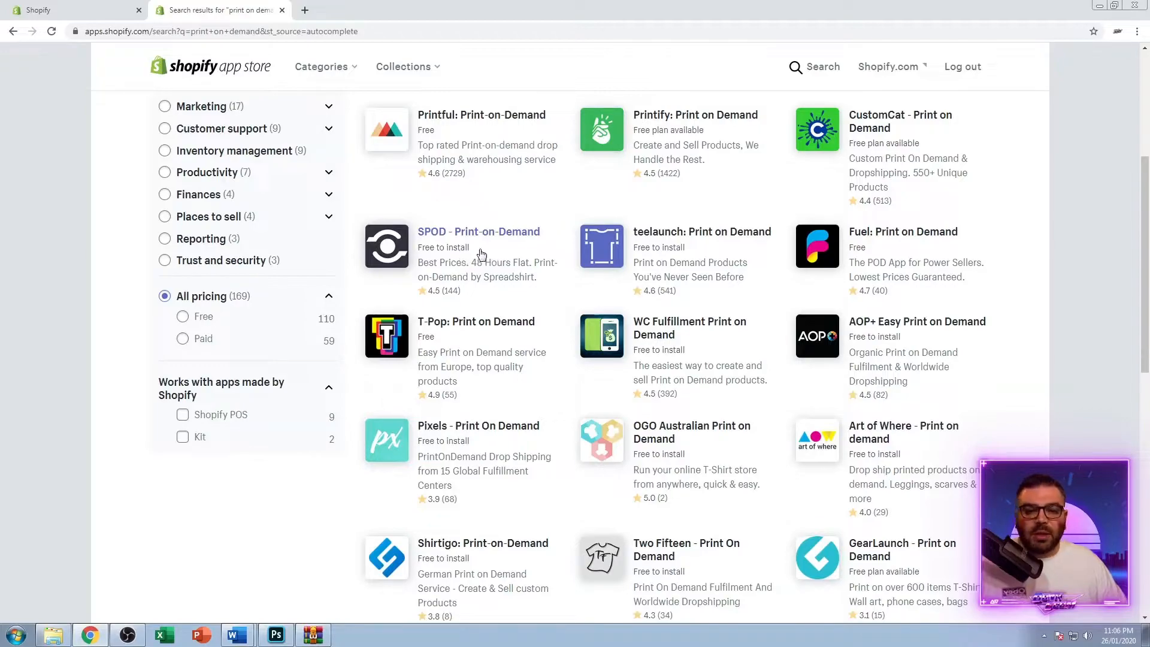
pyautogui.moveTo(487, 249)
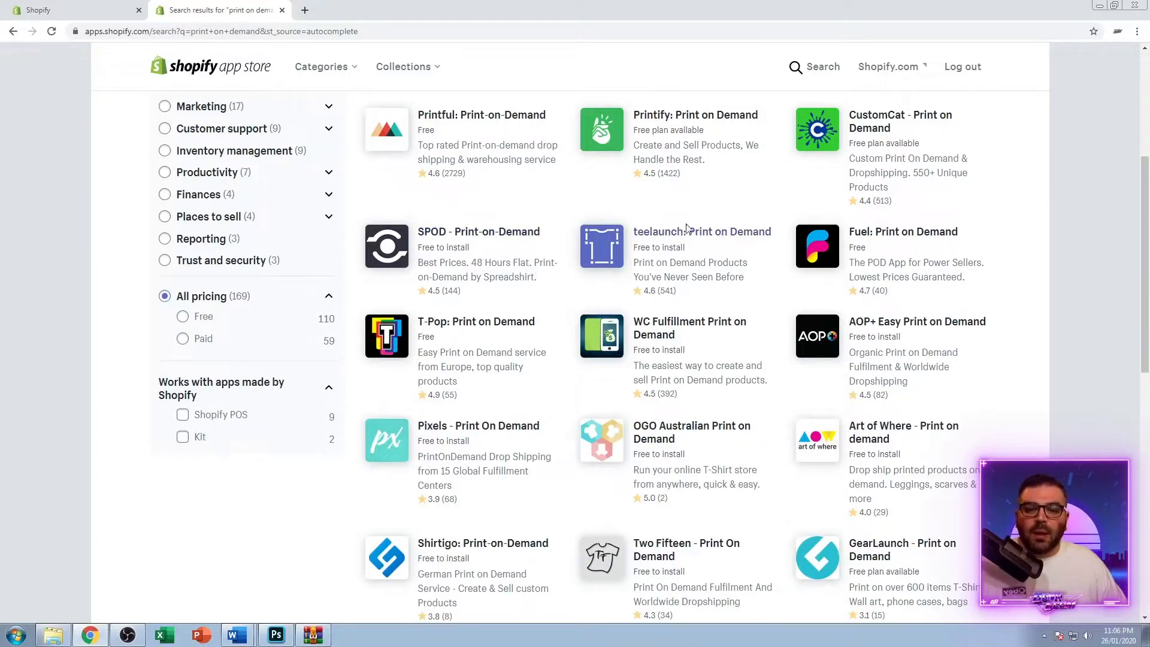
pyautogui.moveTo(671, 240)
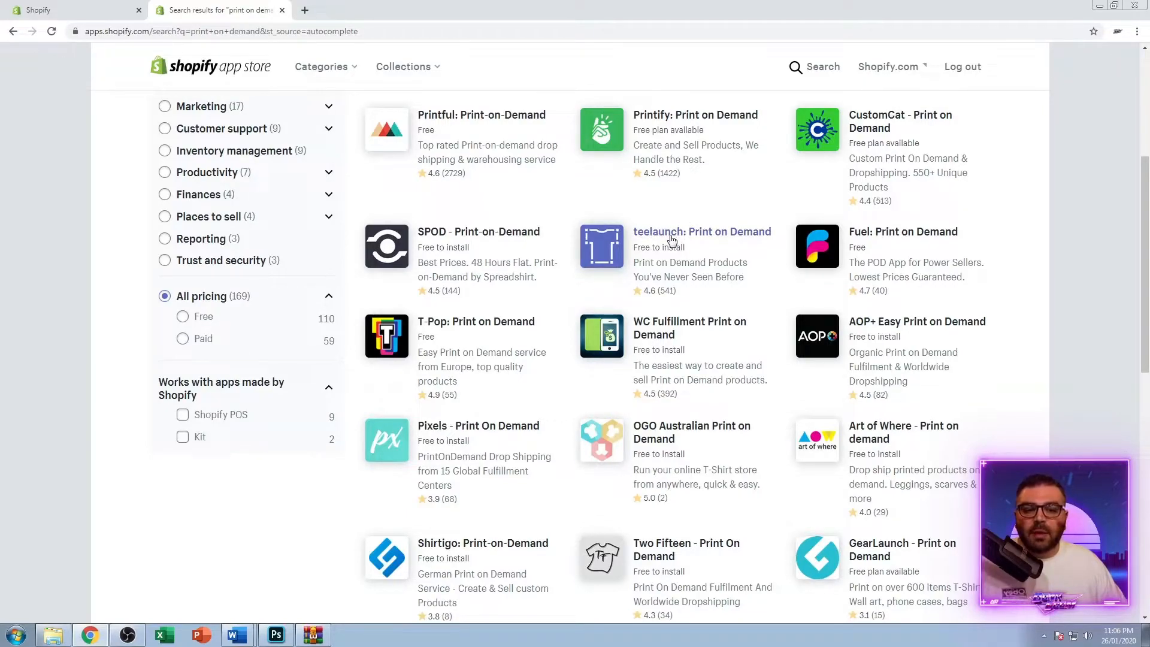
pyautogui.moveTo(646, 248)
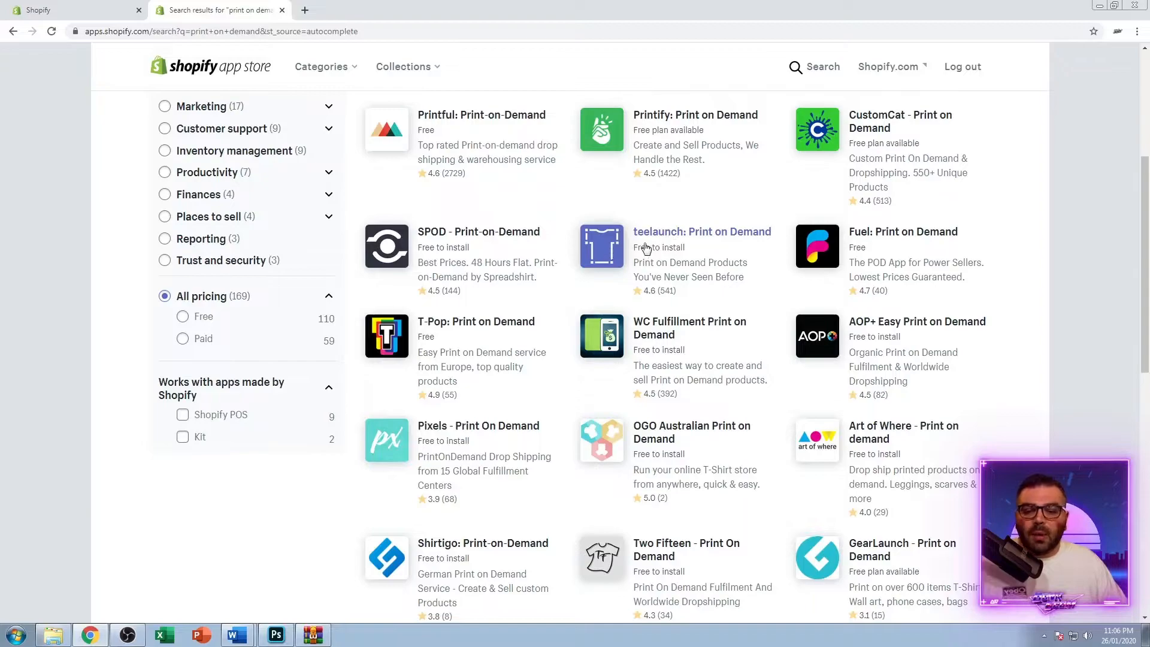
pyautogui.moveTo(730, 245)
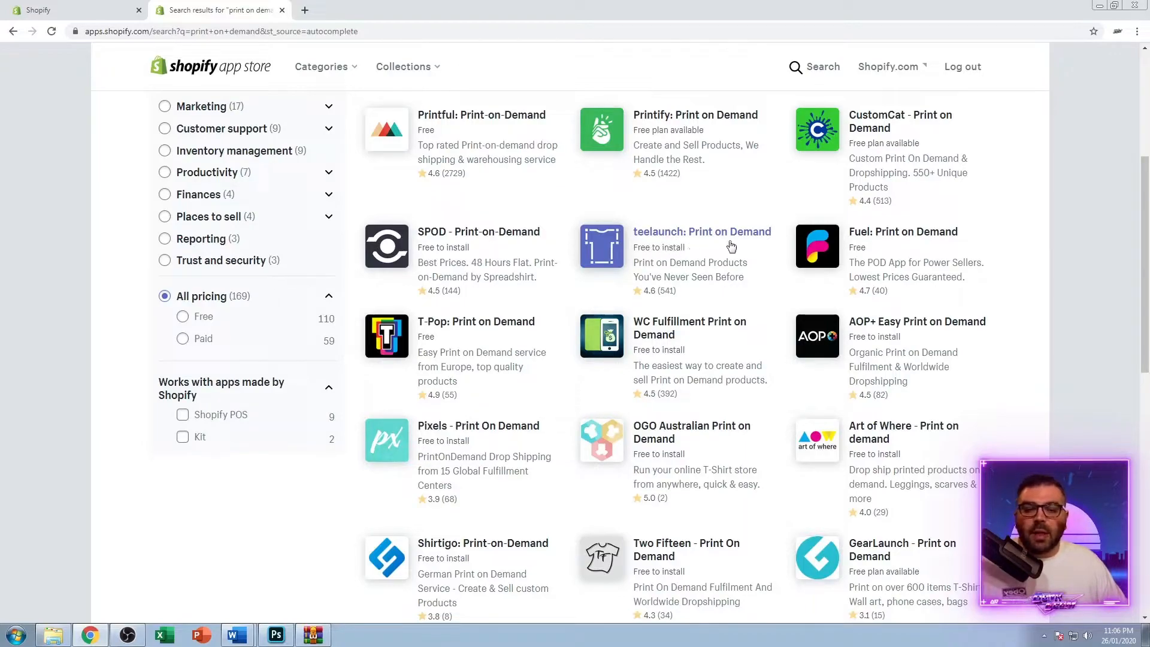
pyautogui.moveTo(744, 429)
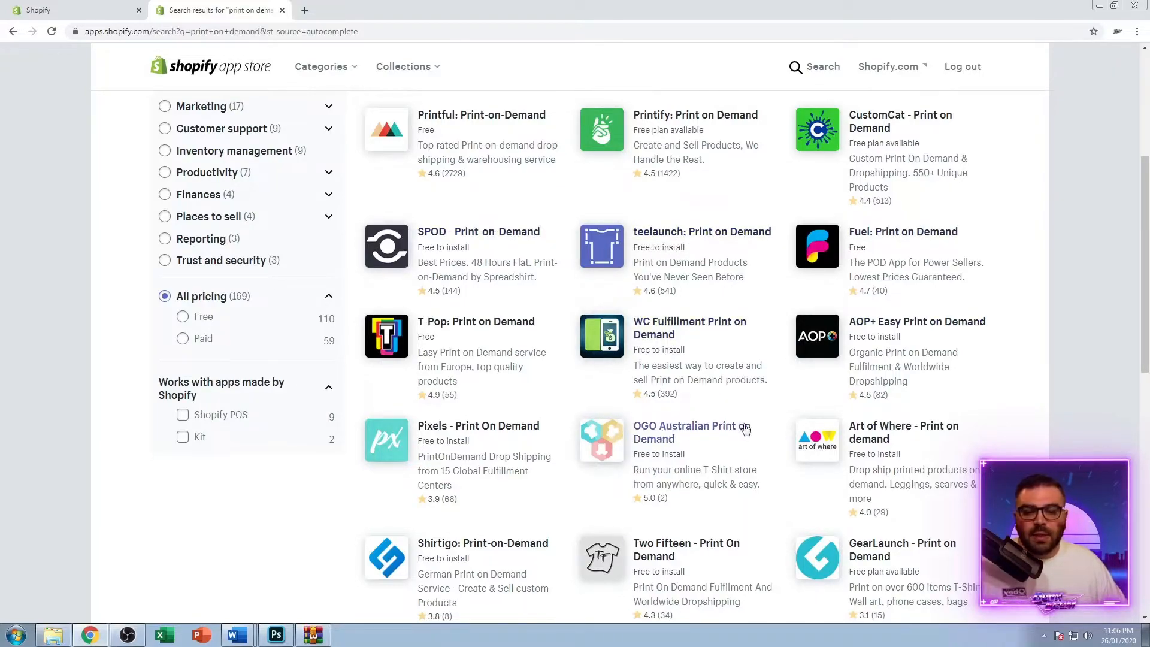
pyautogui.scroll(-3)
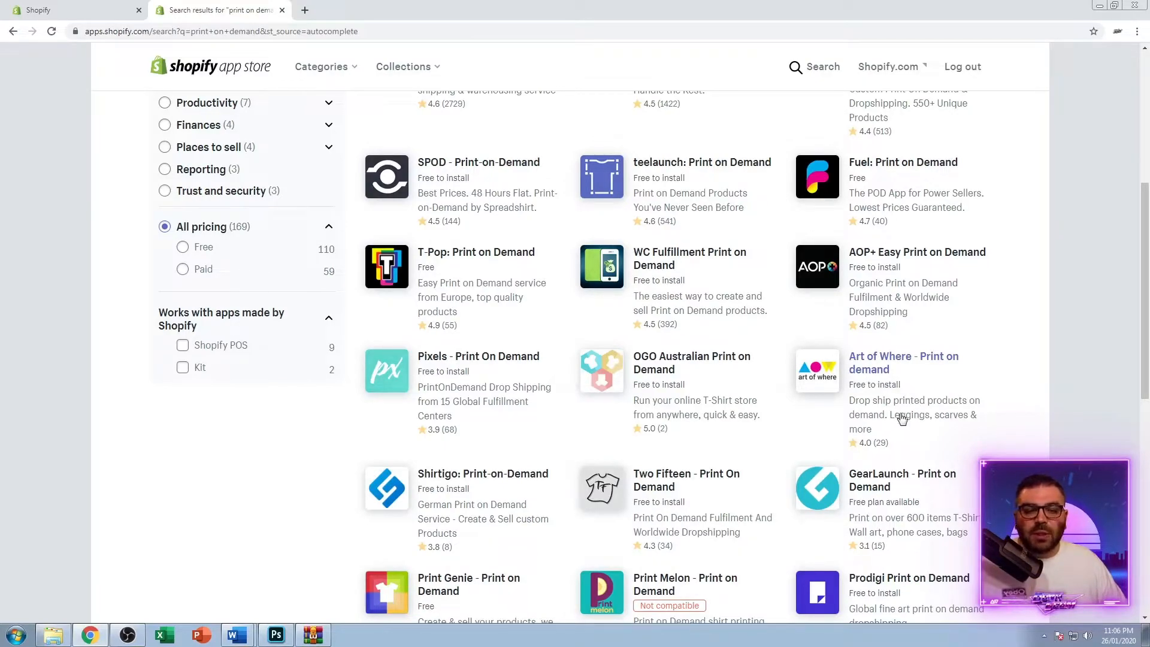
pyautogui.moveTo(887, 373)
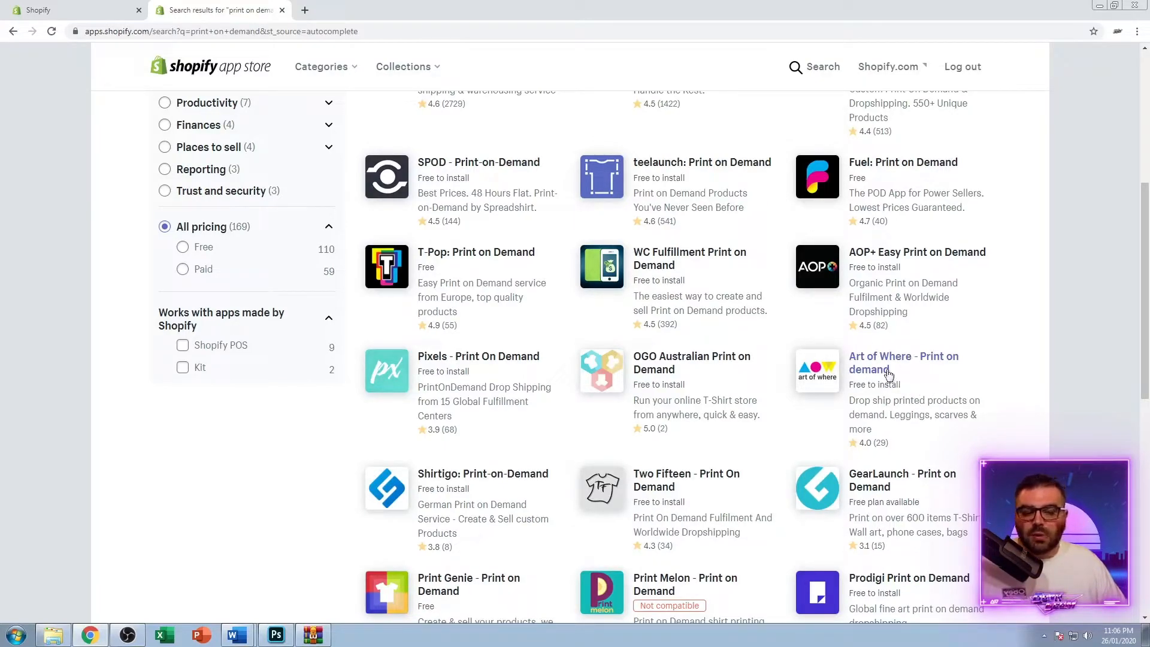
pyautogui.moveTo(929, 379)
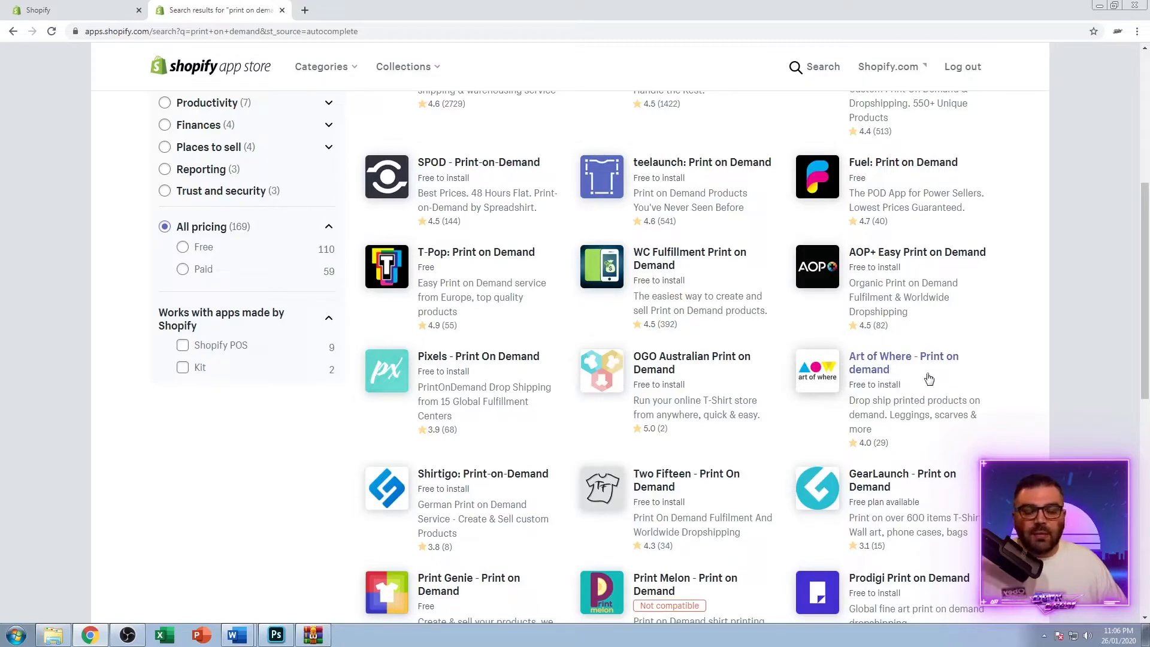
pyautogui.moveTo(905, 374)
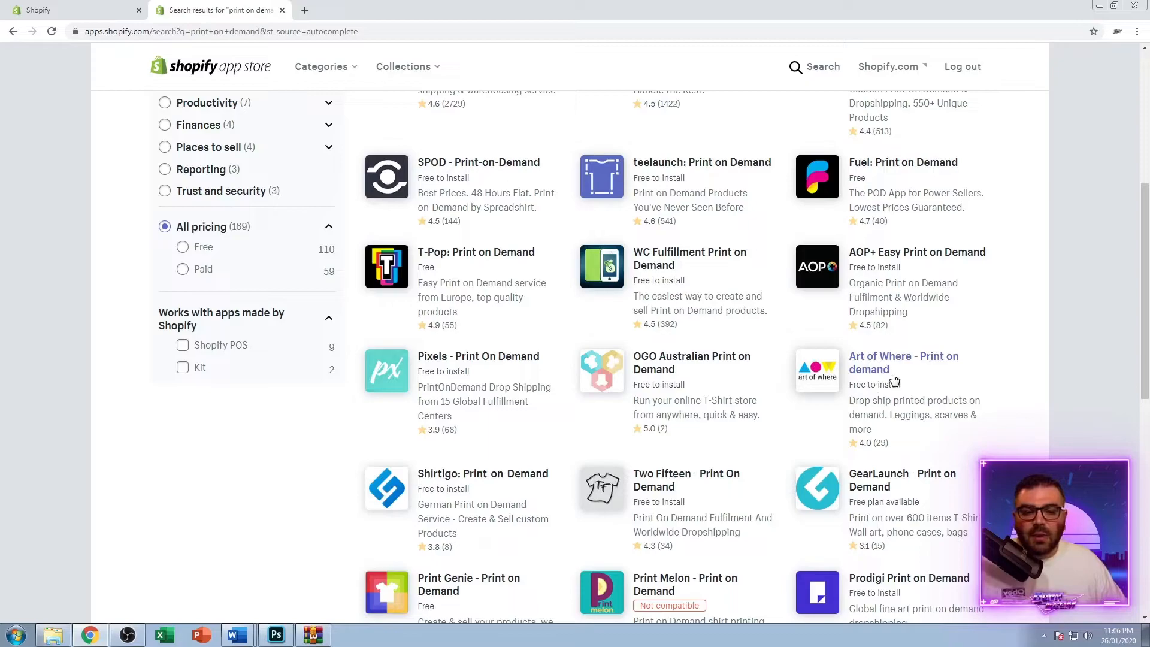
pyautogui.moveTo(901, 363)
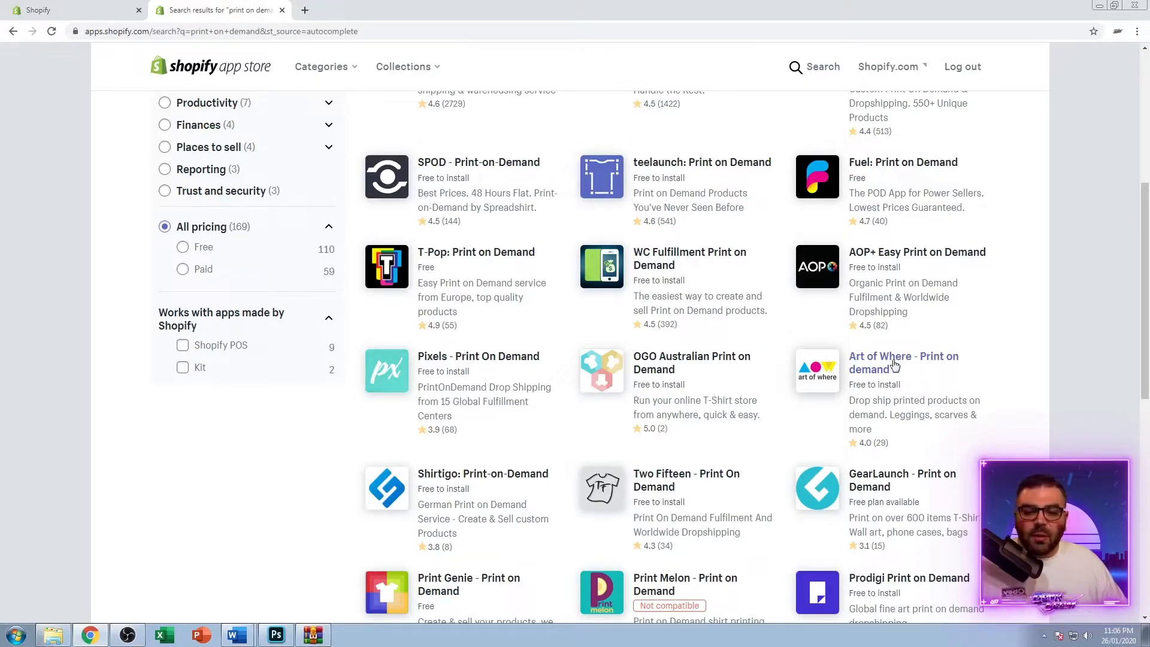
pyautogui.moveTo(899, 374)
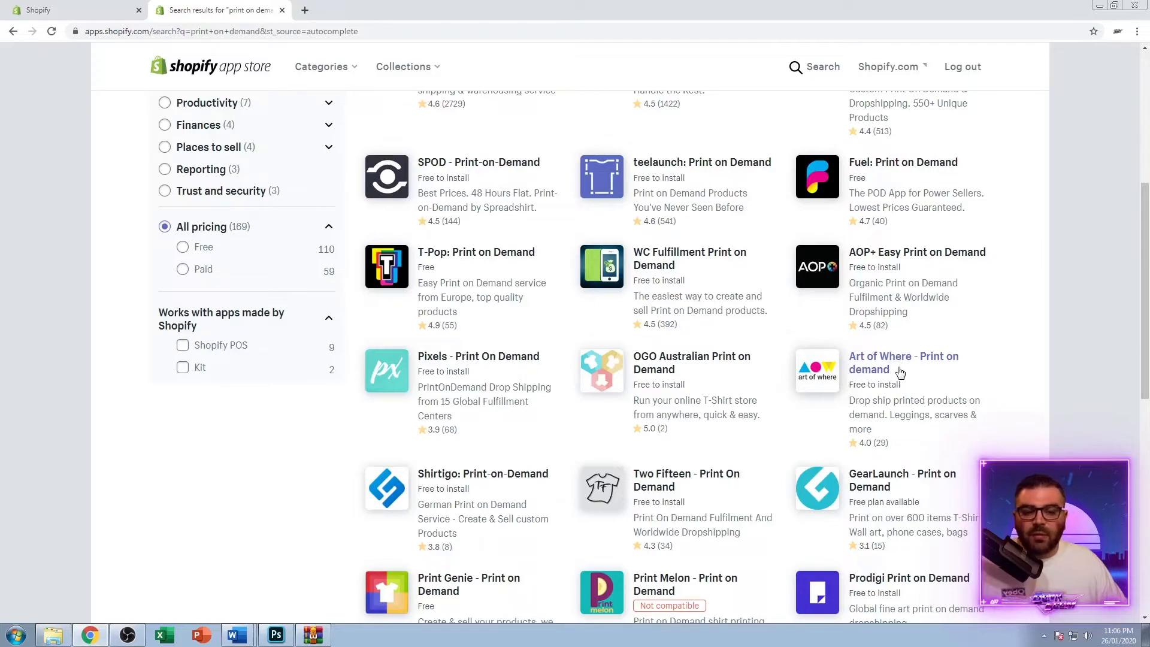
pyautogui.scroll(-3)
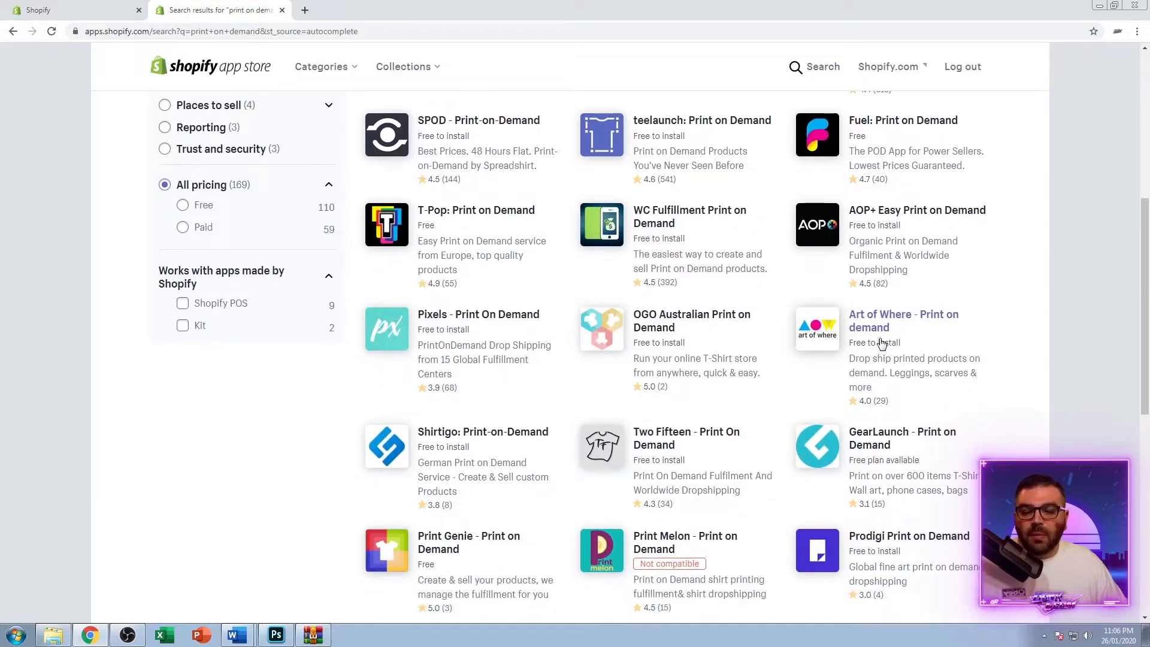
pyautogui.scroll(-3)
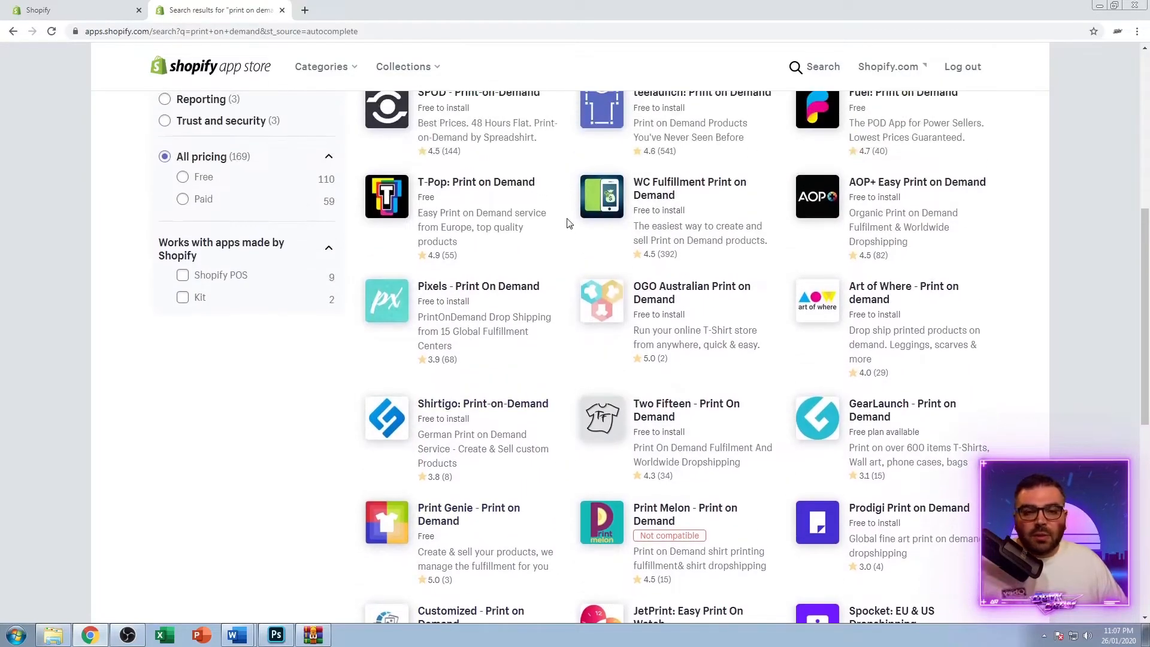
pyautogui.scroll(3)
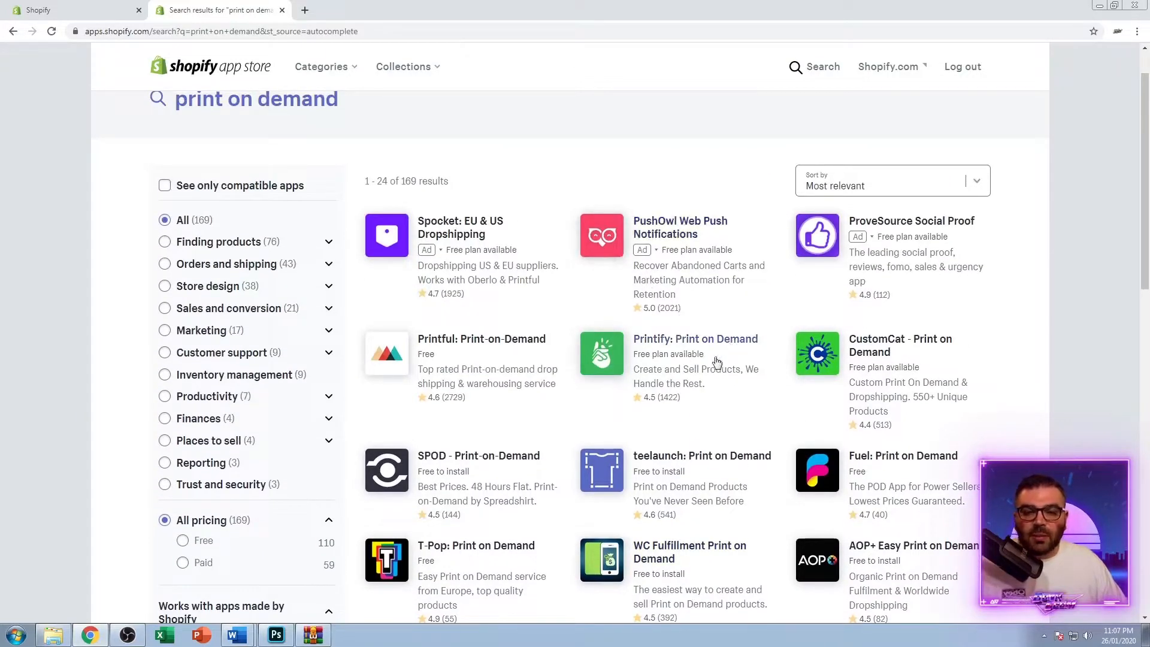
pyautogui.scroll(-3)
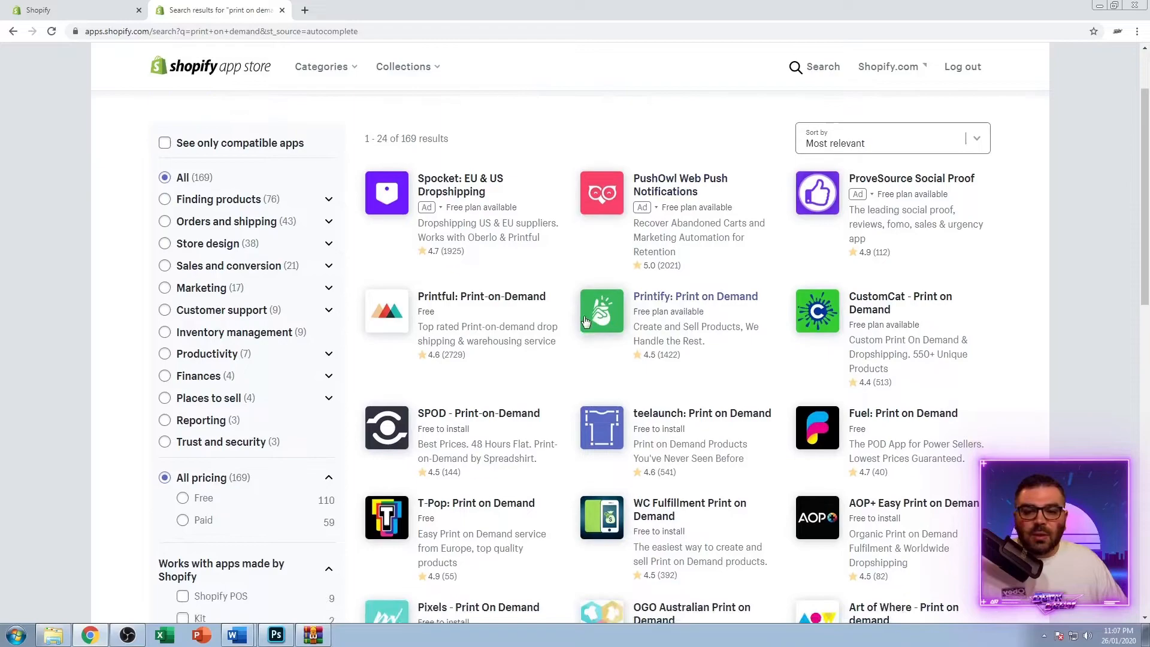
pyautogui.click(482, 296)
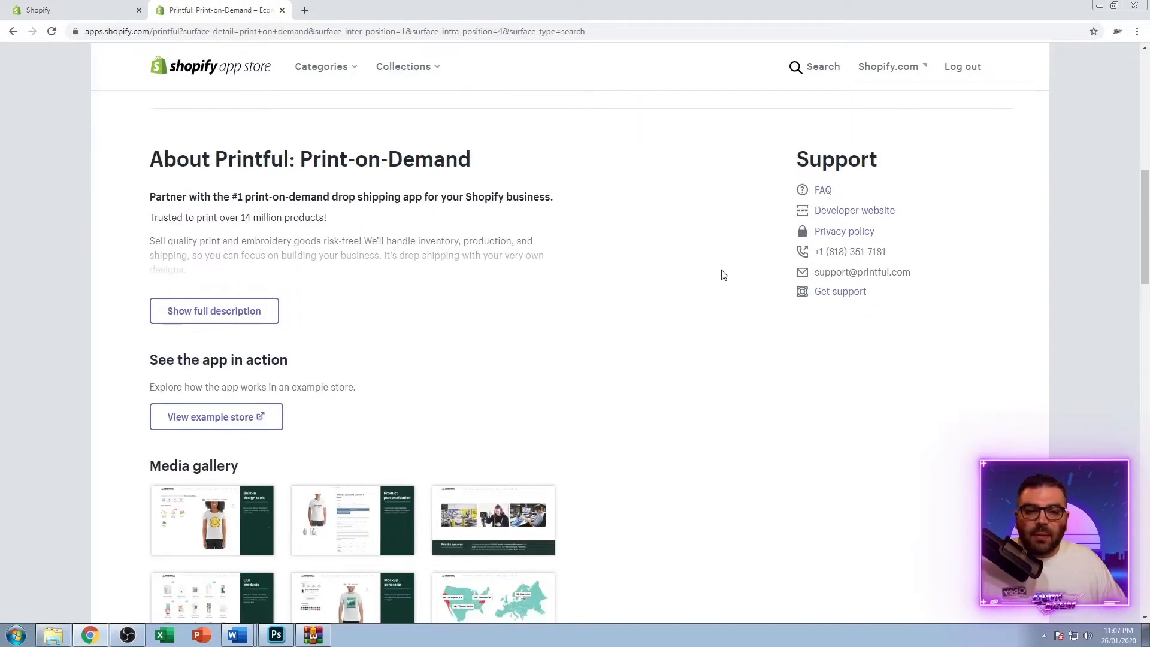
# Scroll through the Printful listing's description and features
pyautogui.scroll(-3)
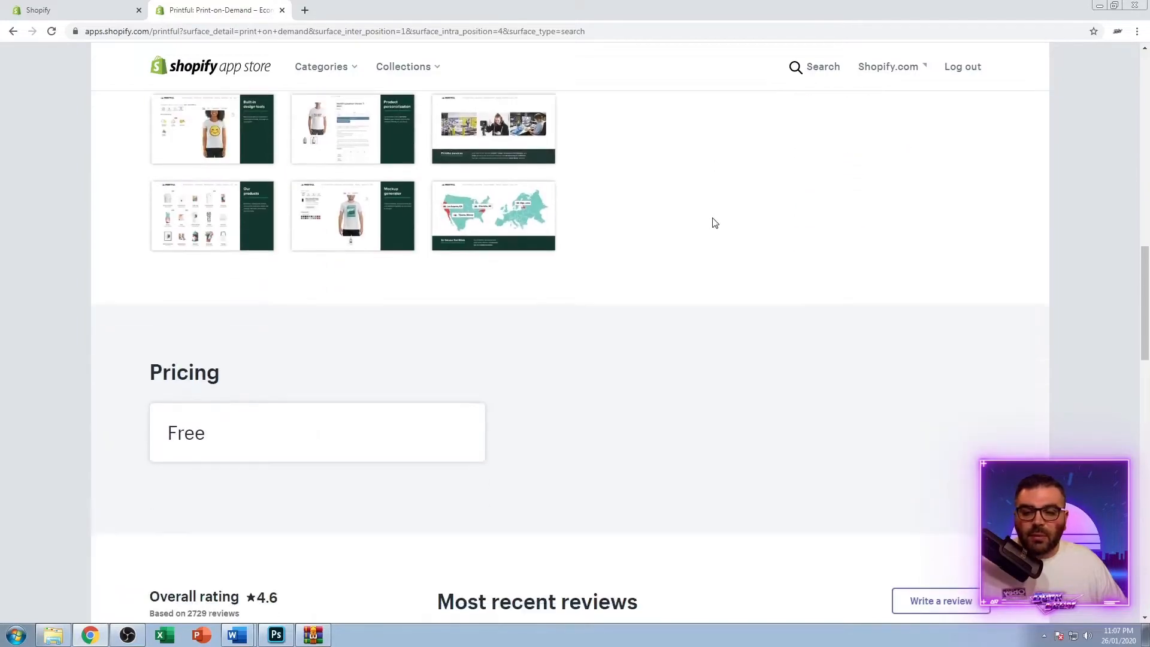
pyautogui.scroll(-3)
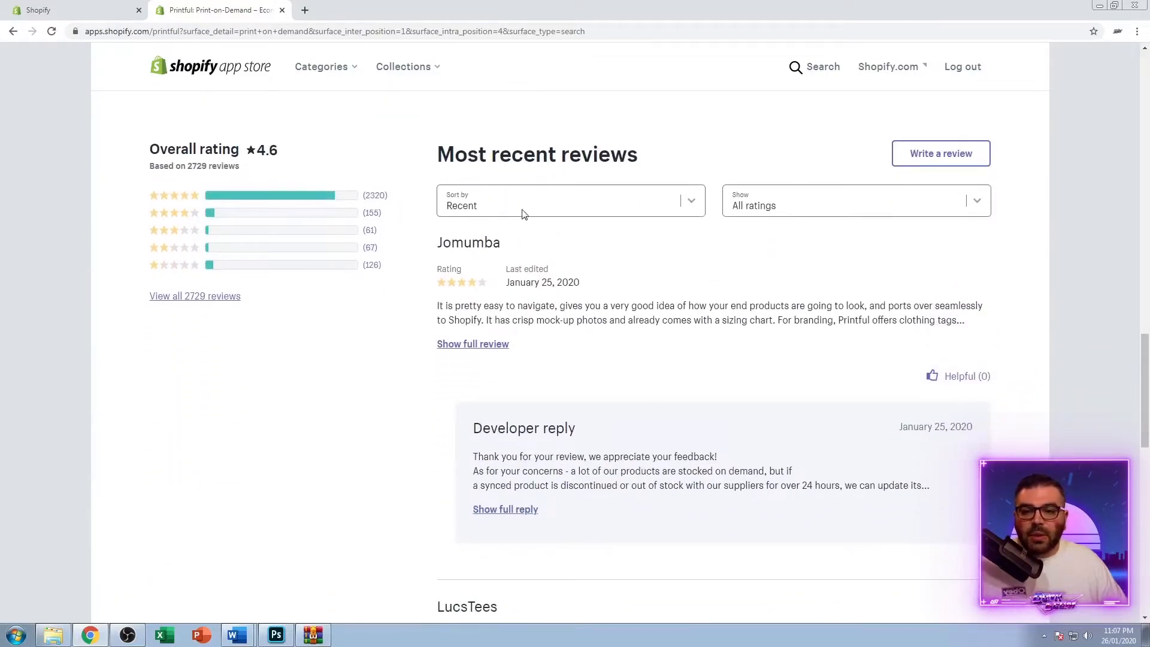
pyautogui.scroll(-3)
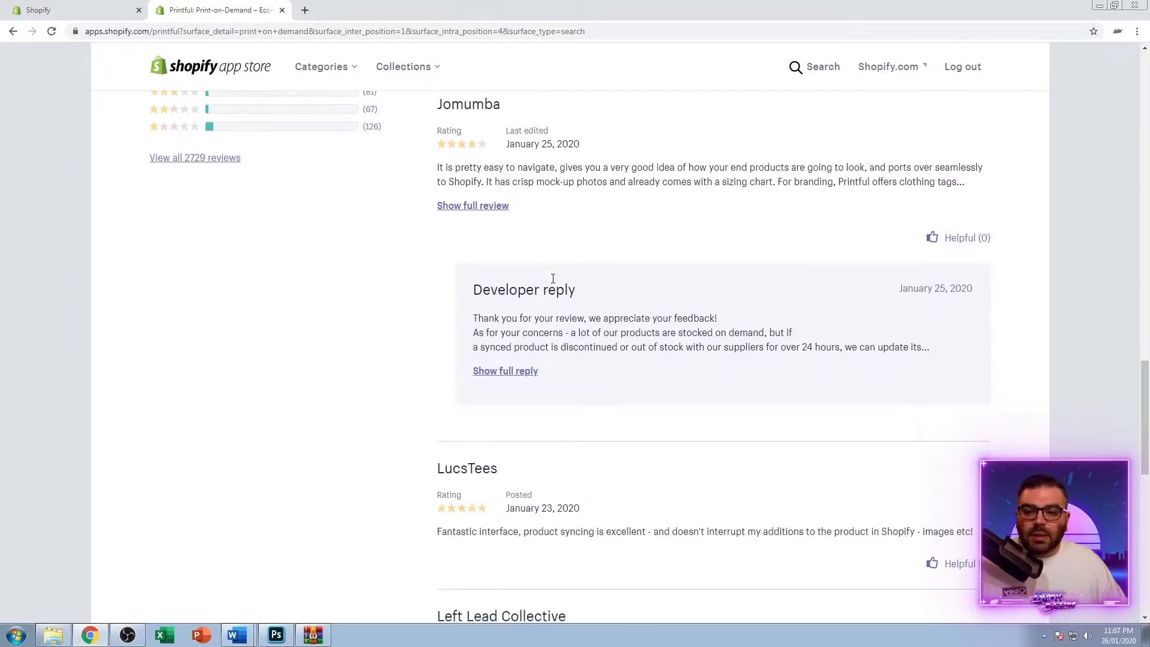
pyautogui.scroll(-3)
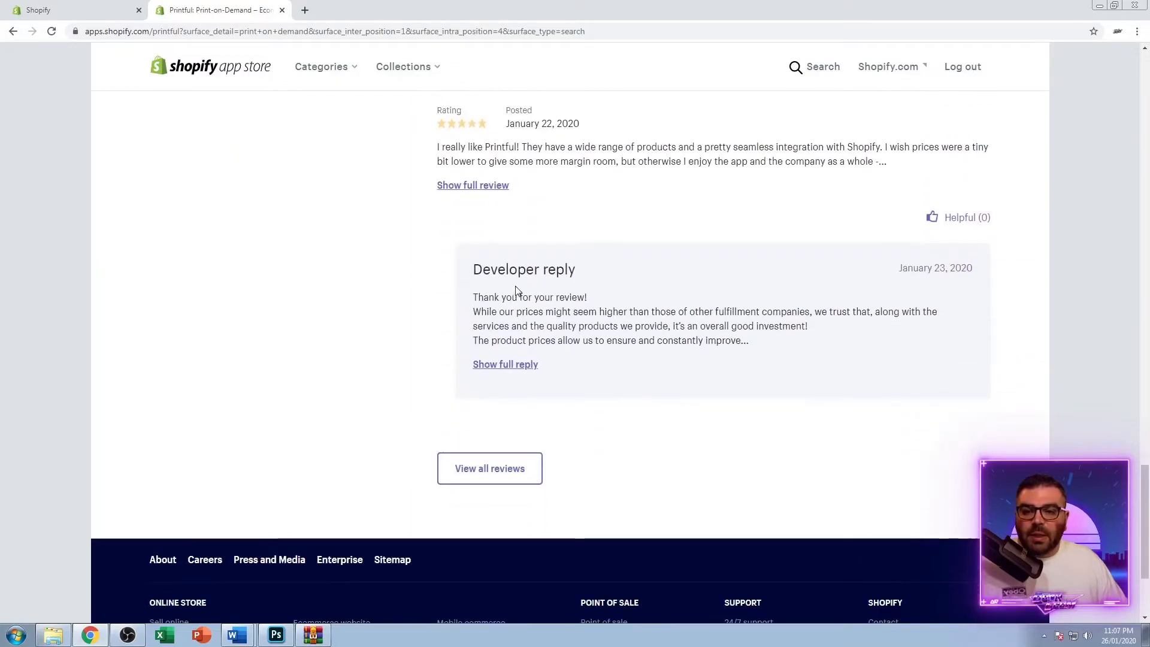
pyautogui.scroll(3)
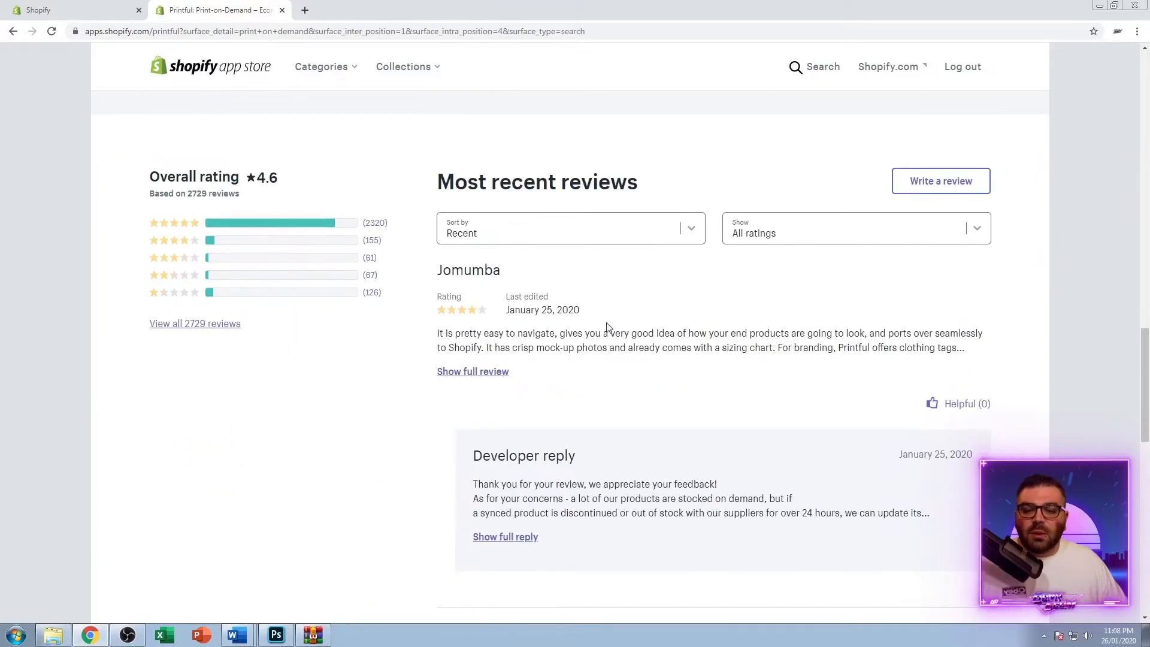
pyautogui.moveTo(574, 348)
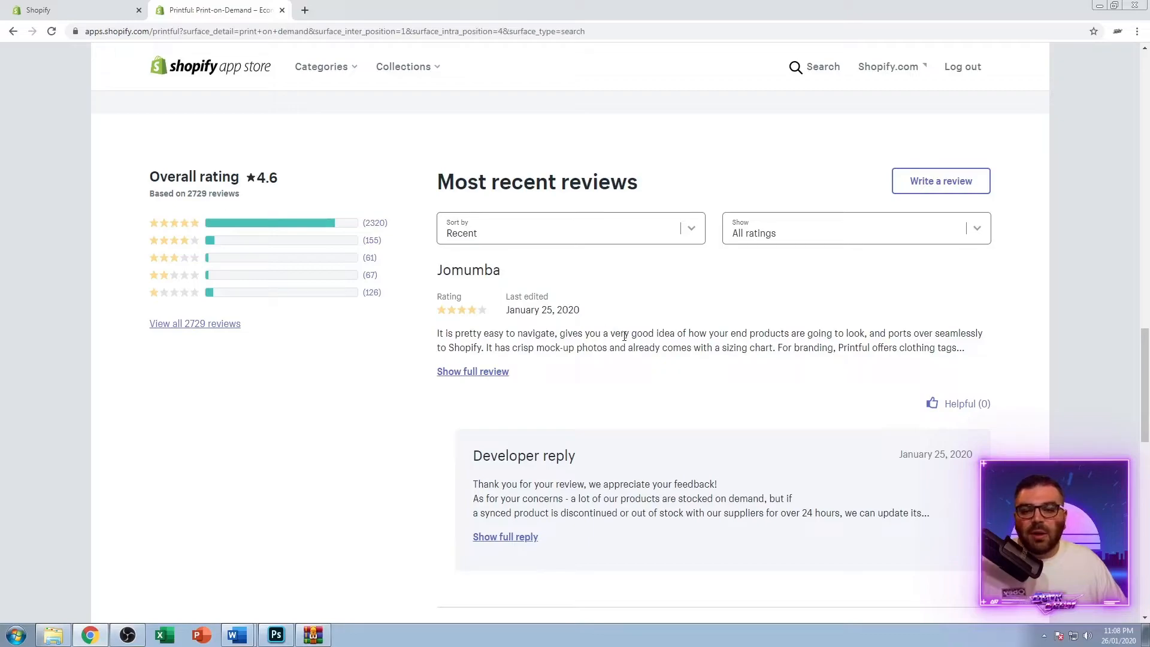
pyautogui.moveTo(620, 345)
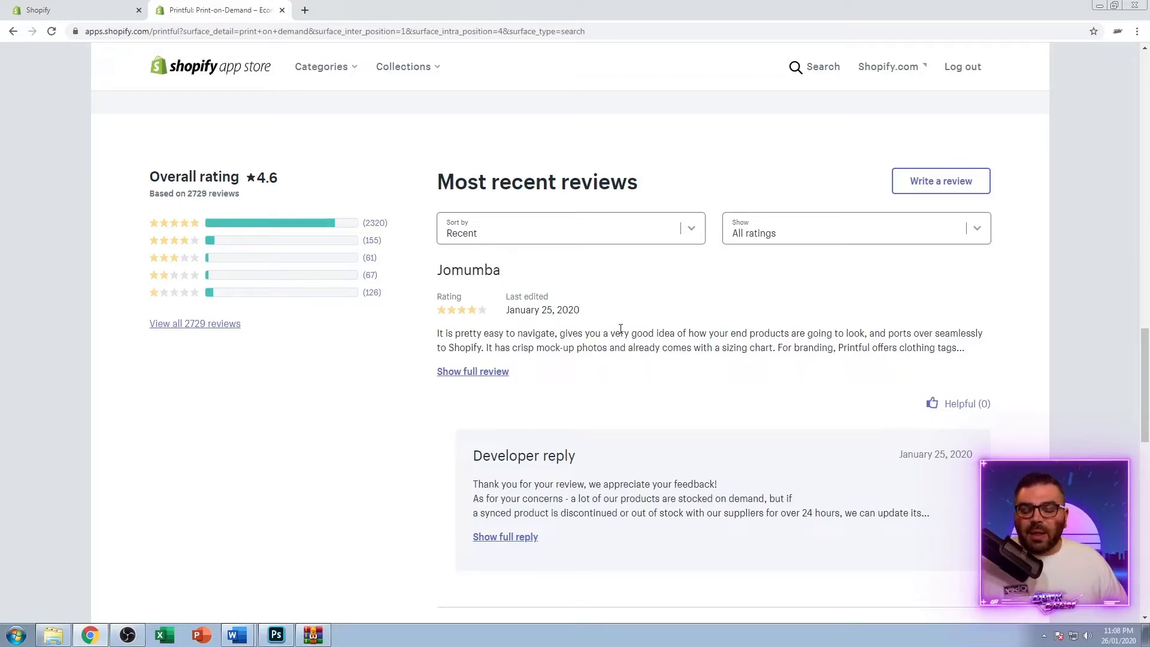
# Bring Printful's 4.6 overall rating from 2,729 reviews and recent reviews into view
pyautogui.scroll(-3)
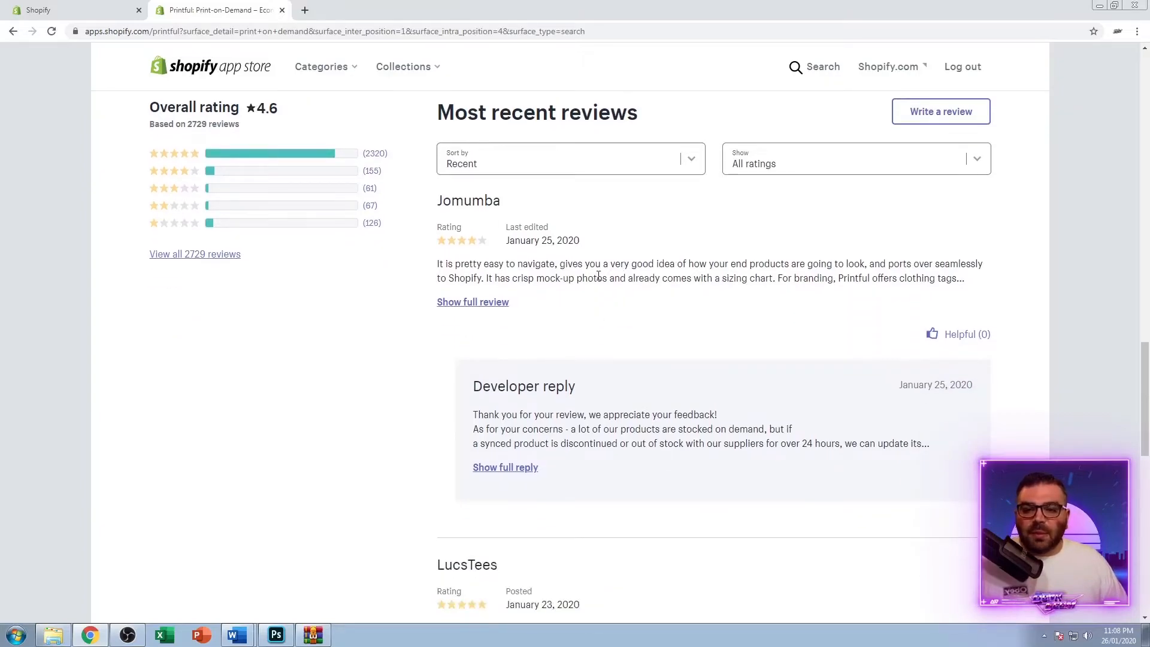
pyautogui.scroll(-3)
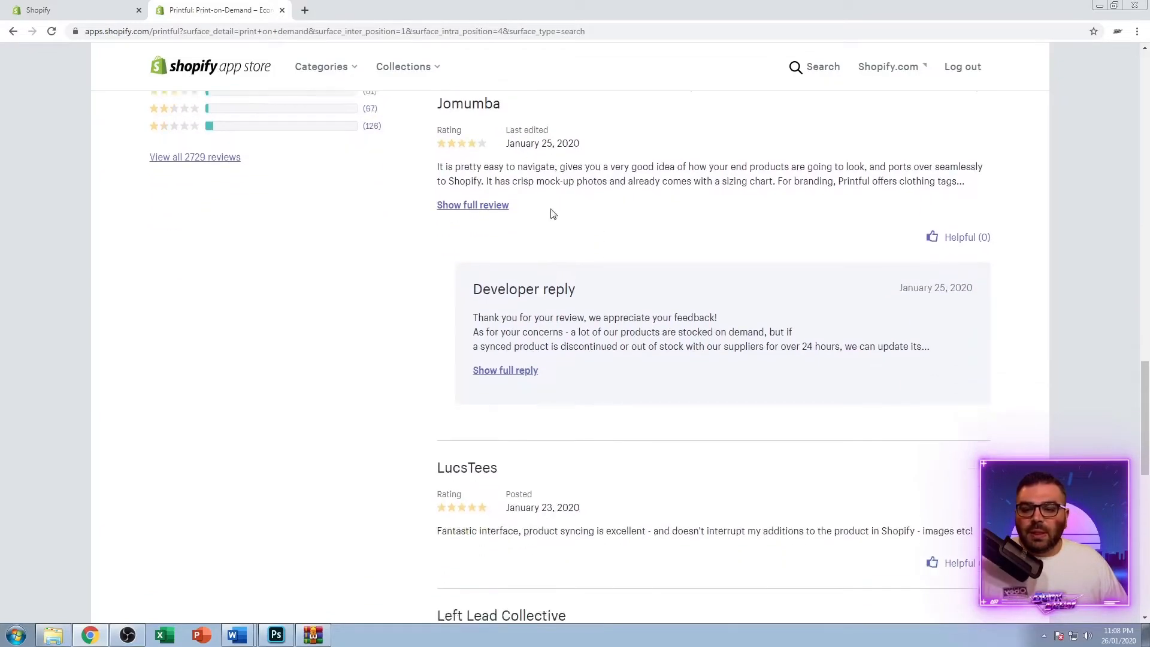
pyautogui.scroll(-3)
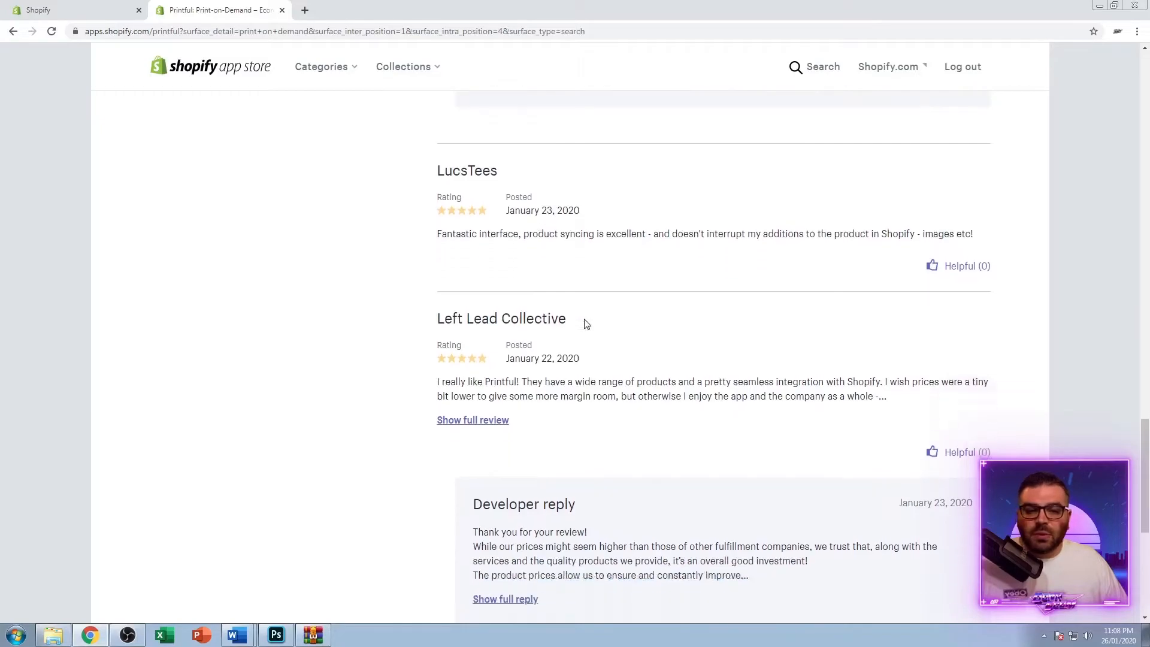
pyautogui.scroll(-3)
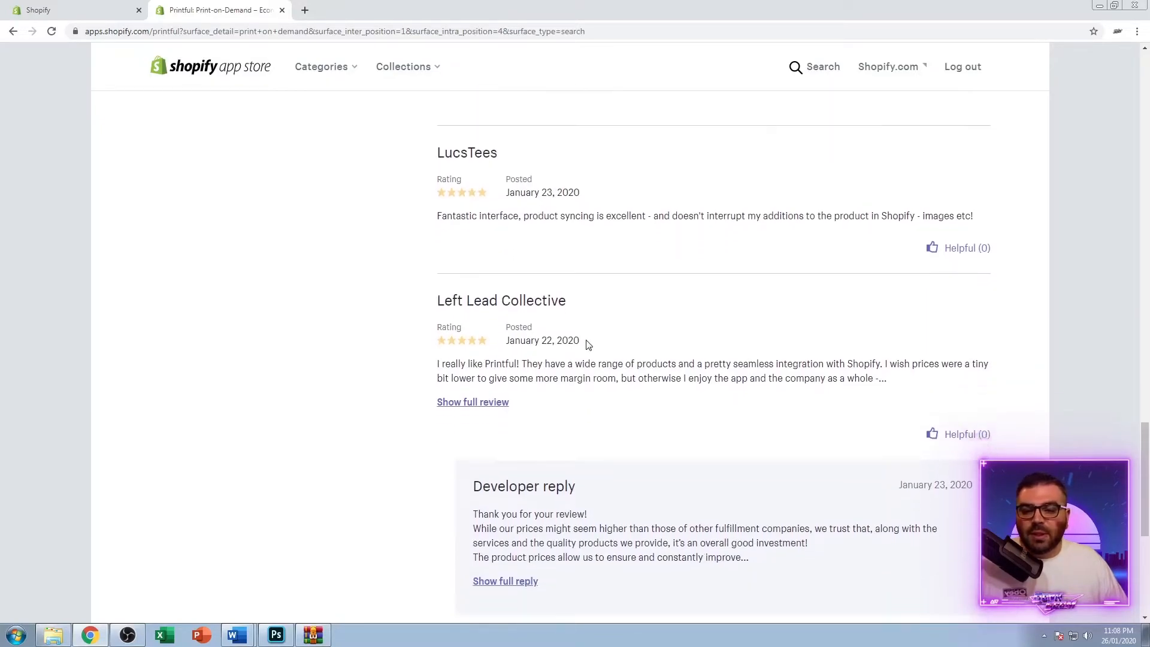
pyautogui.scroll(3)
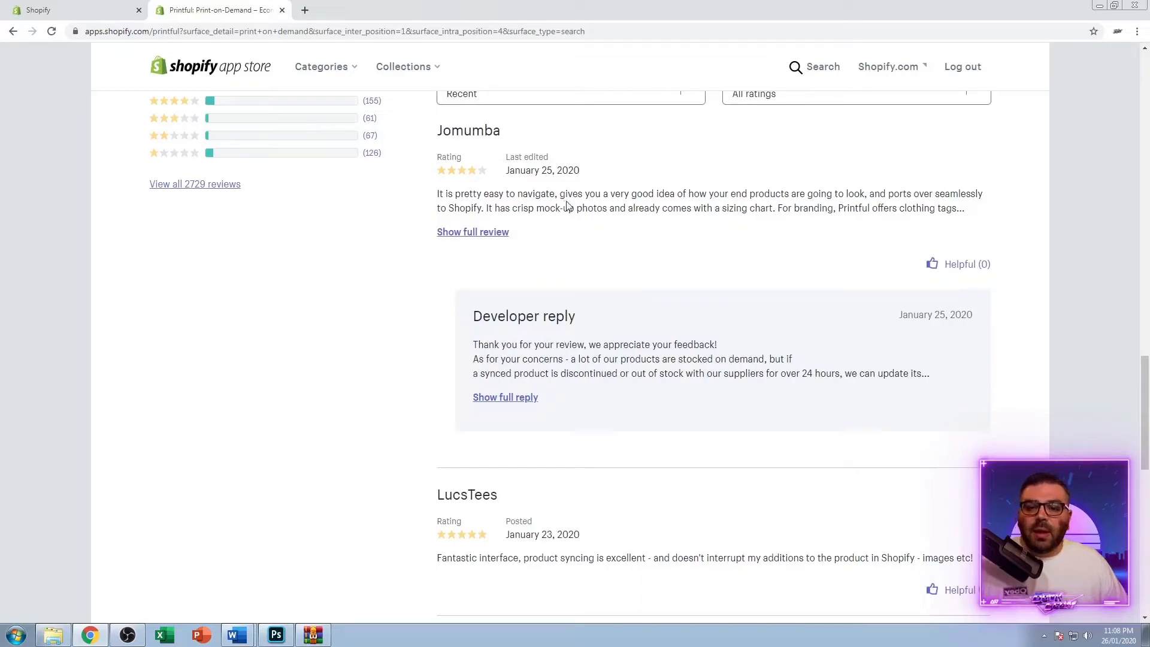
pyautogui.scroll(3)
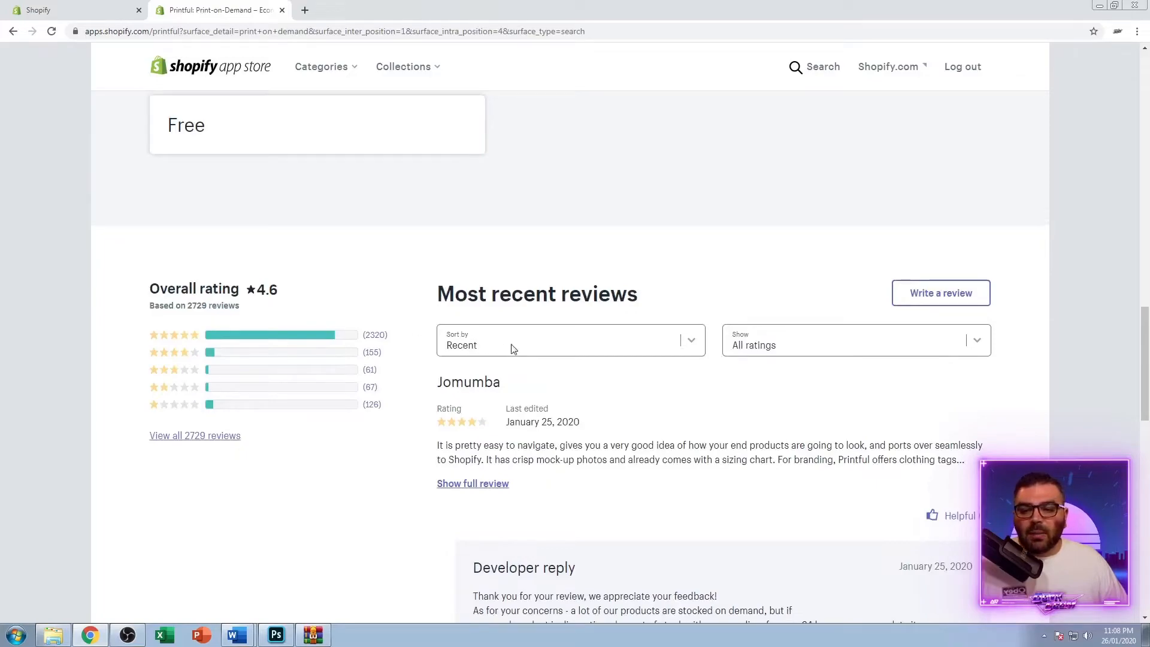
# Filter Printful's reviews to 1 star and read through them with the developer replies
pyautogui.click(570, 345)
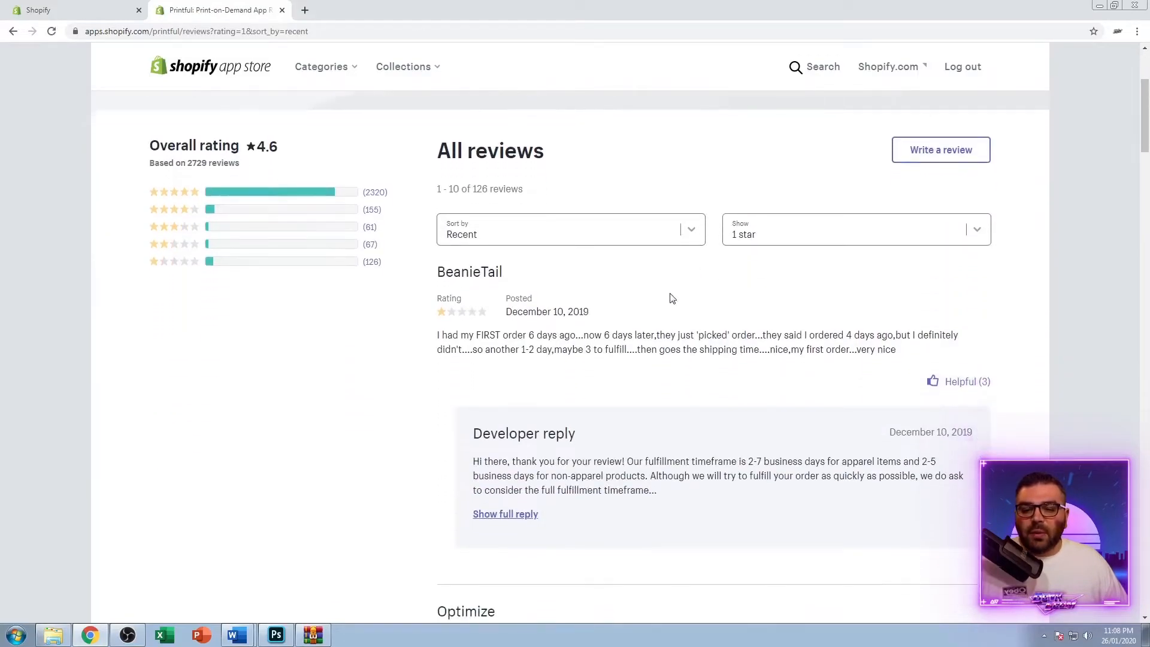
pyautogui.scroll(-3)
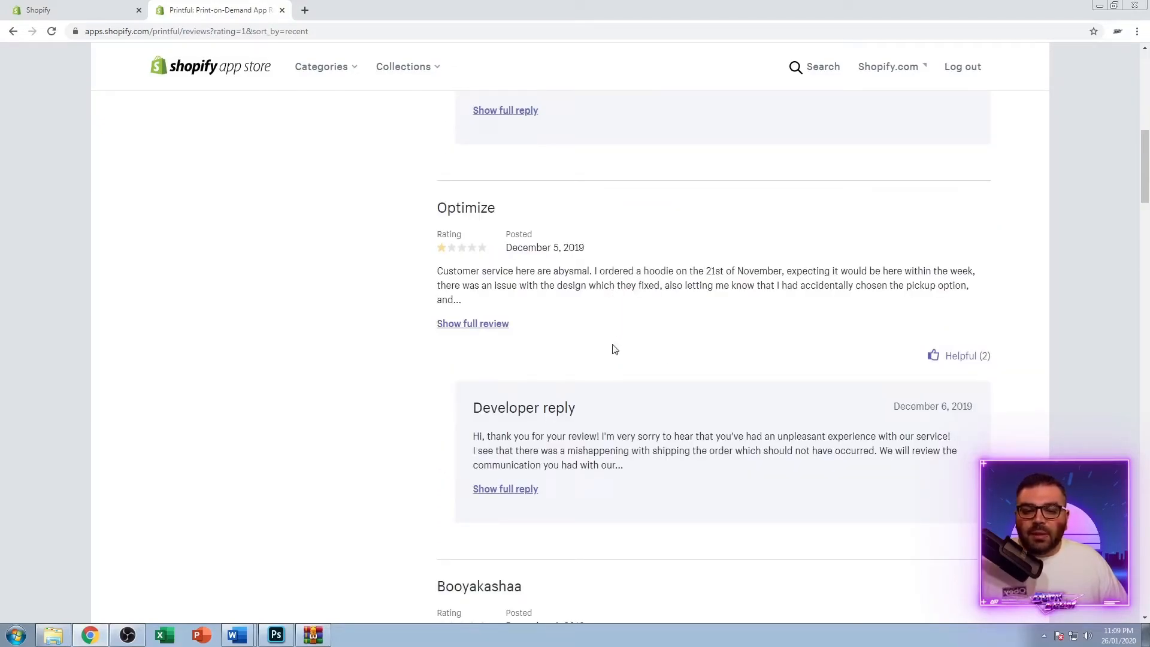
pyautogui.scroll(-3)
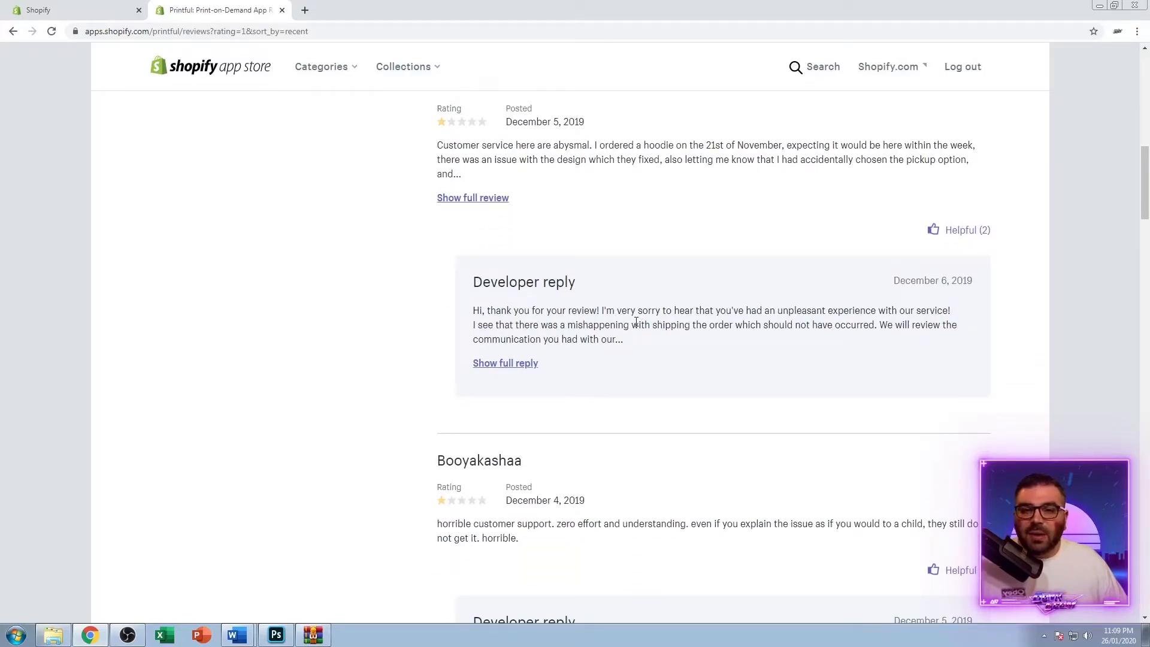
pyautogui.scroll(-3)
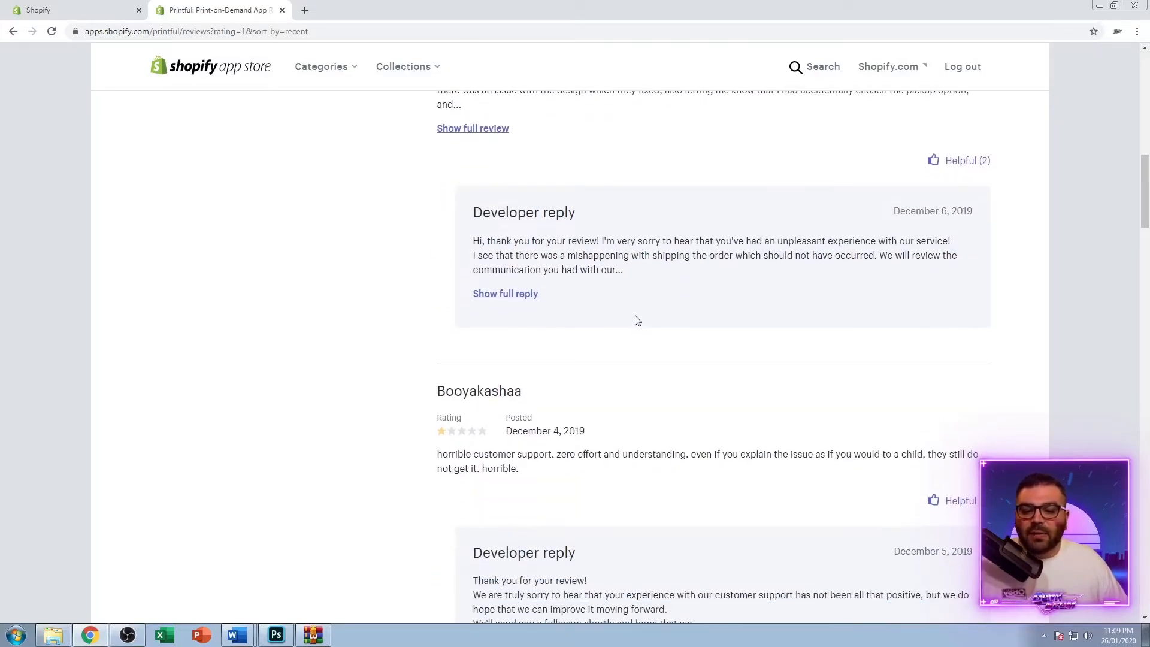
pyautogui.scroll(-3)
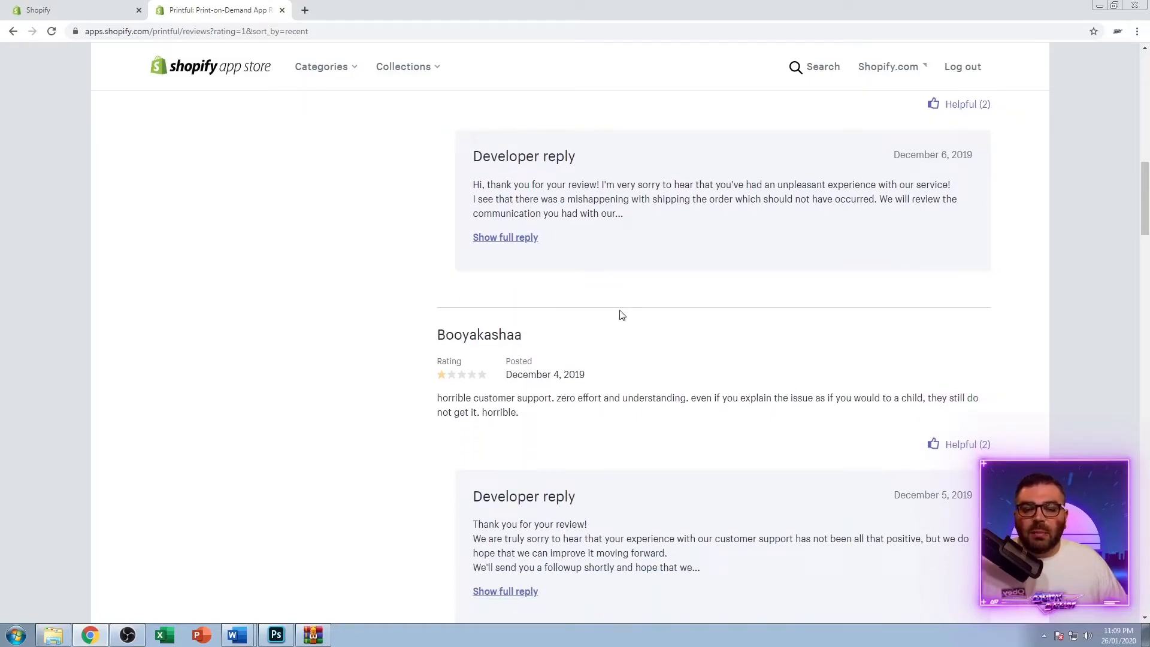
pyautogui.scroll(-3)
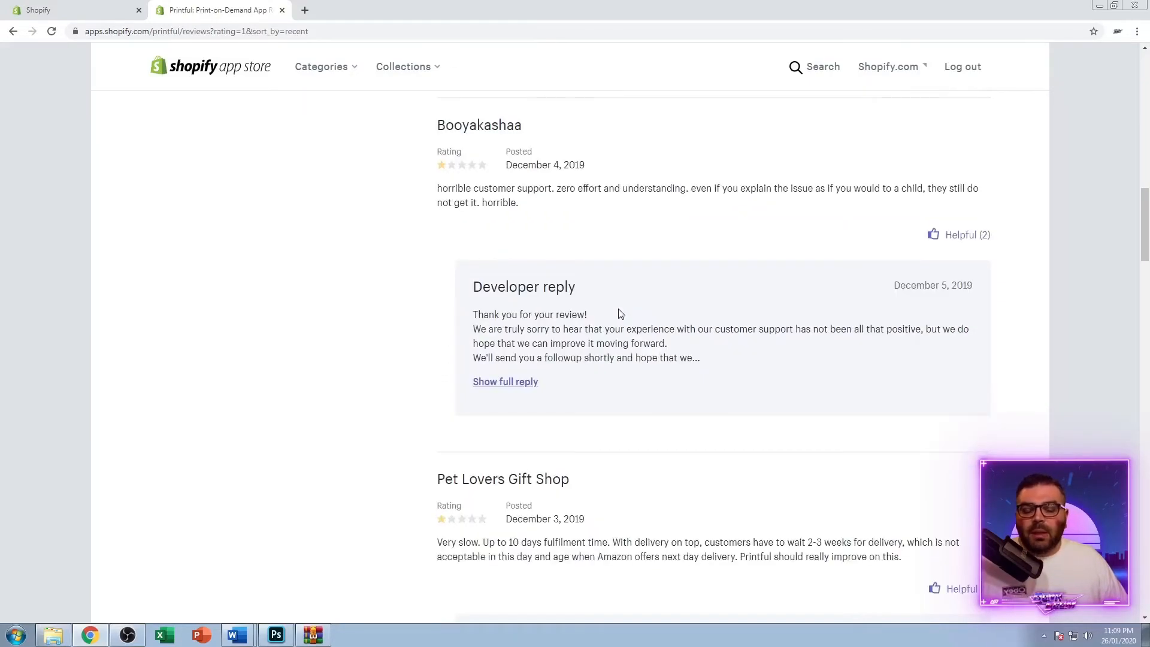
pyautogui.scroll(-3)
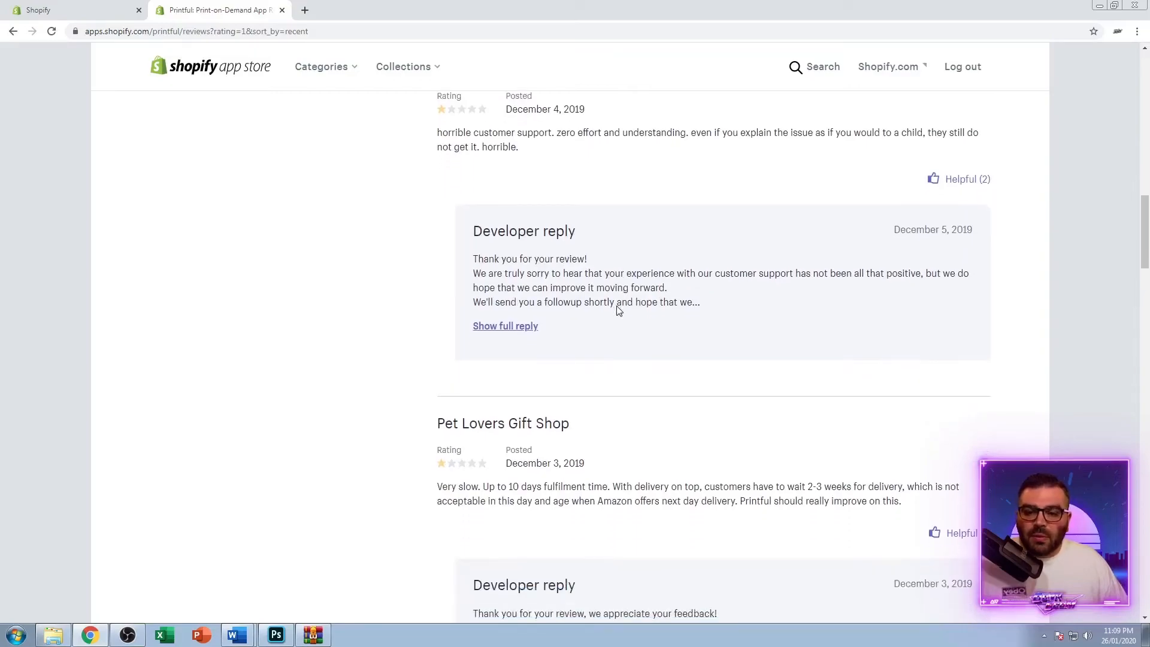
pyautogui.scroll(-3)
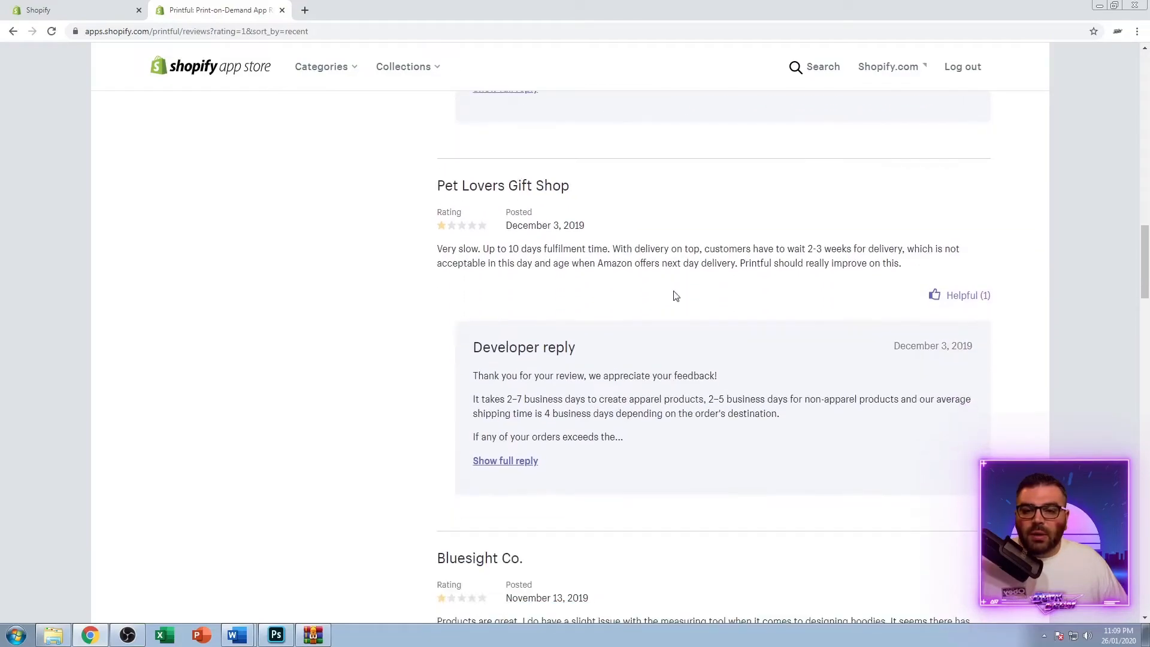
pyautogui.scroll(-3)
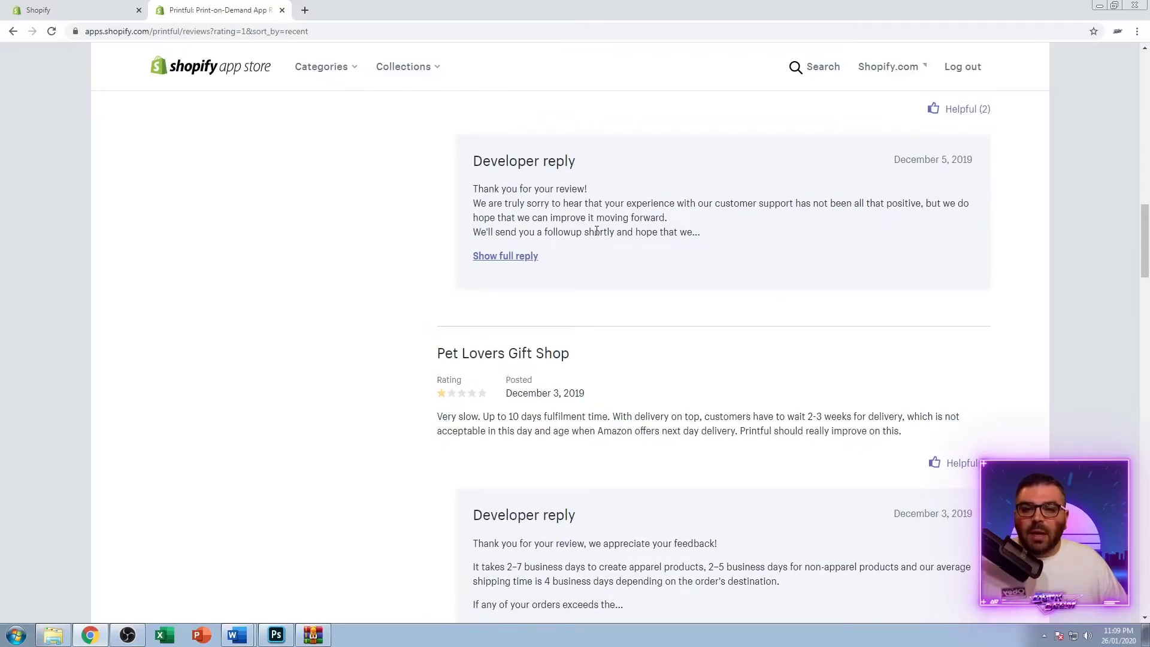
pyautogui.scroll(-3)
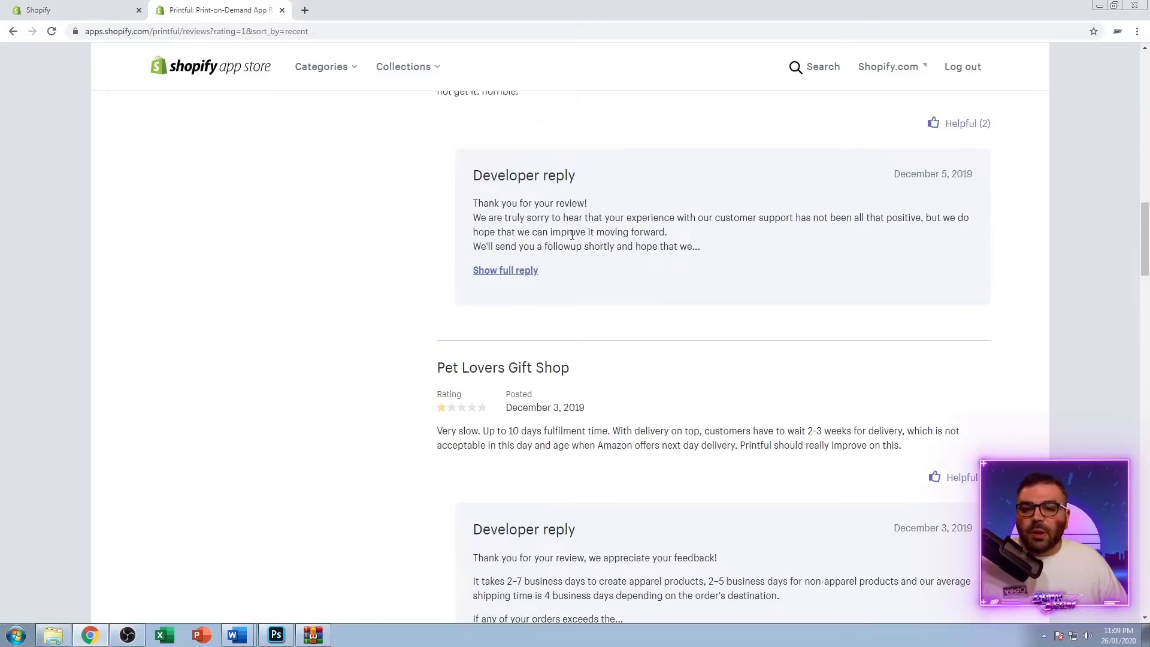
pyautogui.scroll(-3)
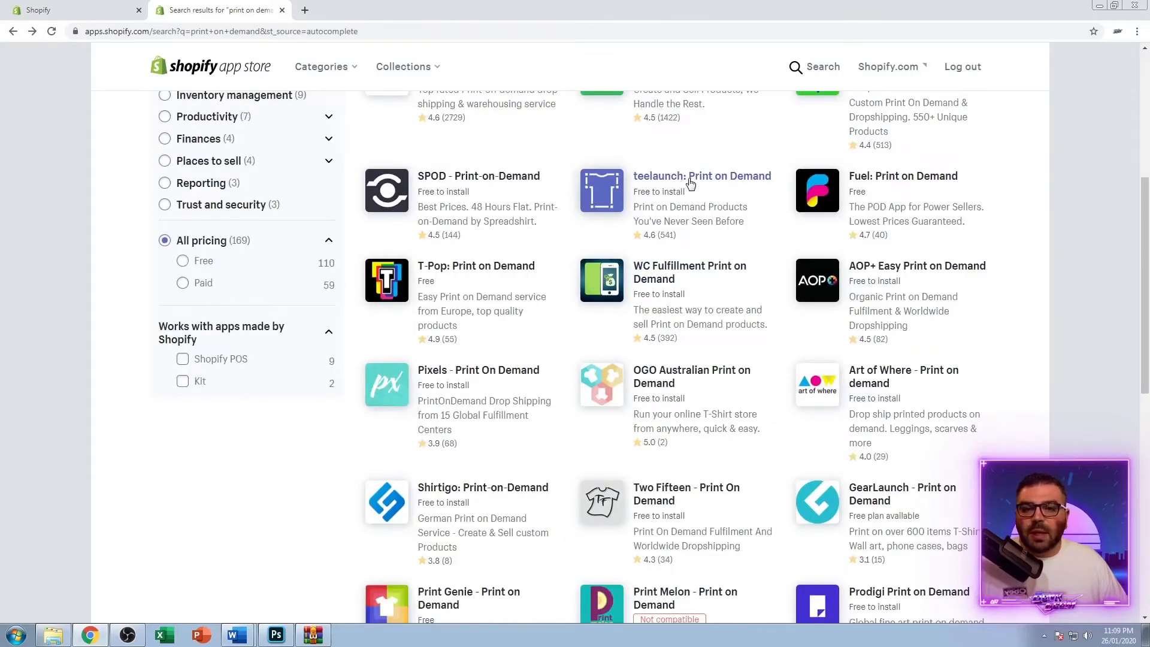
# Add teelaunch to the store and approve its install, with Subliminator's listing waiting in another tab
pyautogui.click(700, 176)
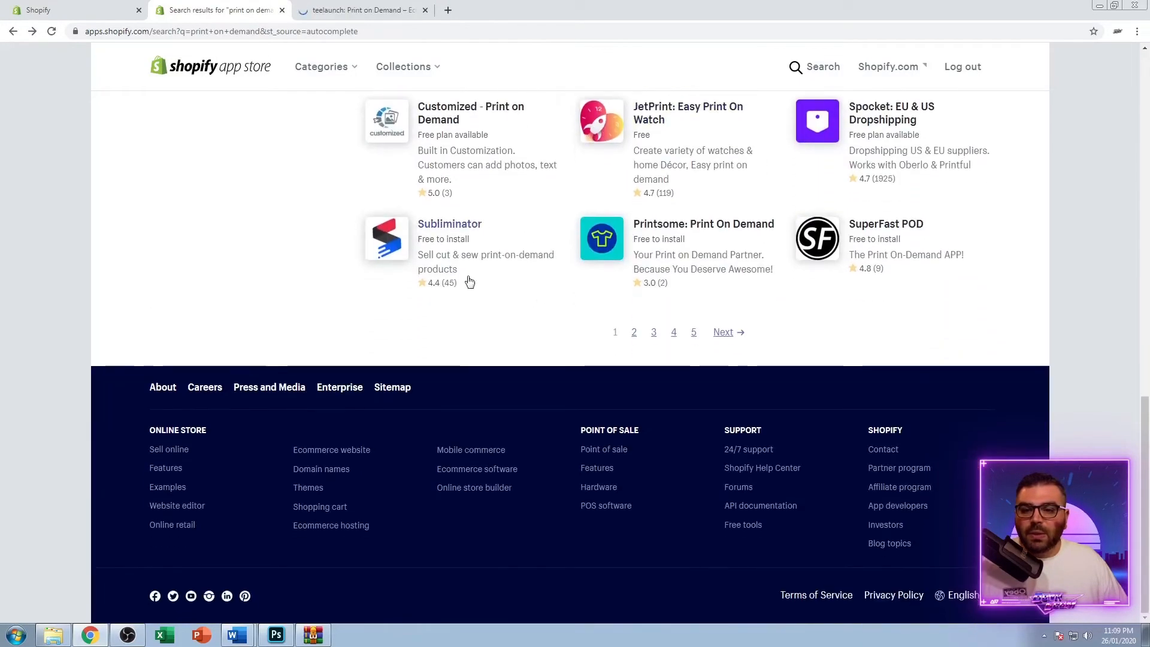
pyautogui.click(449, 224)
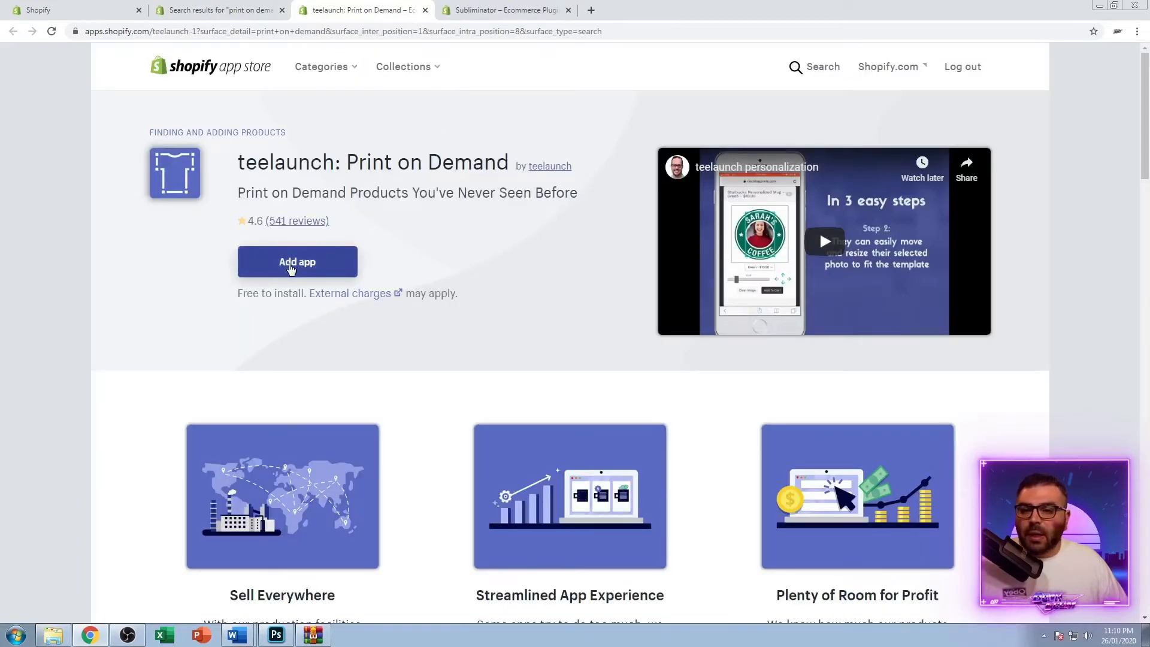
pyautogui.click(297, 262)
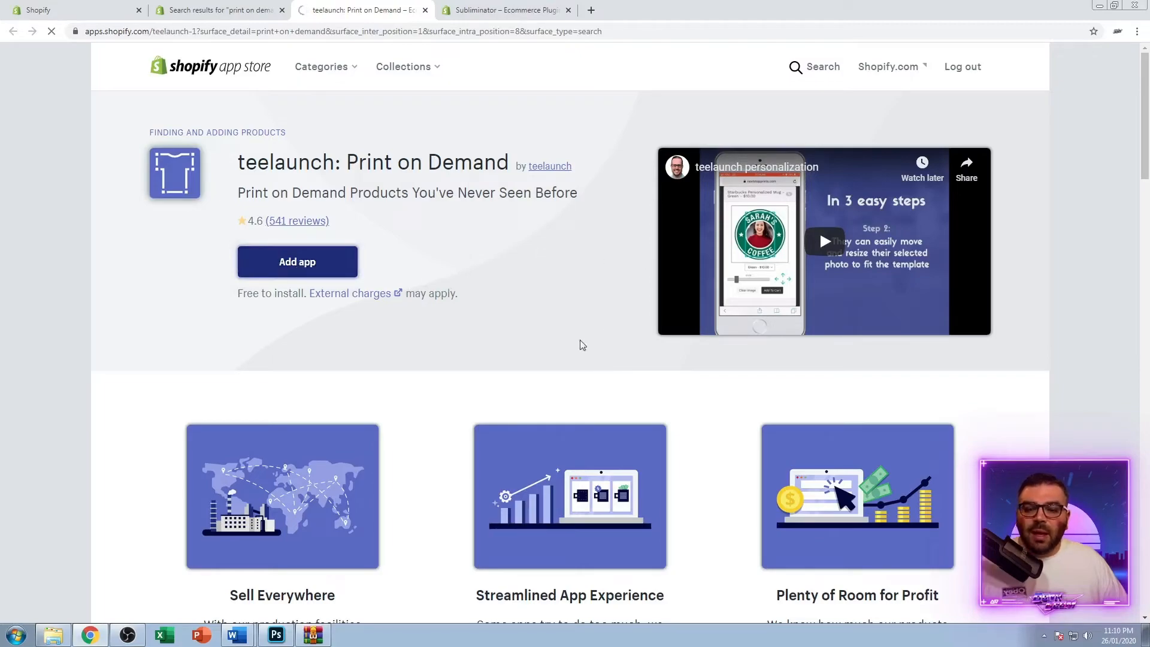
pyautogui.click(297, 263)
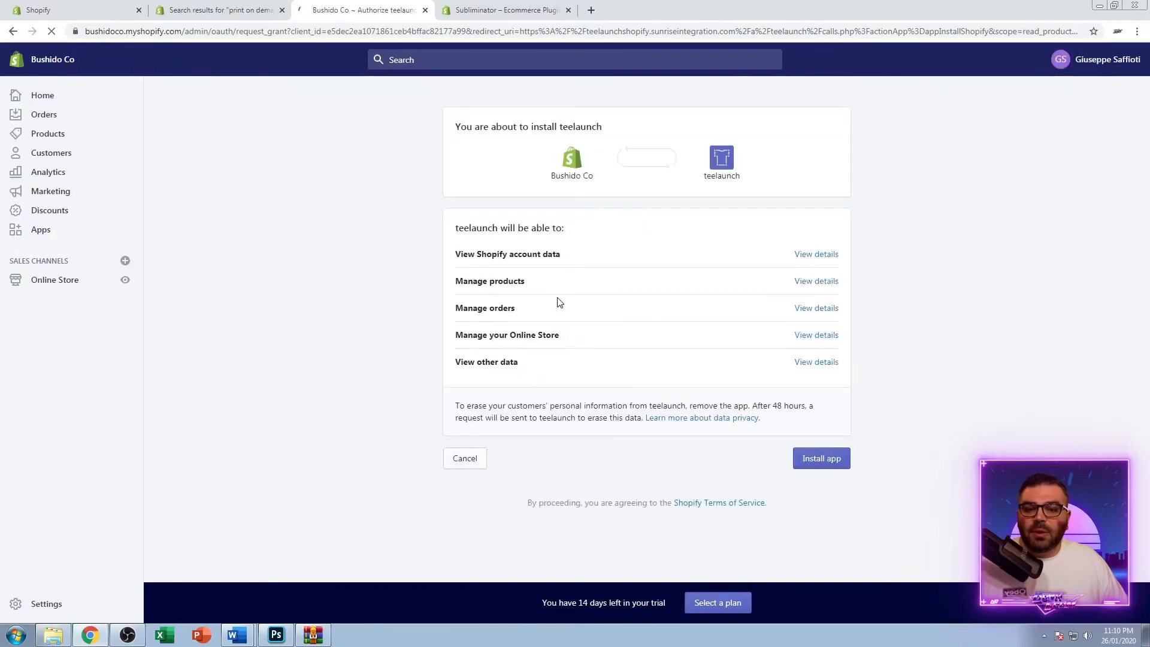
pyautogui.click(820, 458)
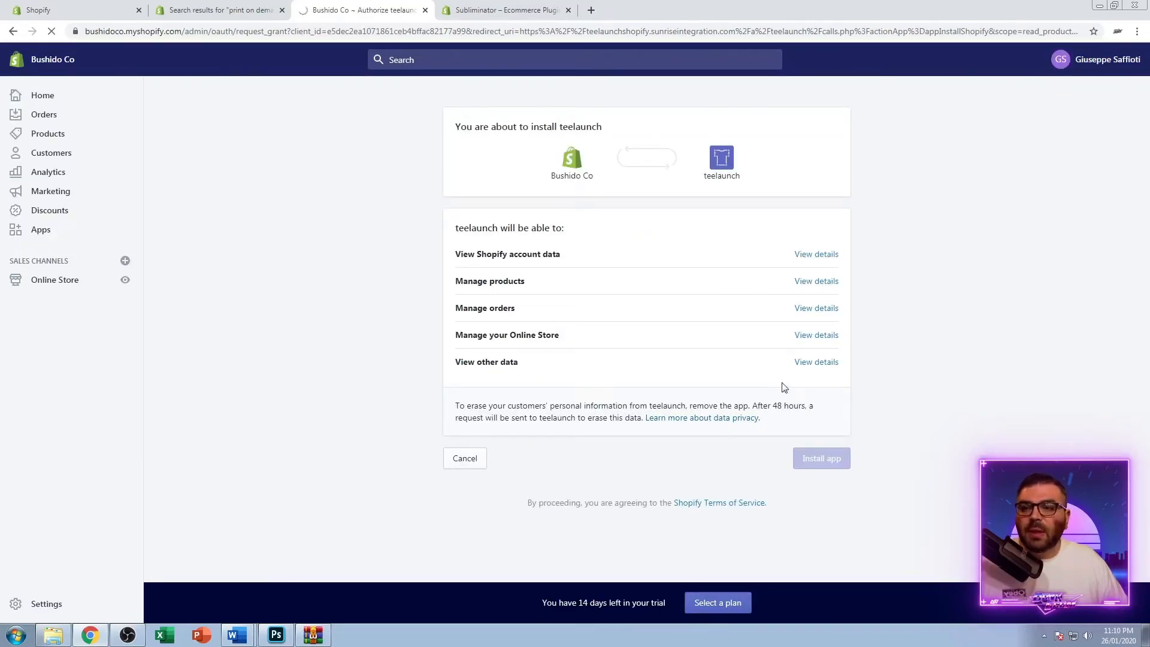
pyautogui.click(504, 10)
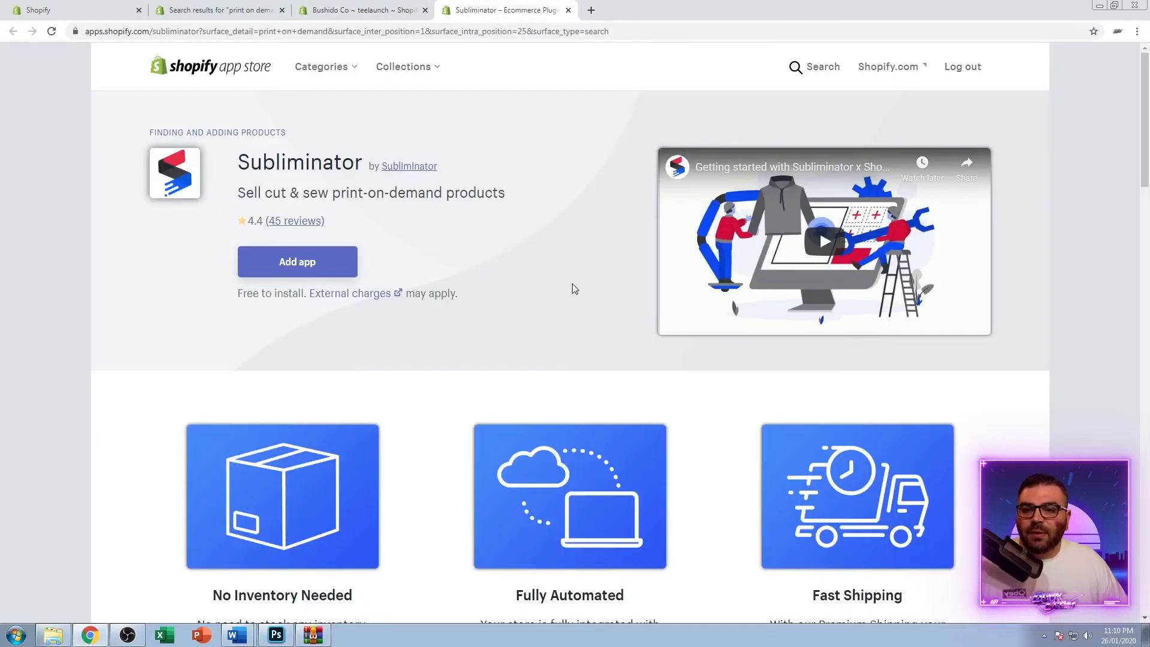
# Add Subliminator to the store and approve its install on the permissions screen
pyautogui.click(297, 262)
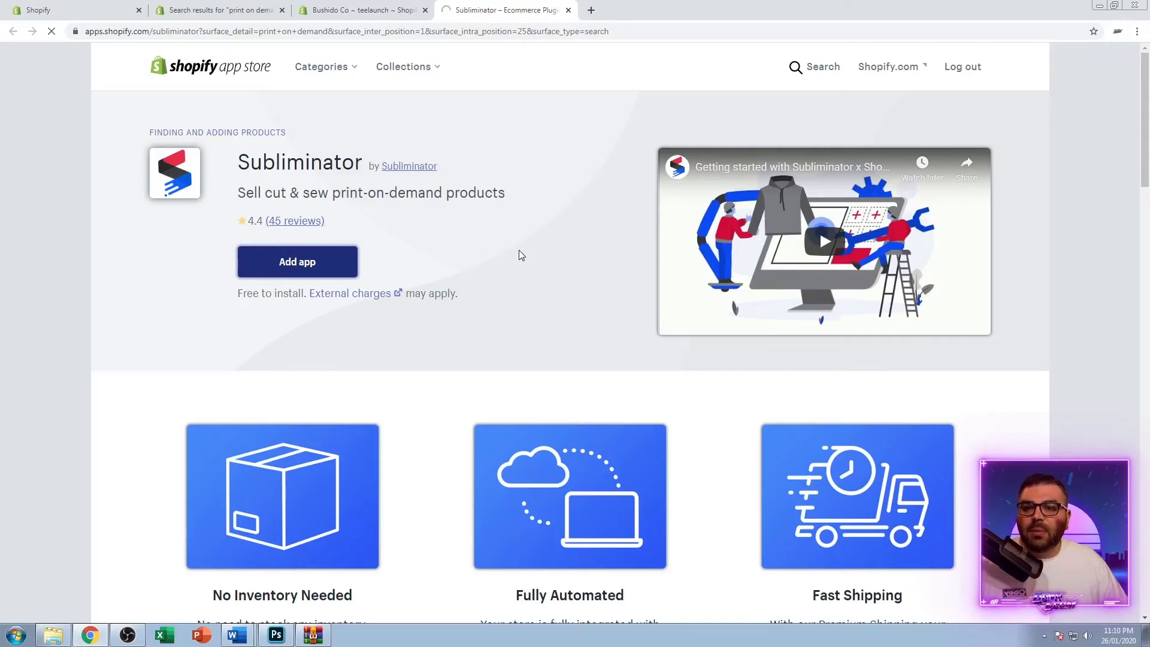
pyautogui.click(297, 263)
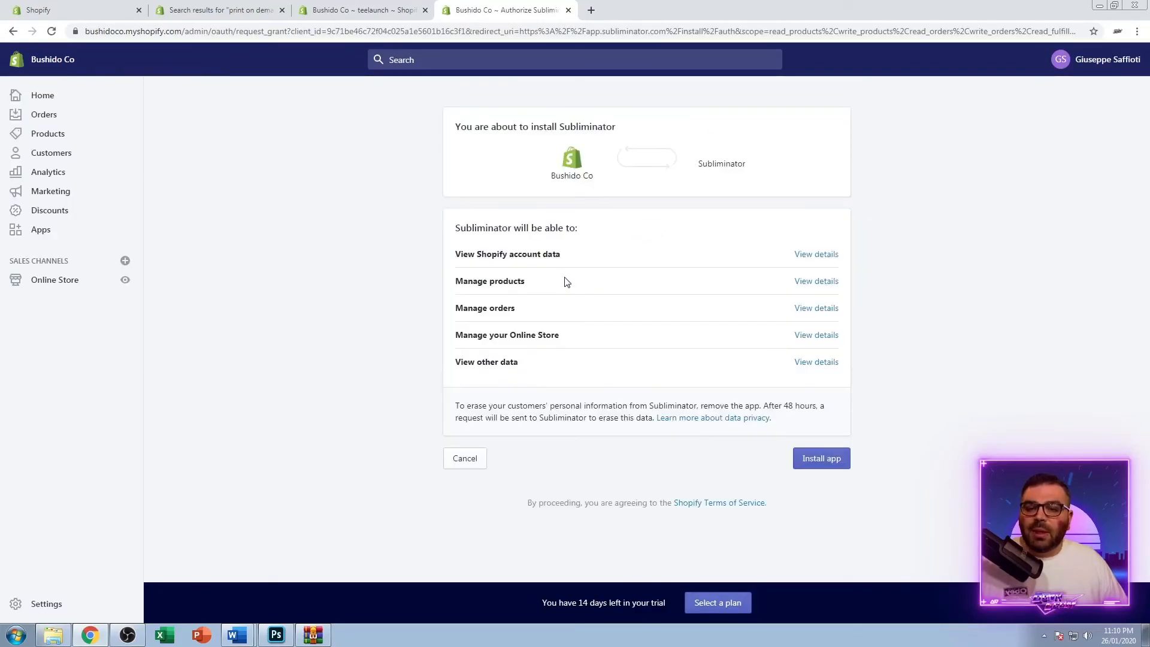
pyautogui.click(820, 457)
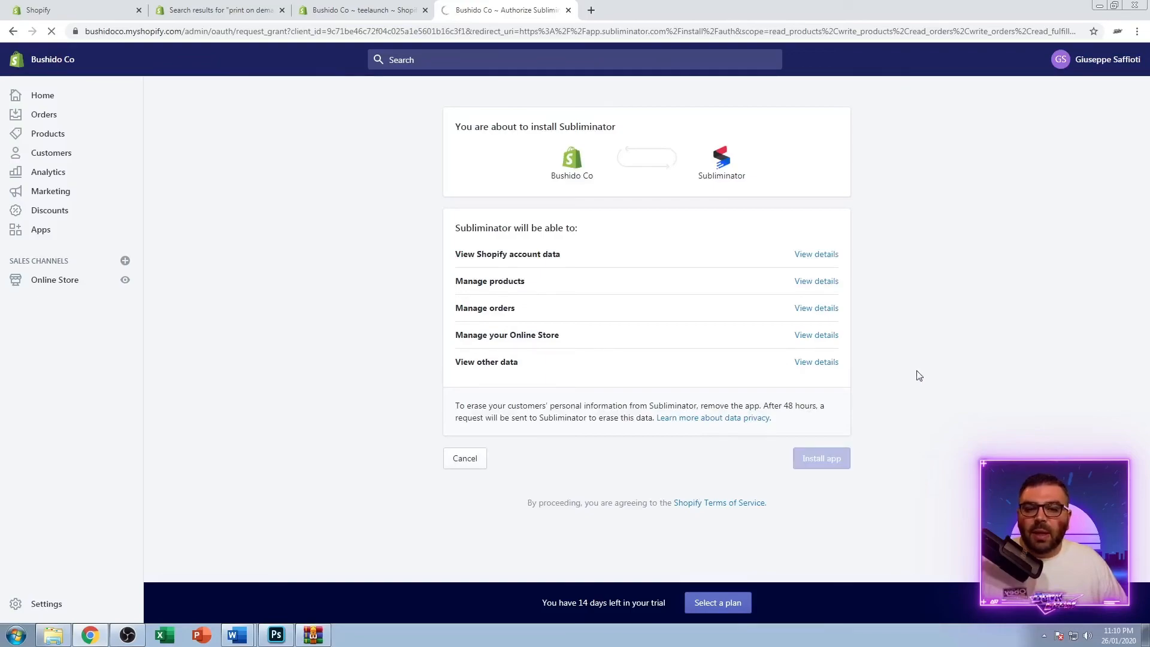
pyautogui.moveTo(569, 106)
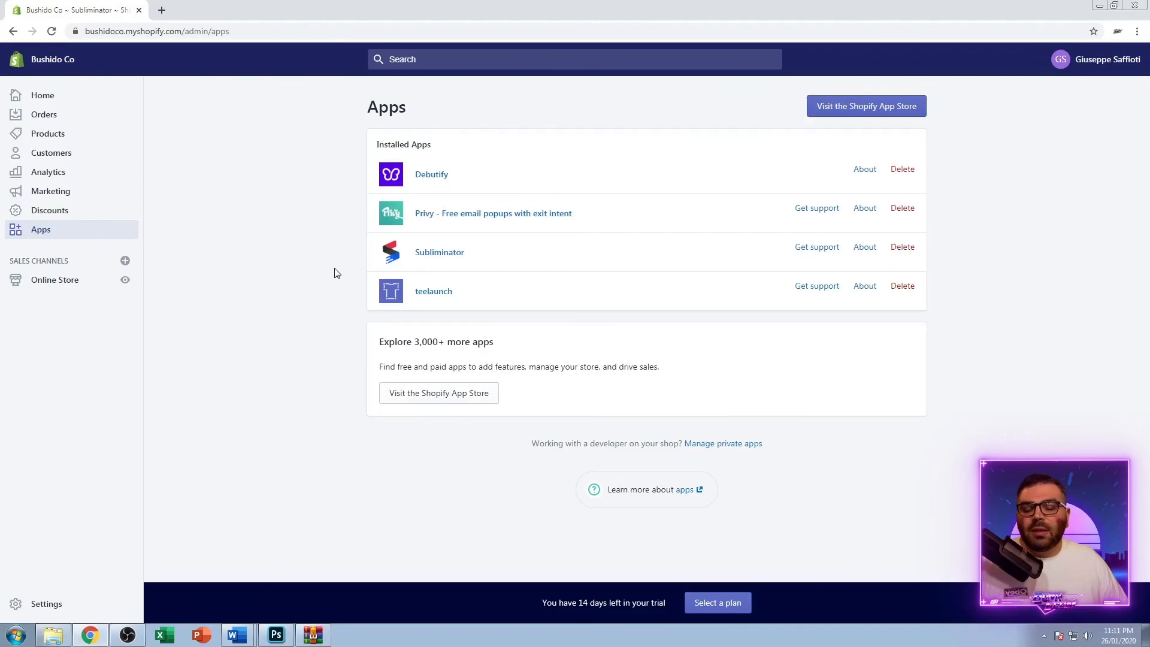
pyautogui.moveTo(486, 237)
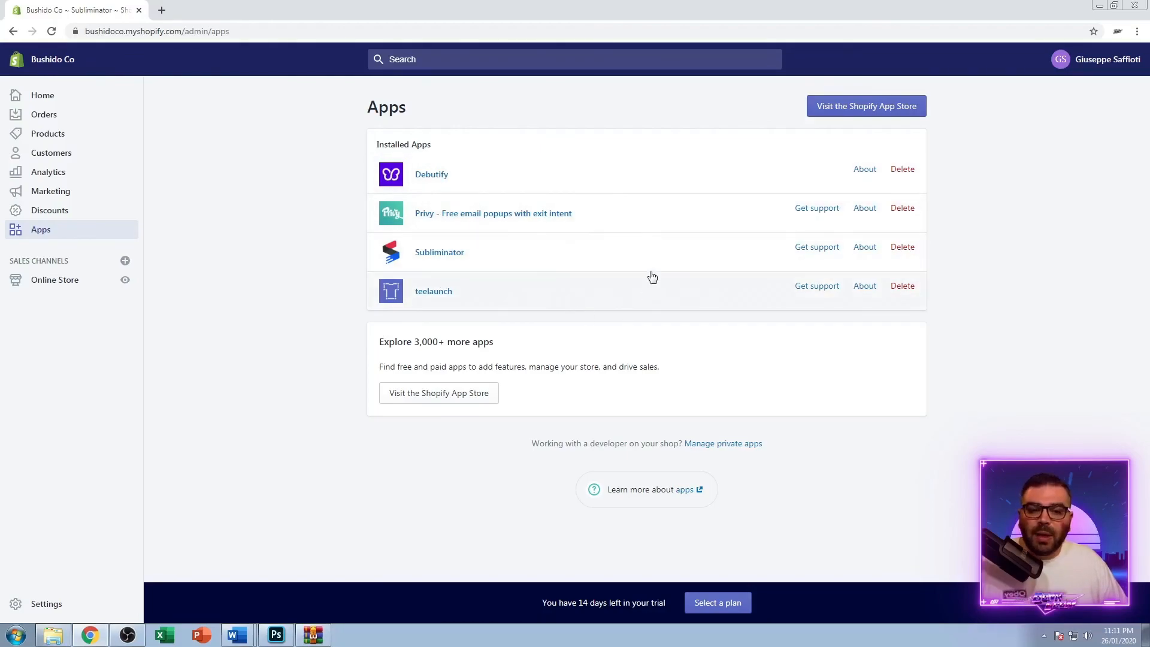
pyautogui.moveTo(303, 224)
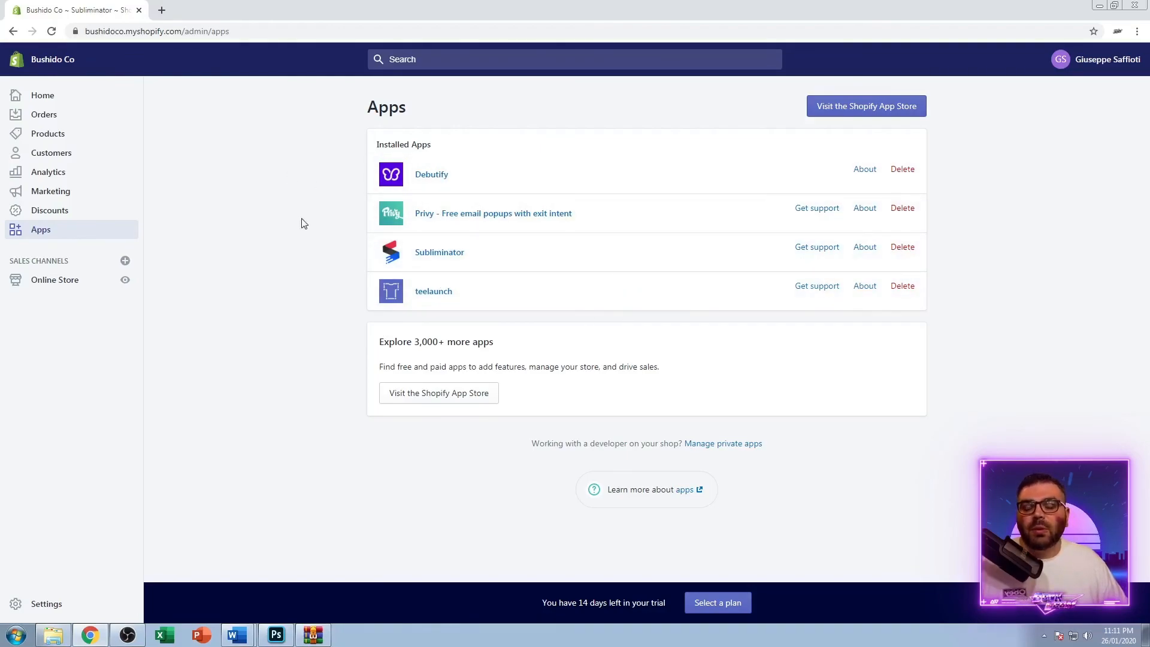
pyautogui.moveTo(278, 247)
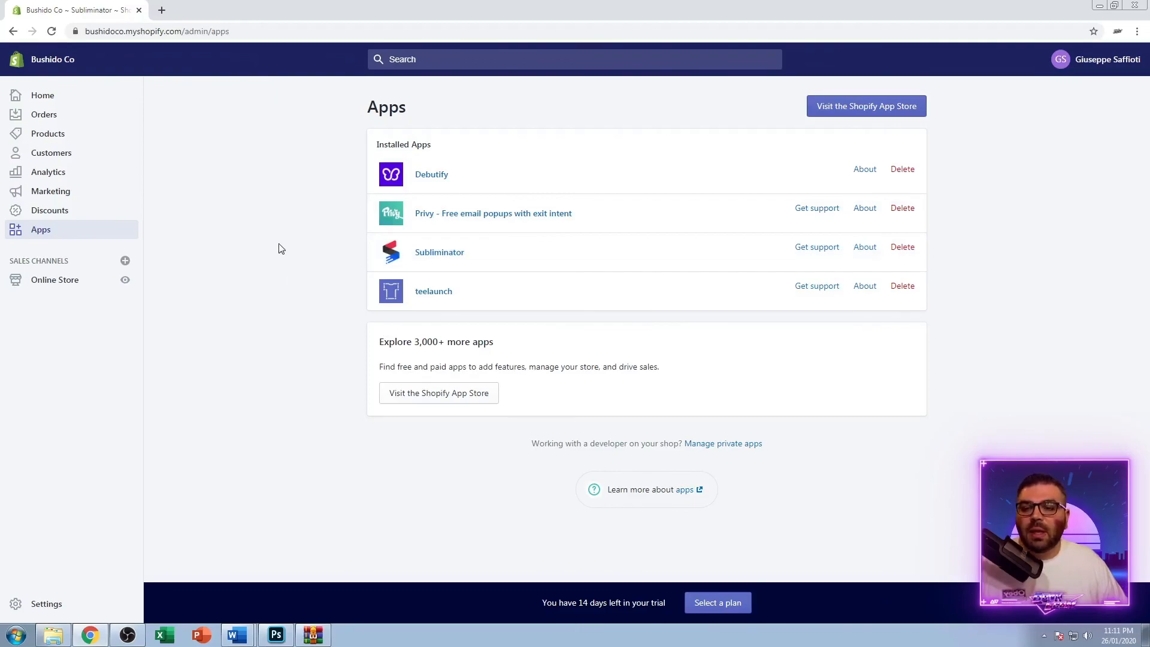
pyautogui.moveTo(281, 247)
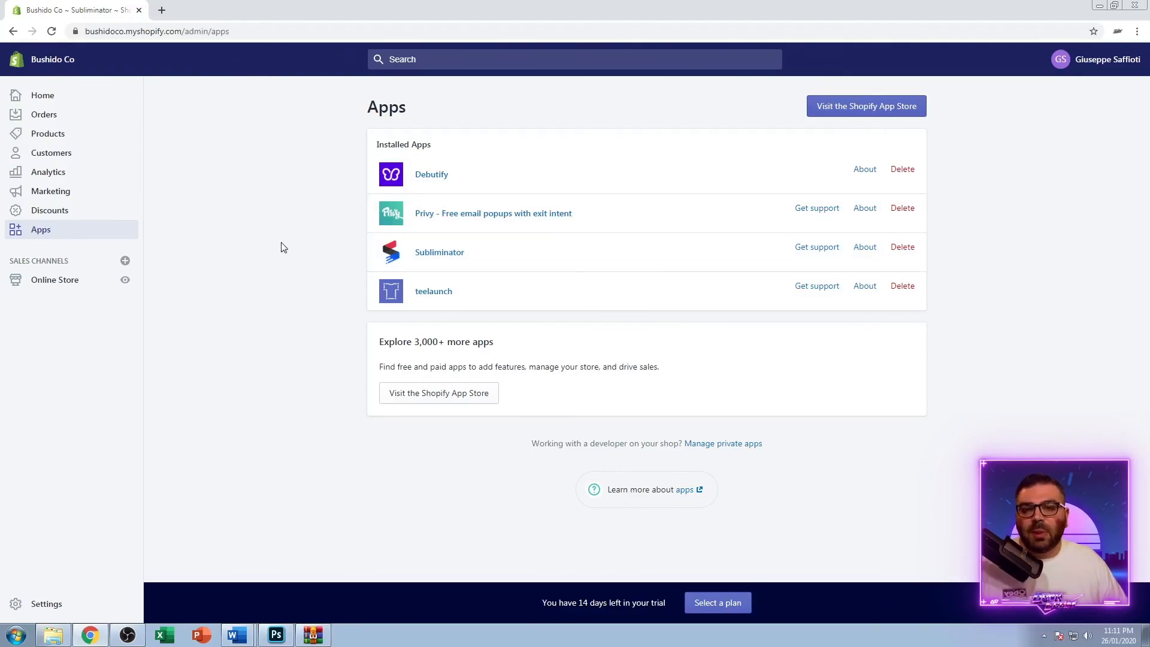
pyautogui.moveTo(446, 197)
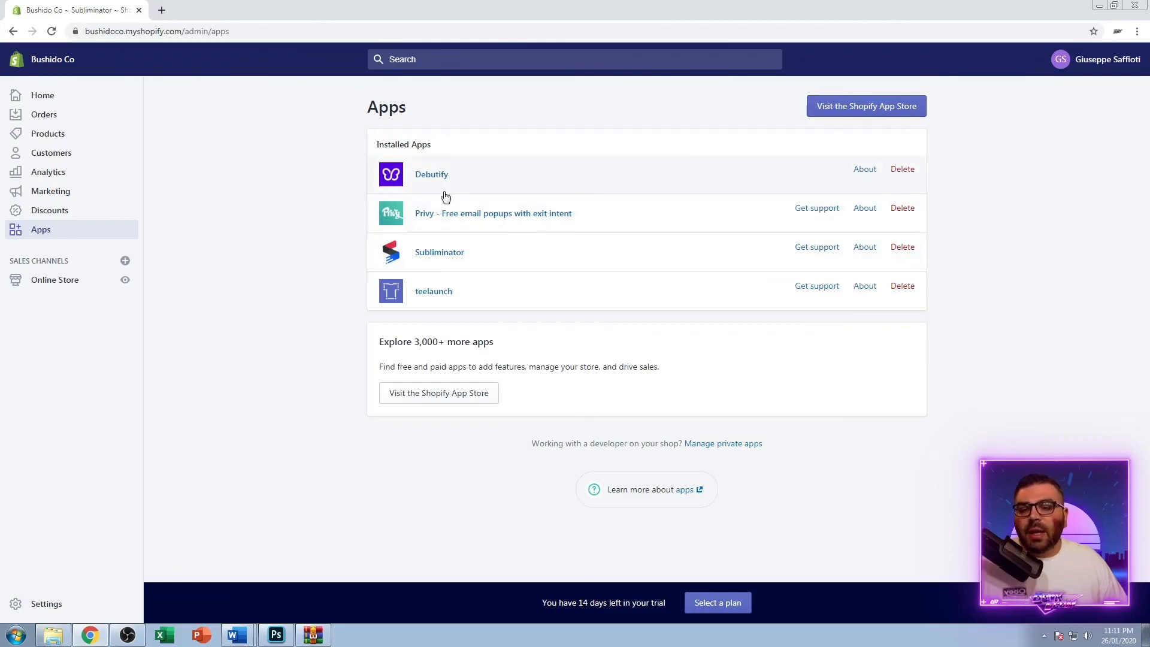
pyautogui.moveTo(358, 277)
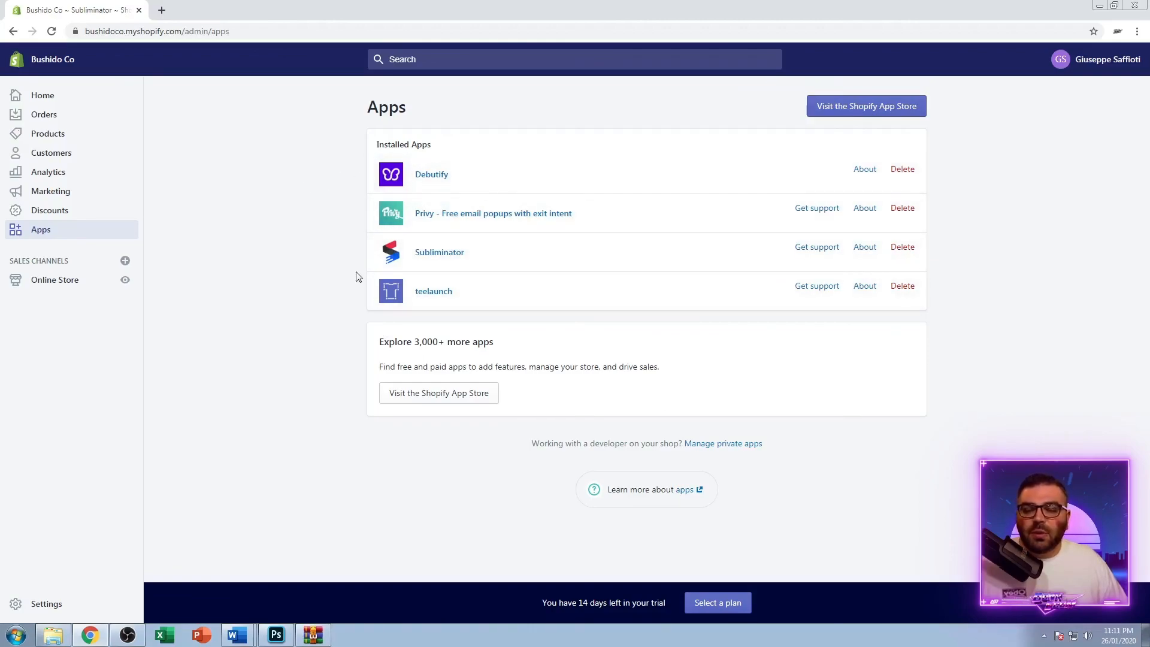